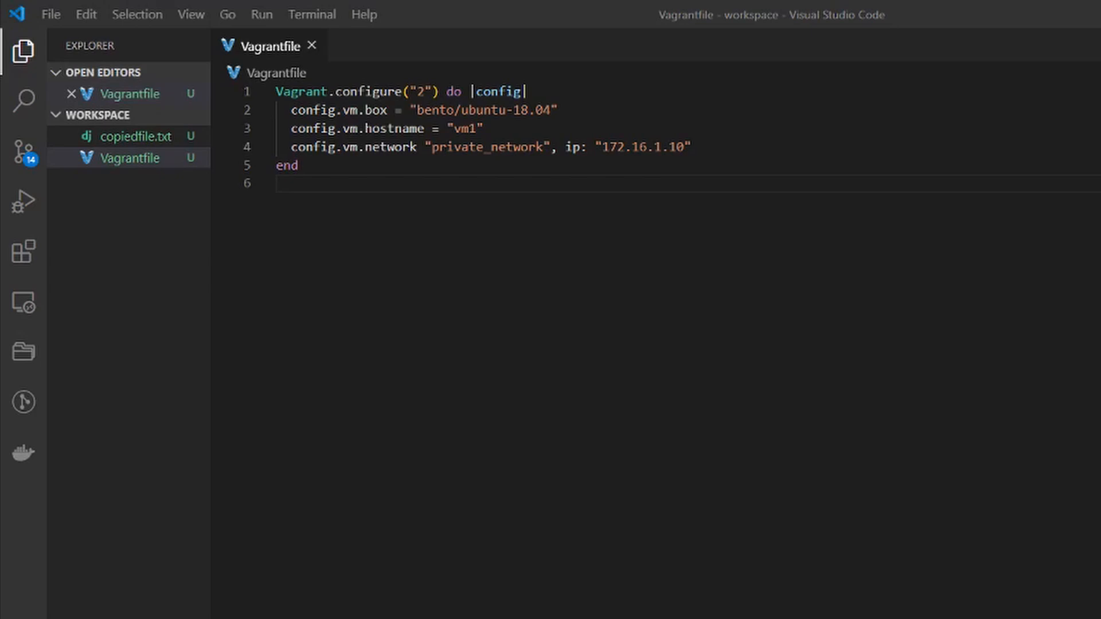
mouse_move(586, 148)
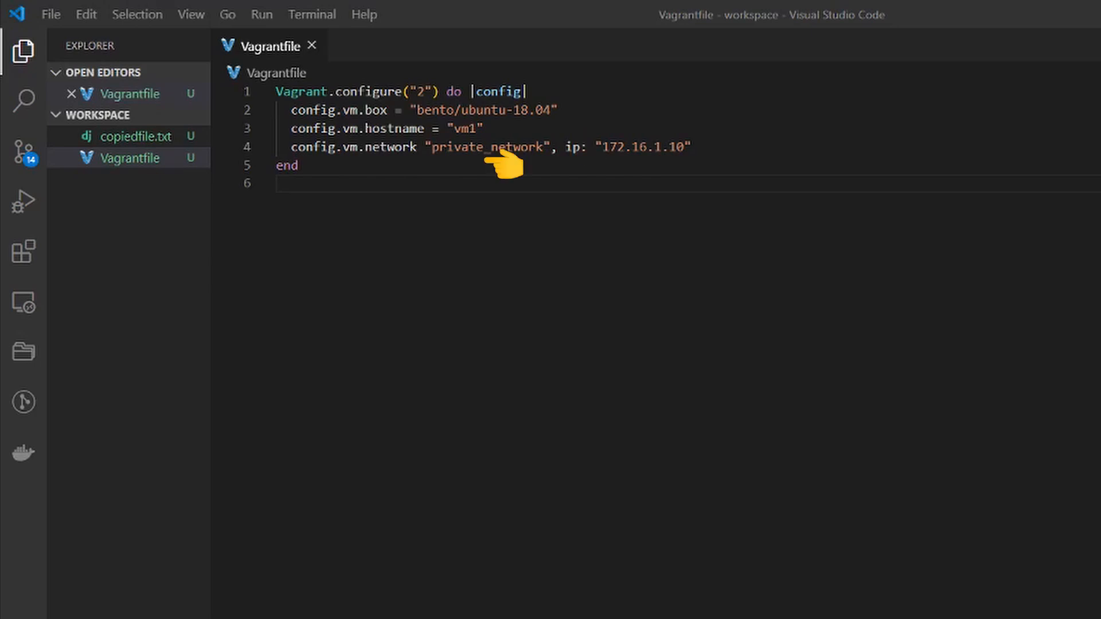
mouse_move(712, 184)
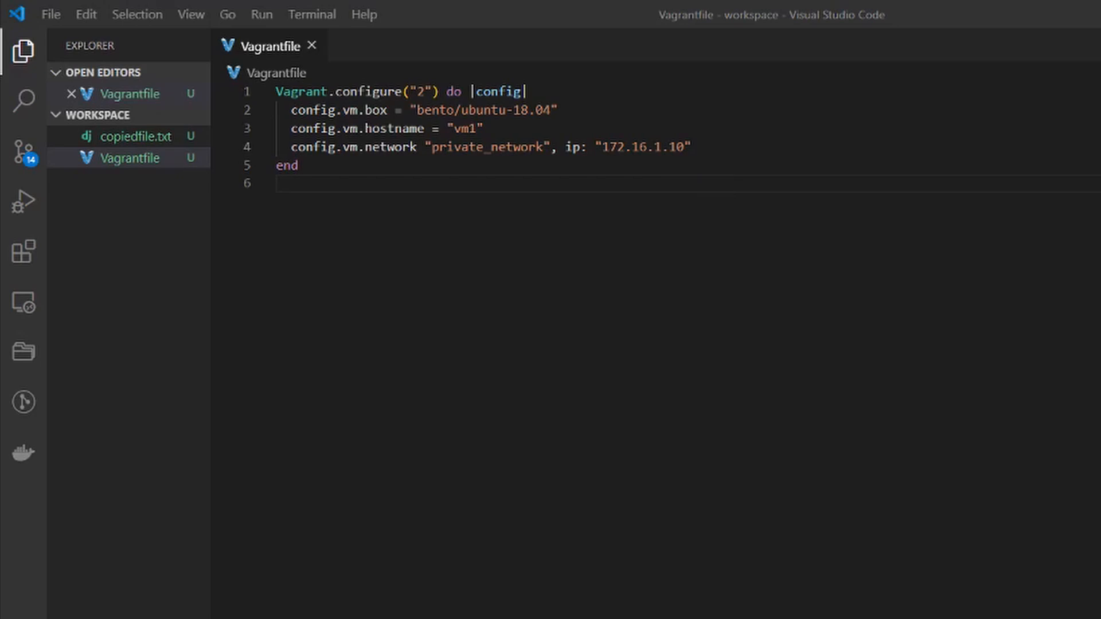
Insert a blank line after the private network setting, just before 'end'.
key(Enter)
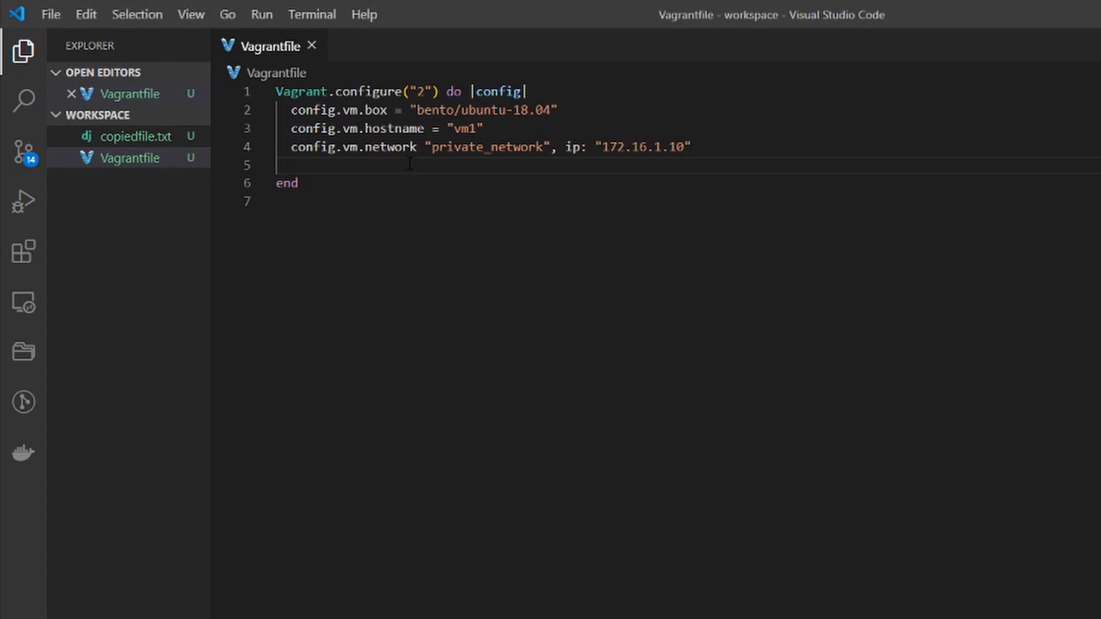
Start line 5 with config.vm.synced_folder, removing a stray extra dot.
text(config)
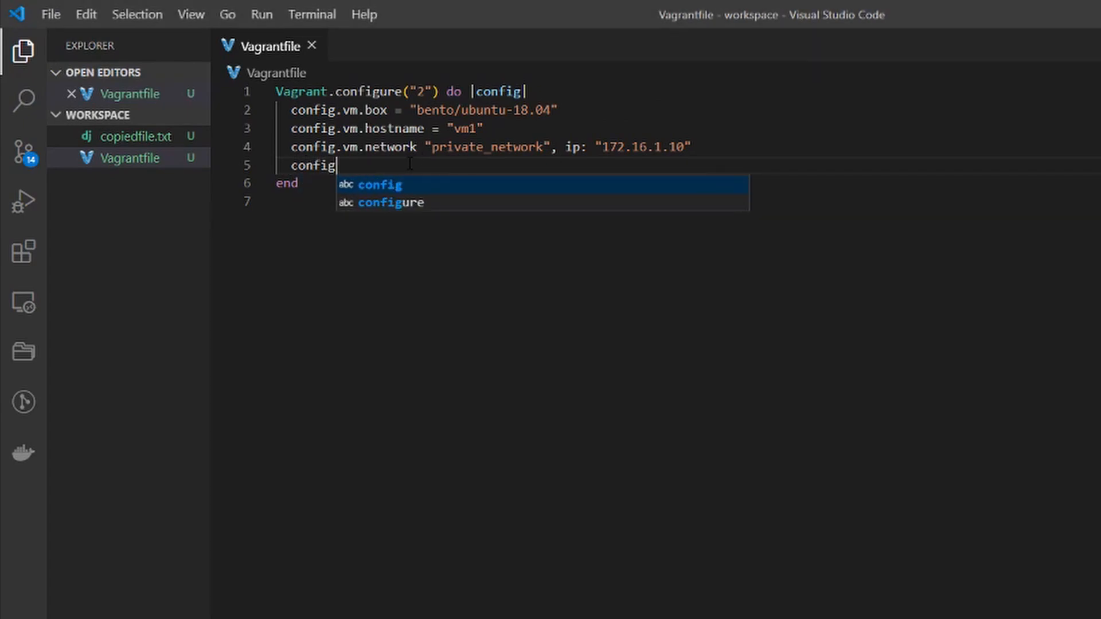
text(.vm)
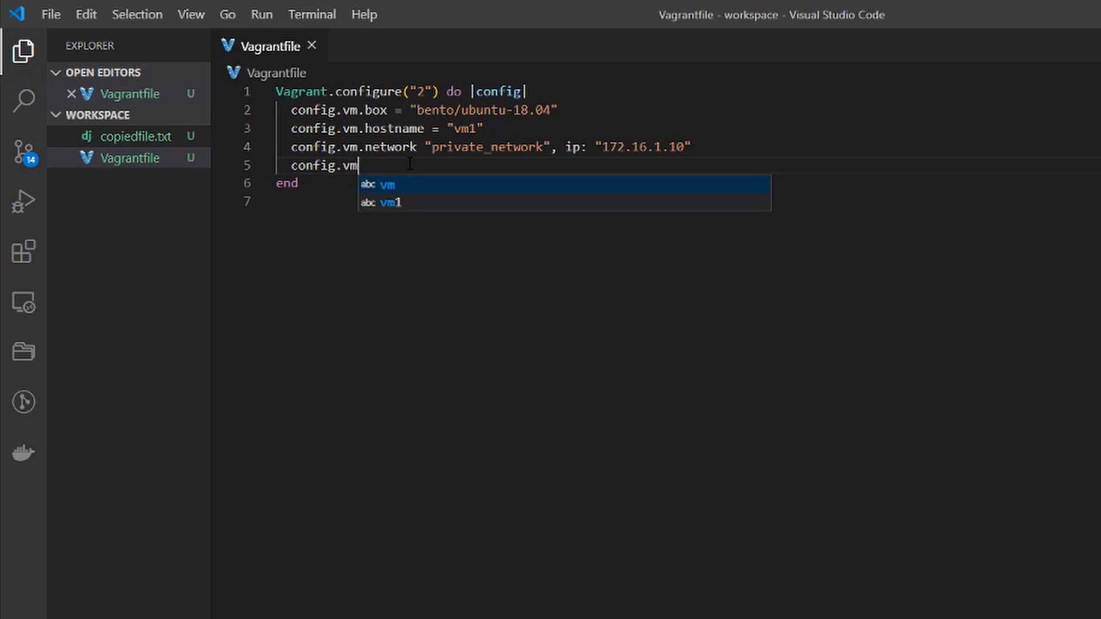
text(.)
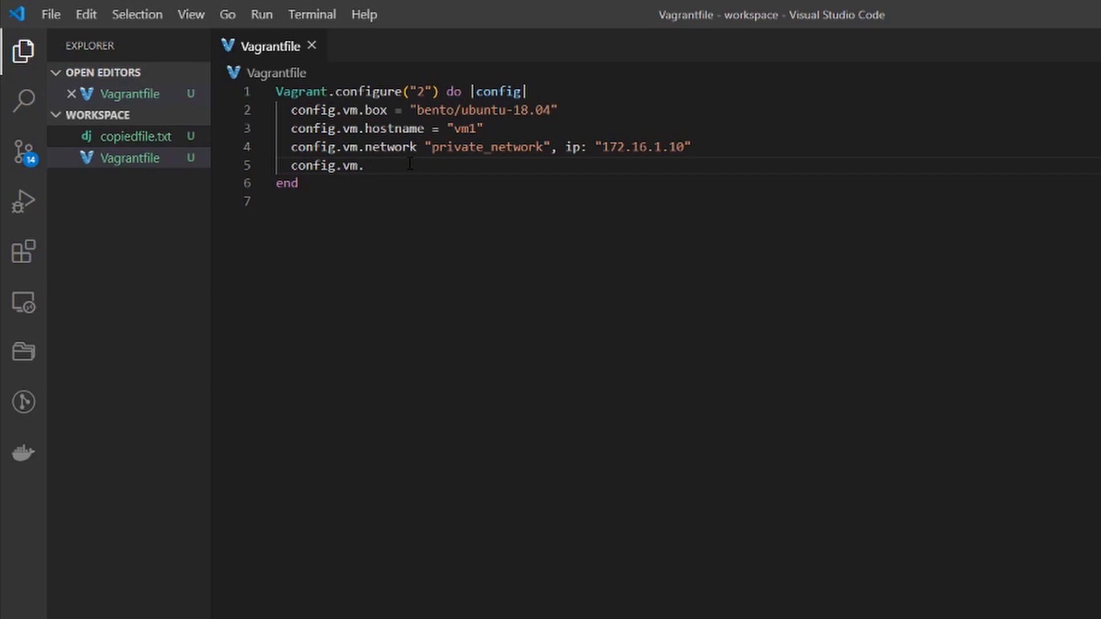
text(.)
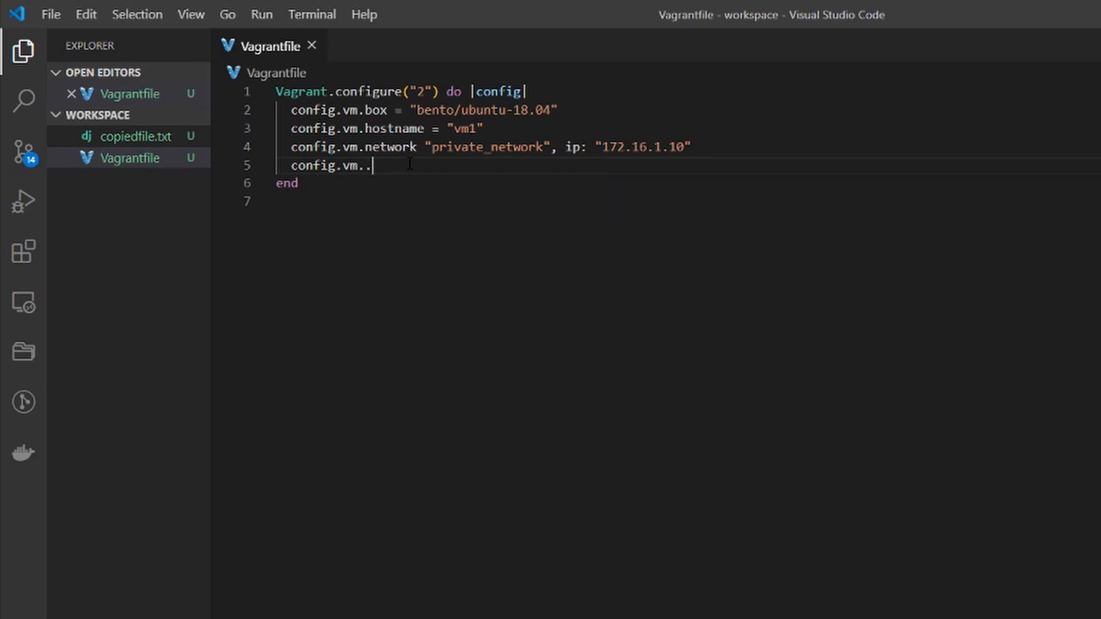
key(Backspace)
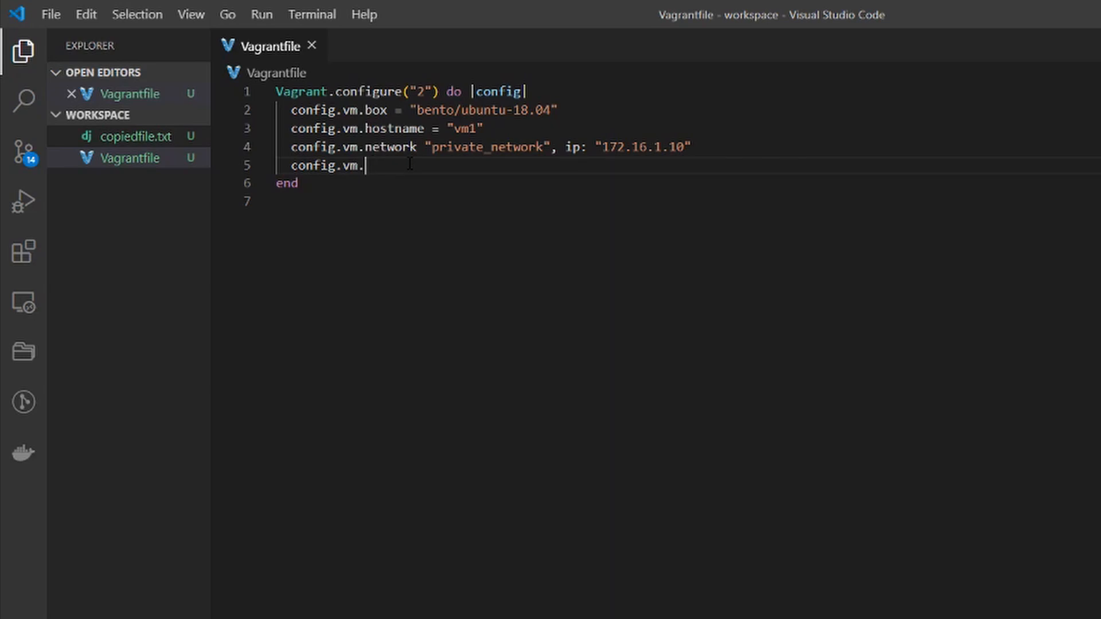
text(s)
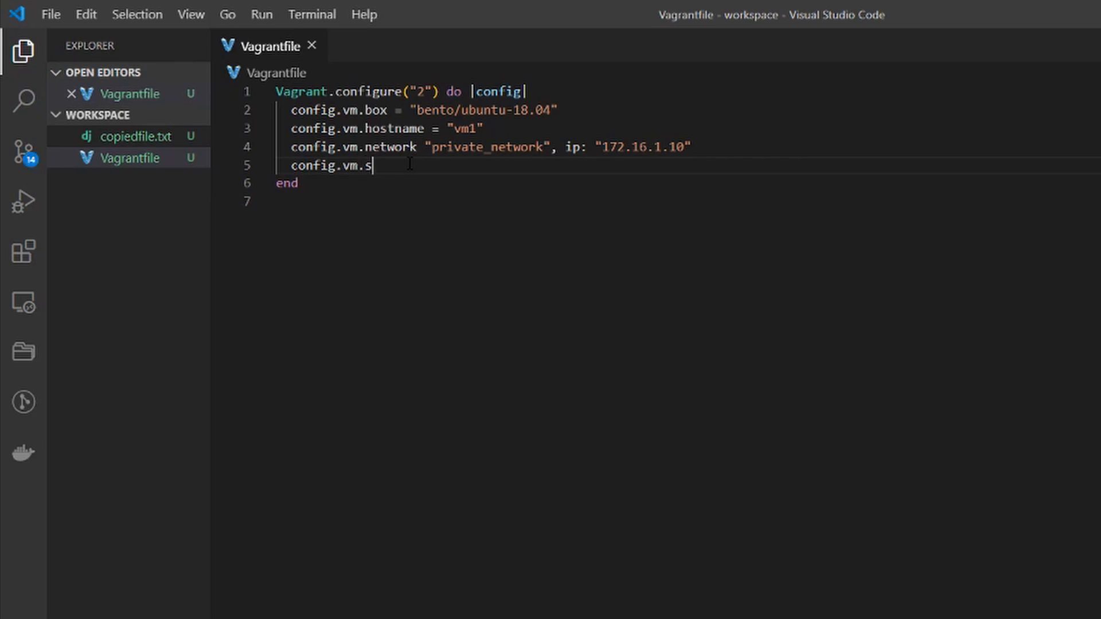
text(ncyed)
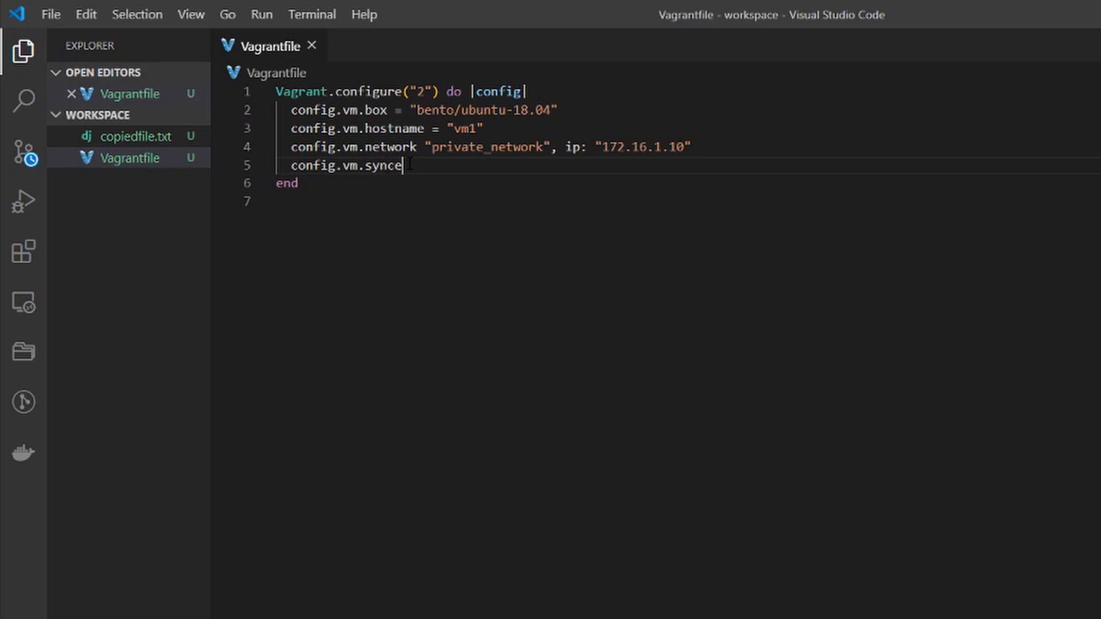
text(d_fol)
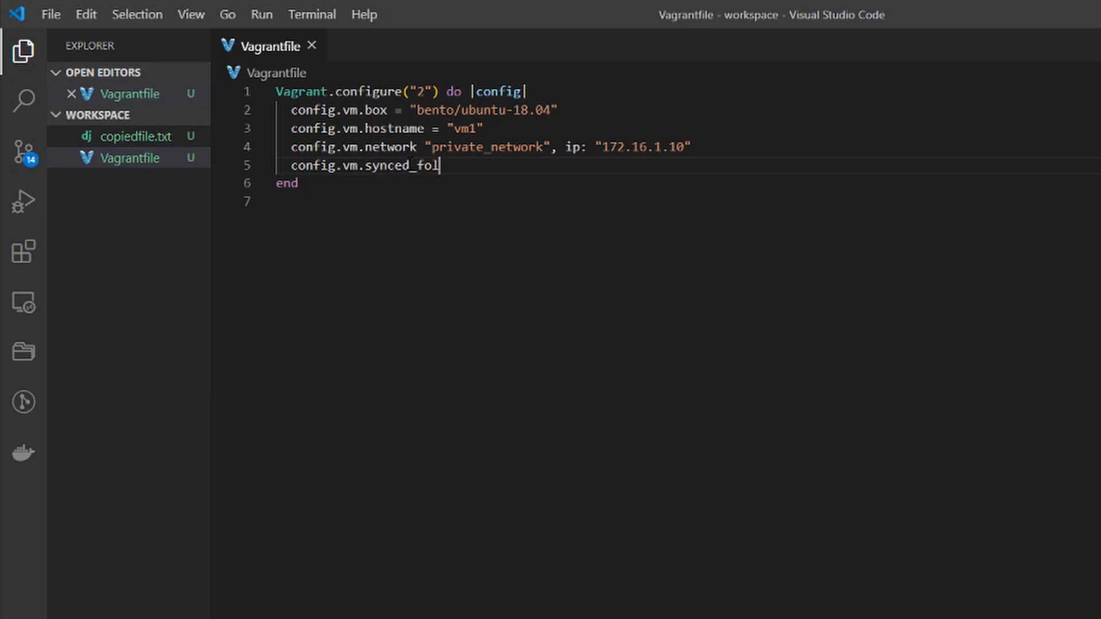
Fill in the synced folder paths "../data" and "/home/vagrant/data".
text(der "")
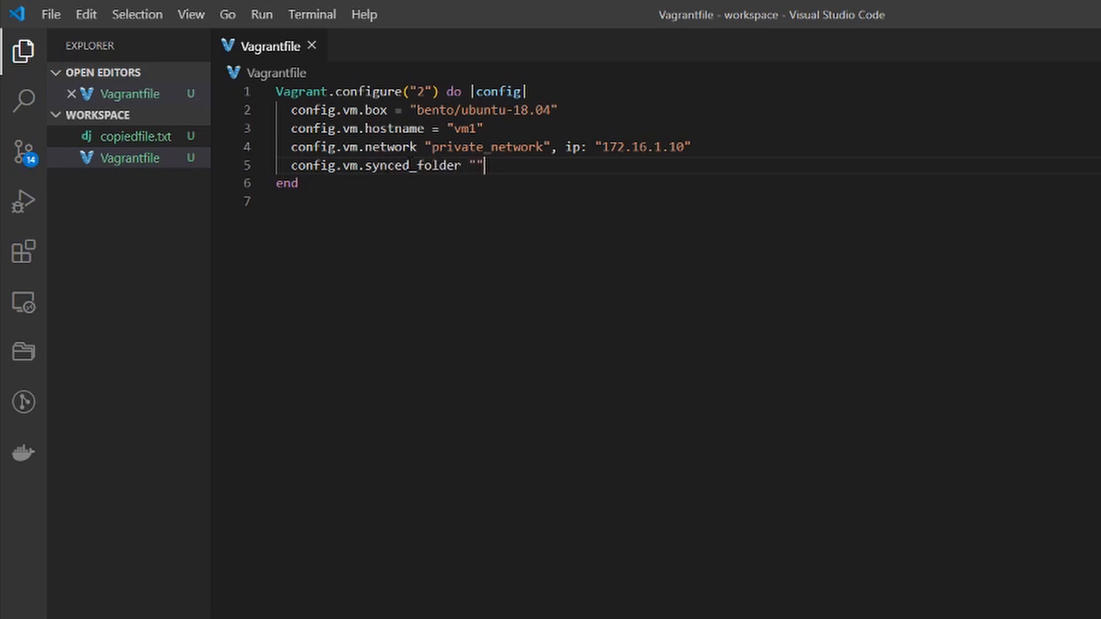
text(..)
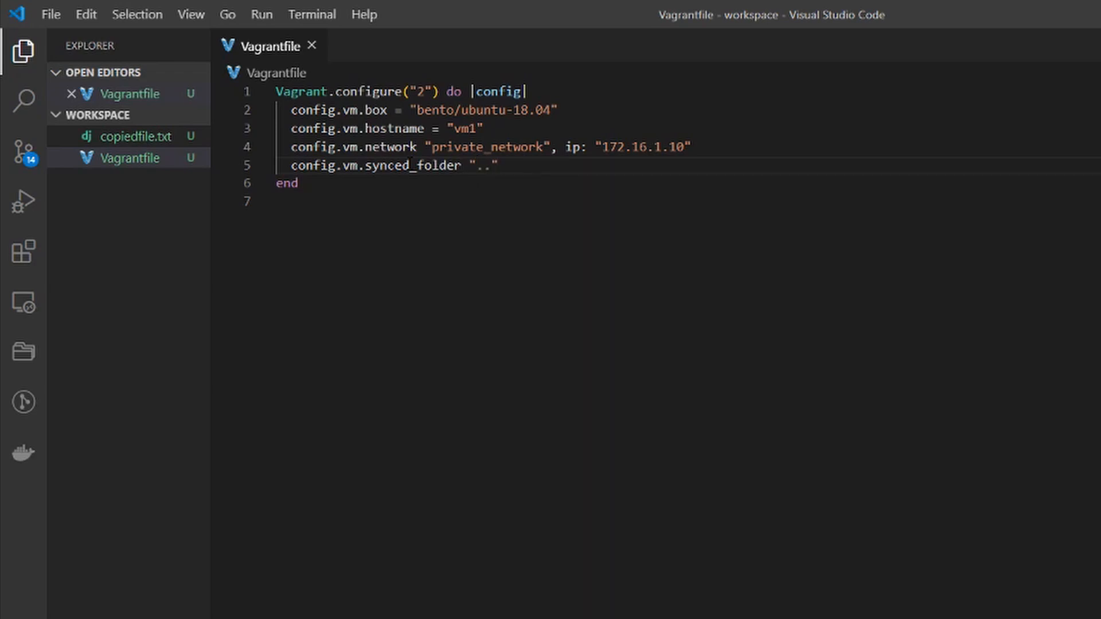
text(/data)
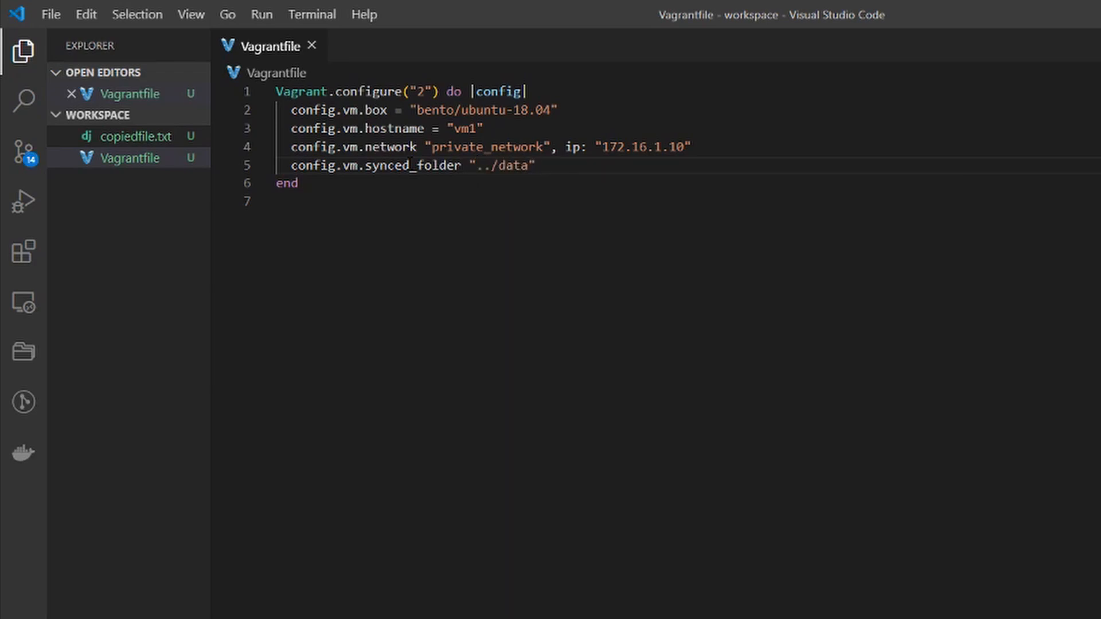
text(,)
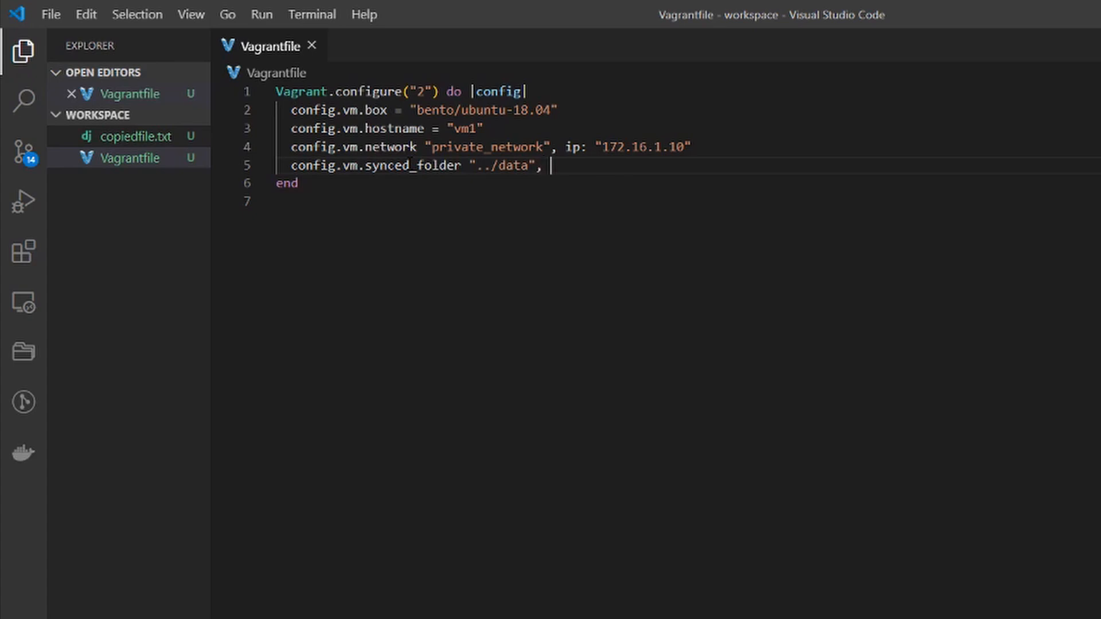
text("/h)
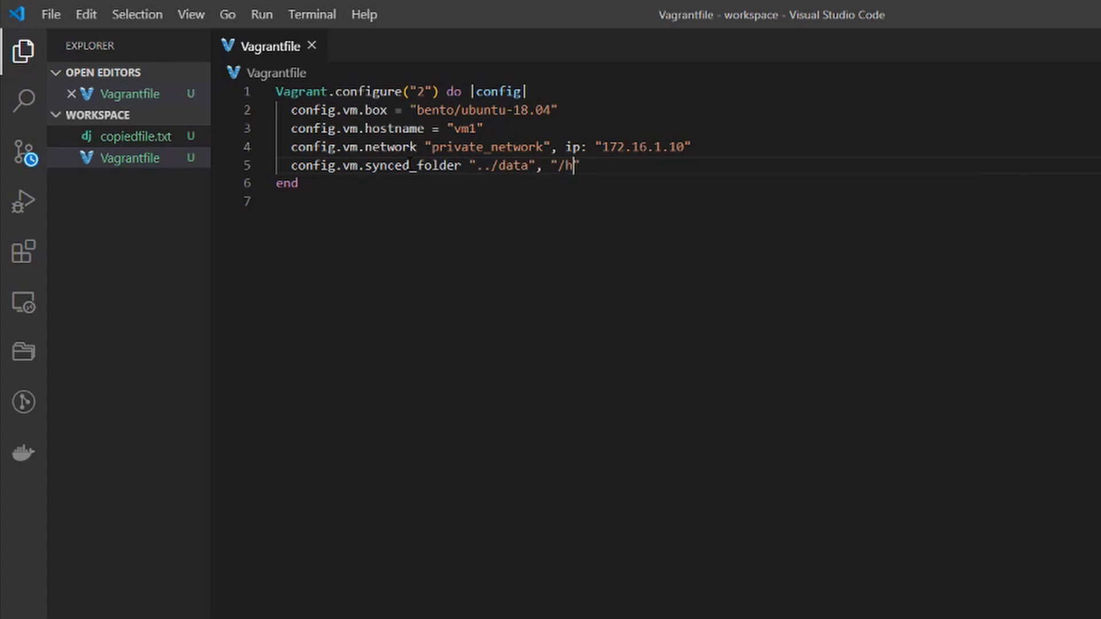
text(ome/va)
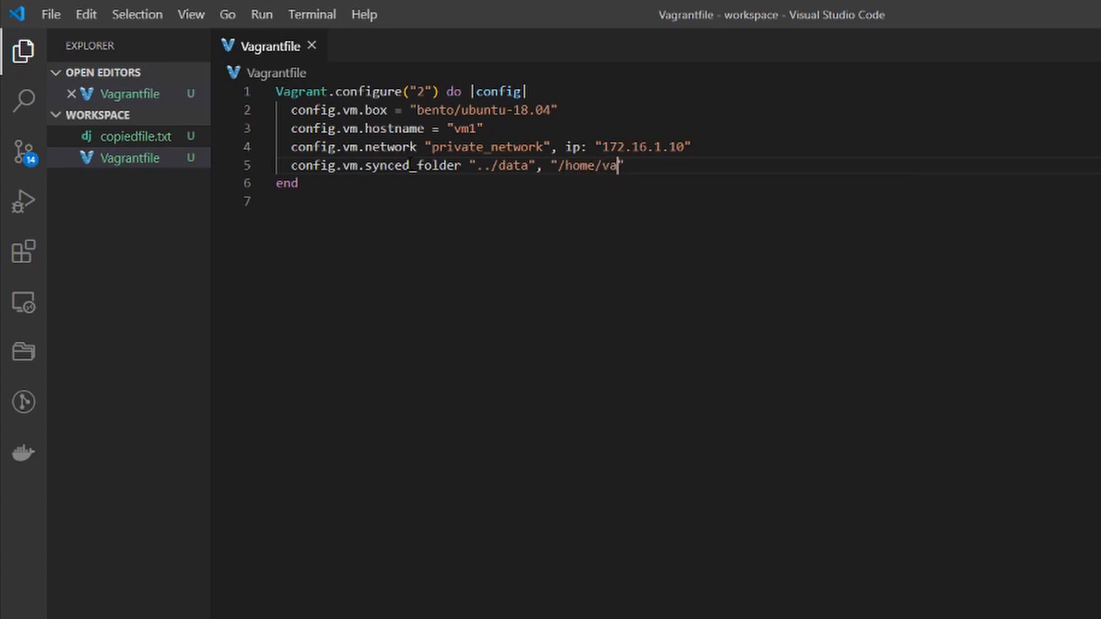
text(grant/data")
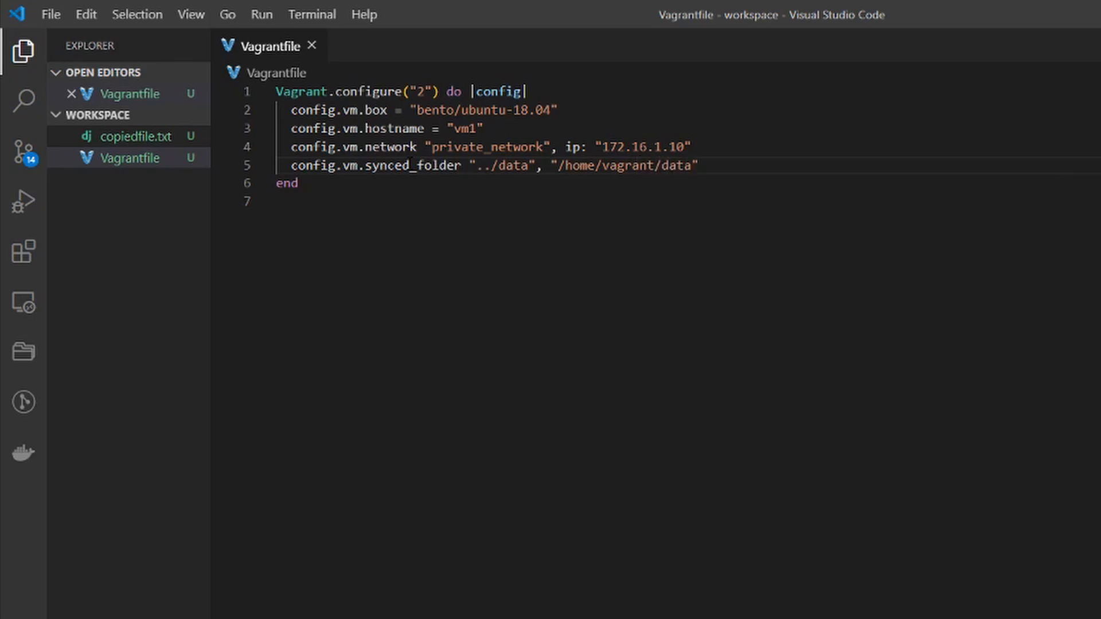
double_click(501, 165)
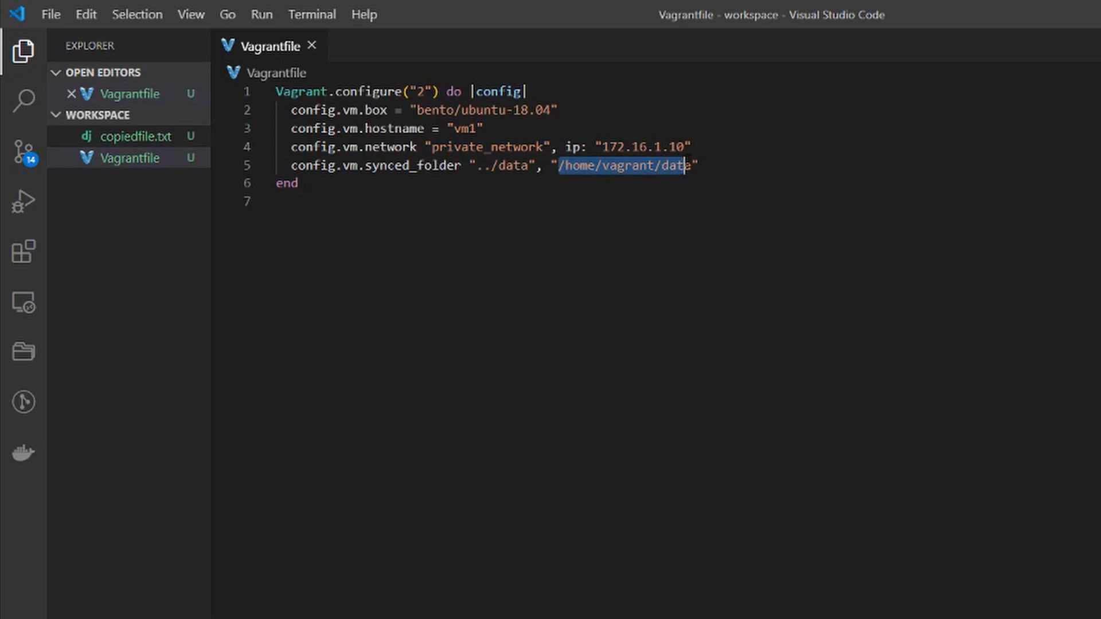
click(488, 215)
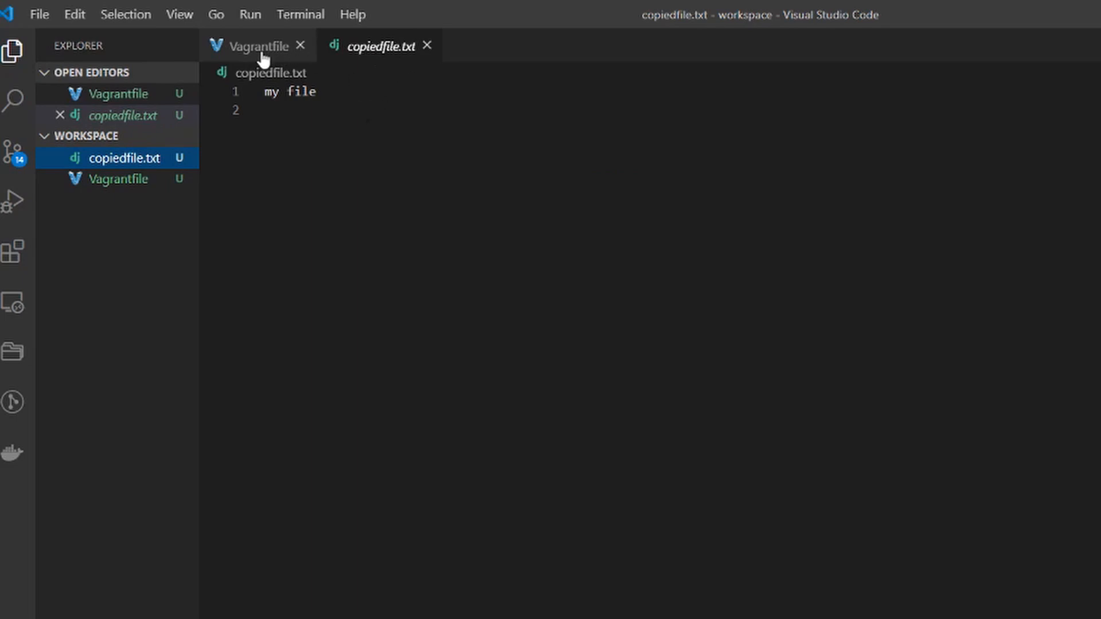
Switch from copiedfile.txt back to editing the Vagrantfile.
click(259, 46)
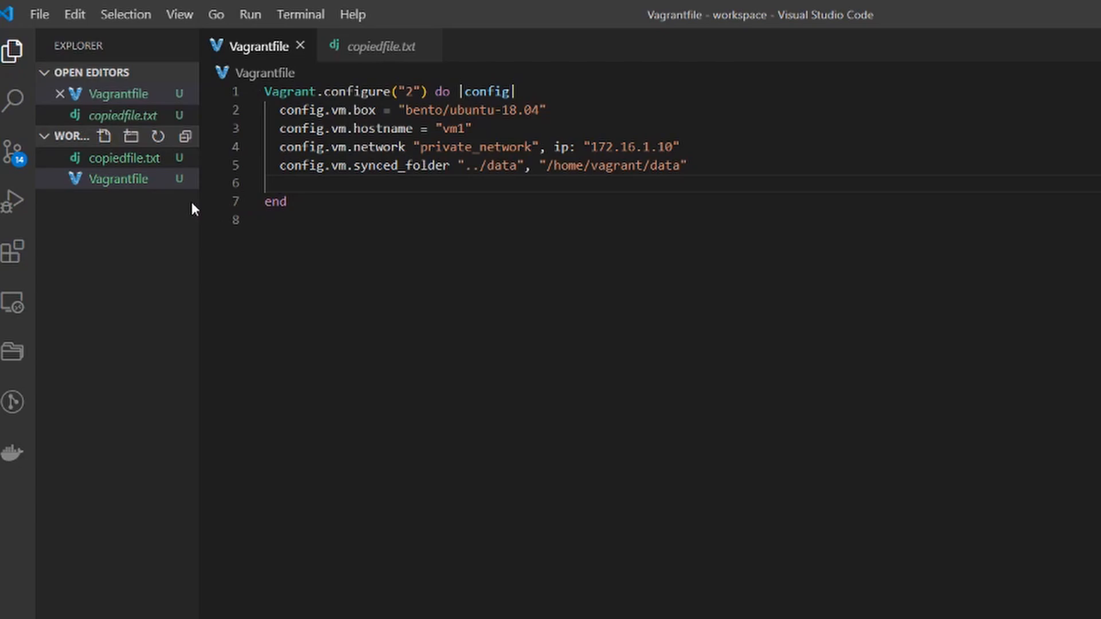
mouse_move(188, 202)
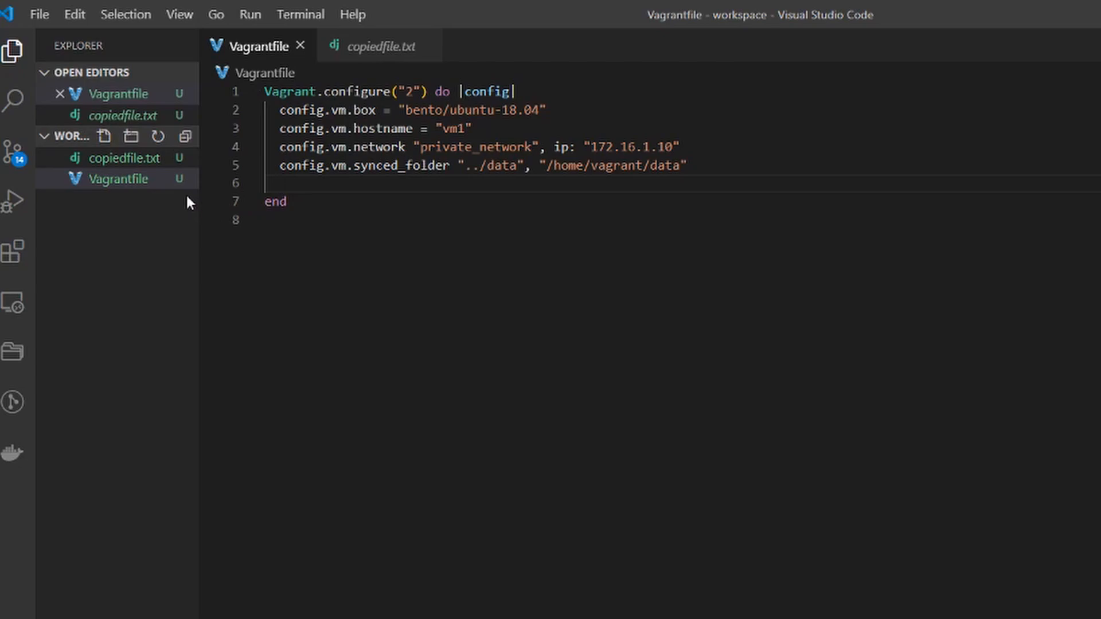
Write config.vm.provision "file" with empty source and destination quotes.
text(config)
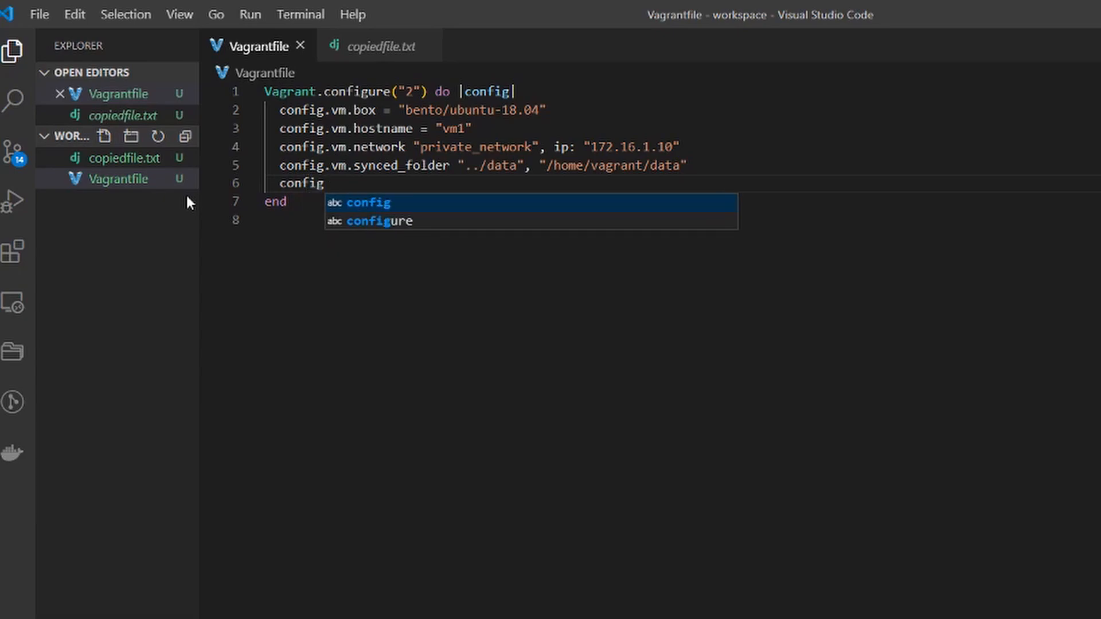
text(.vm.)
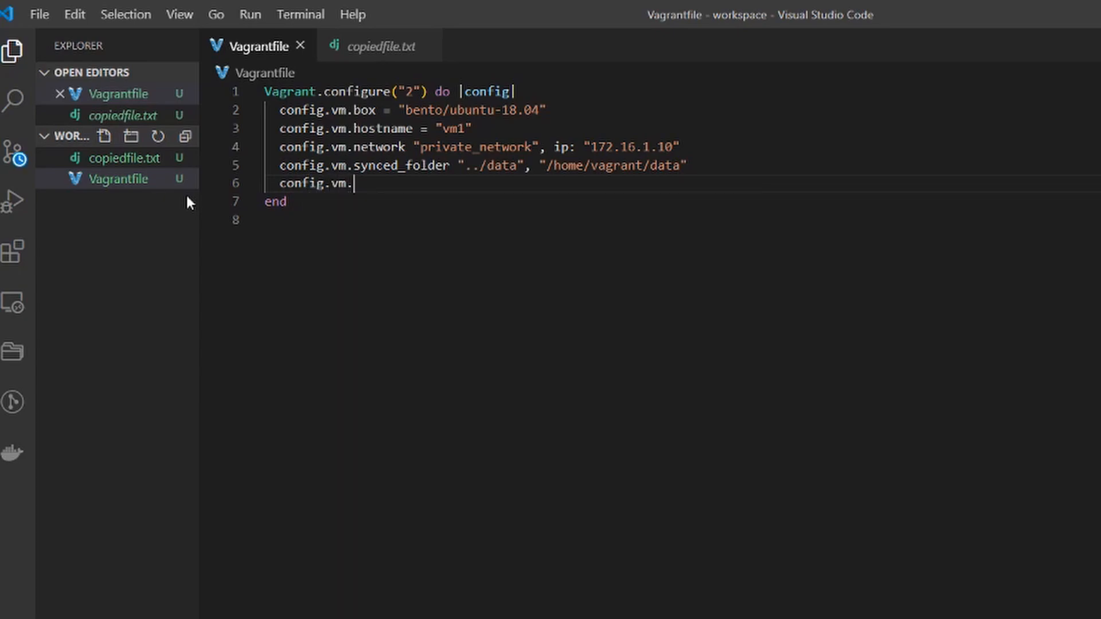
text(provision)
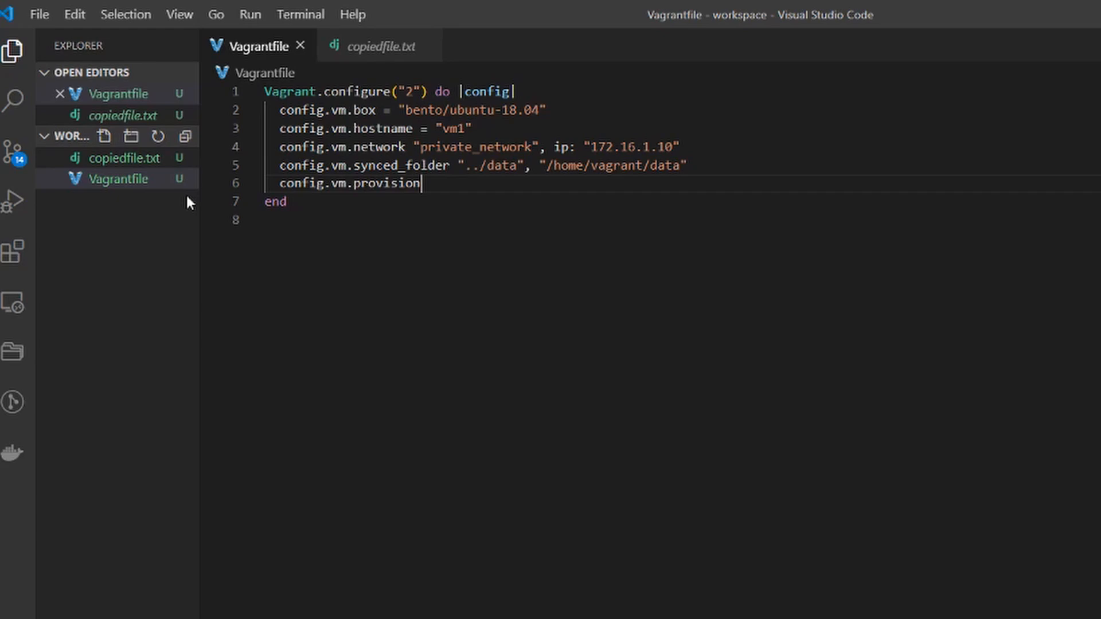
text("fil)
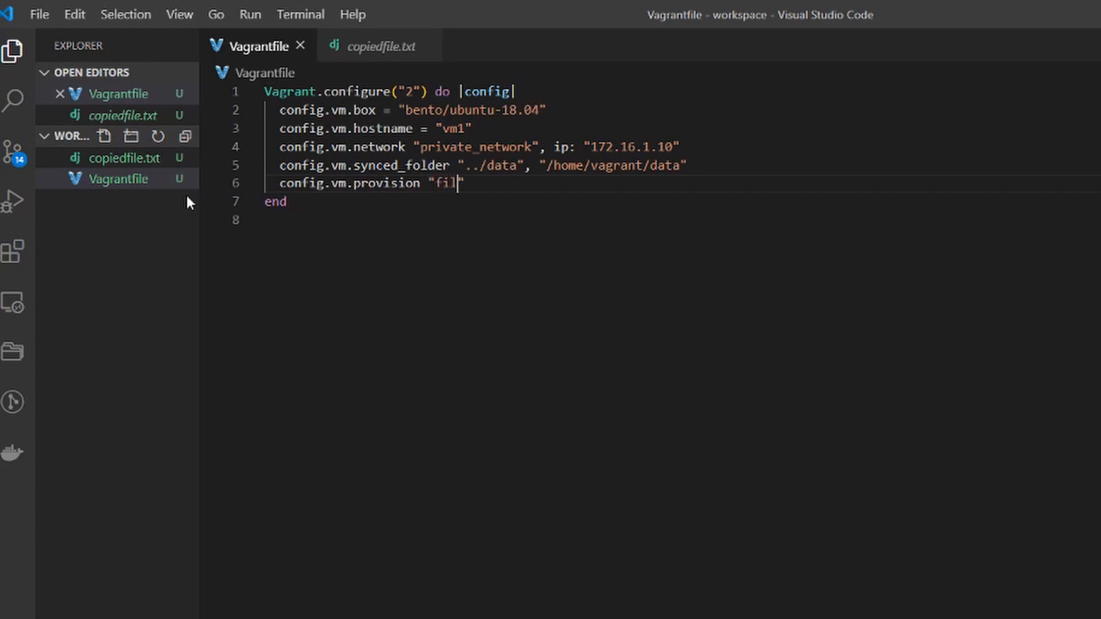
text(e)
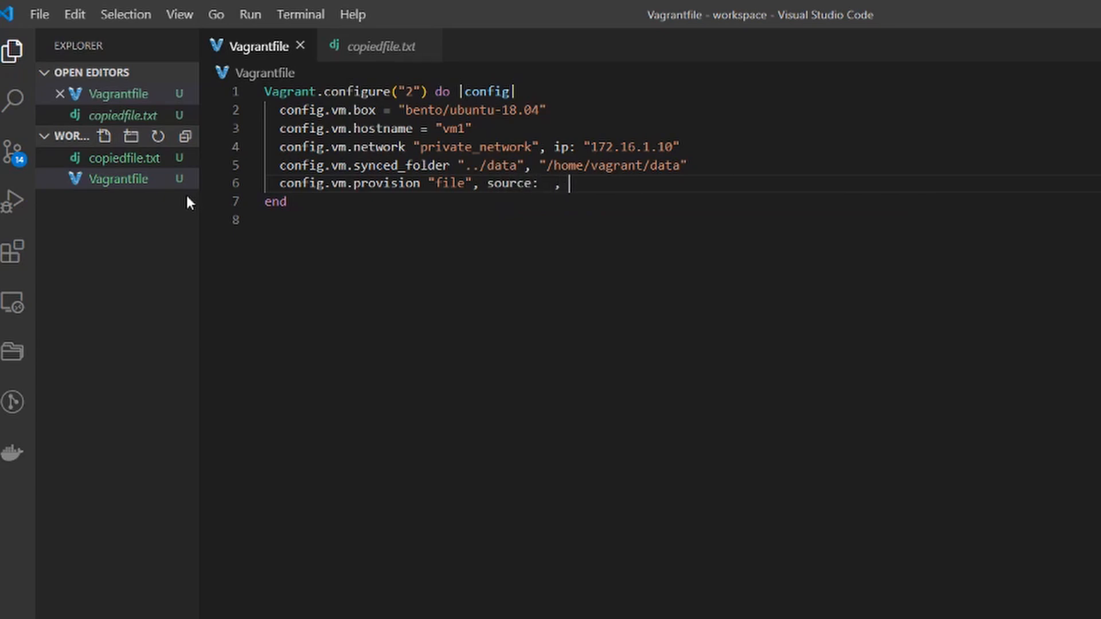
text(desi)
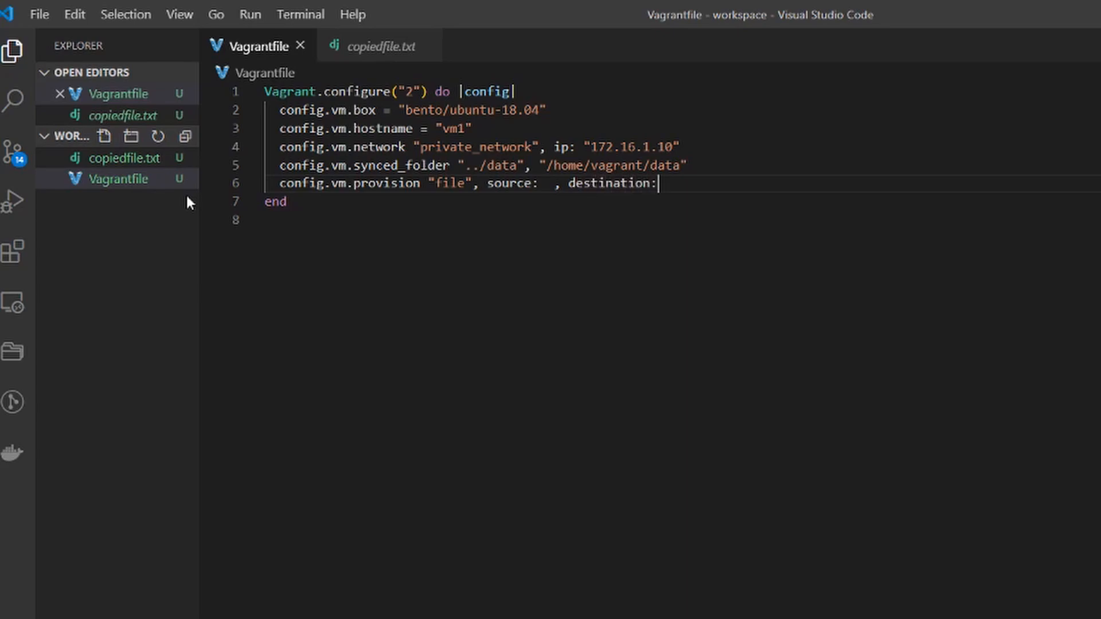
text("")
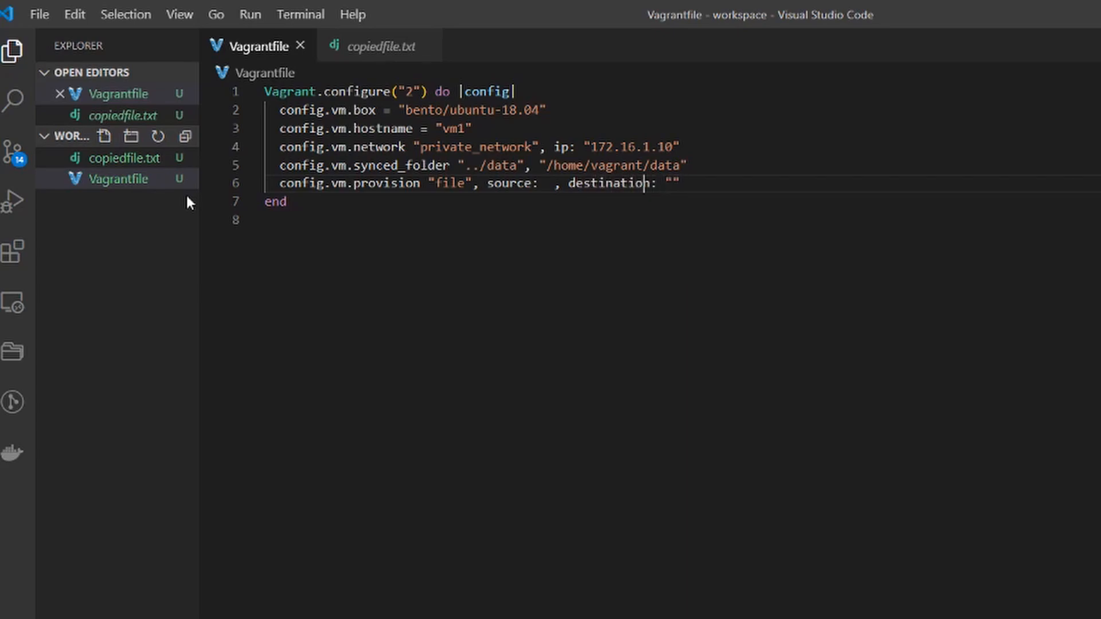
text("")
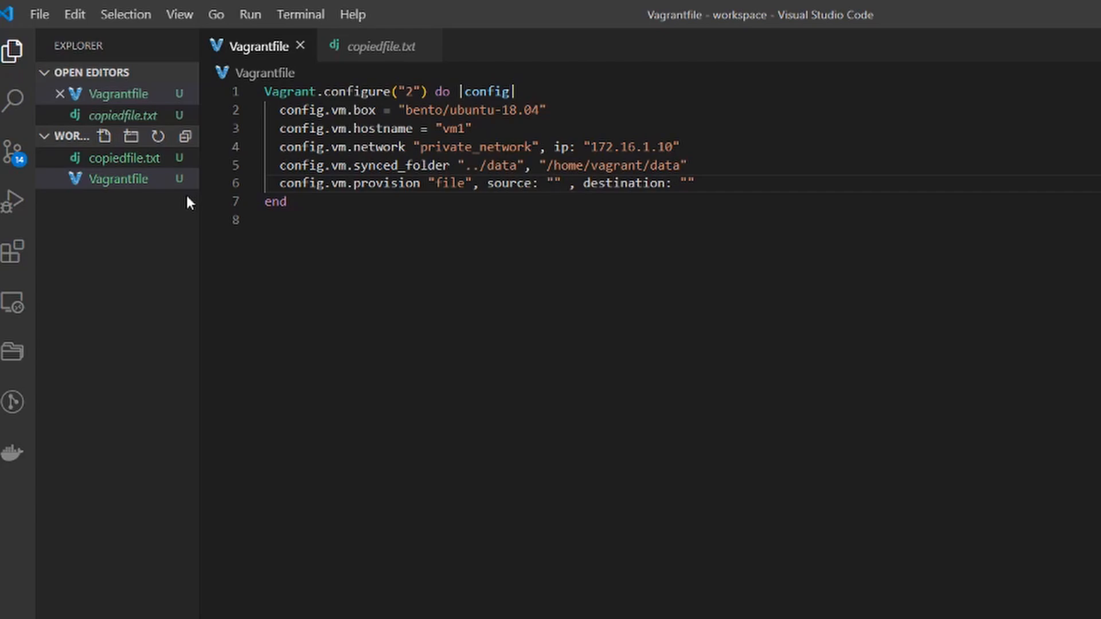
Set source copiedfile.txt and destination /home/vagrant/copiedfile.txt, then add a new line.
text(copiedfile)
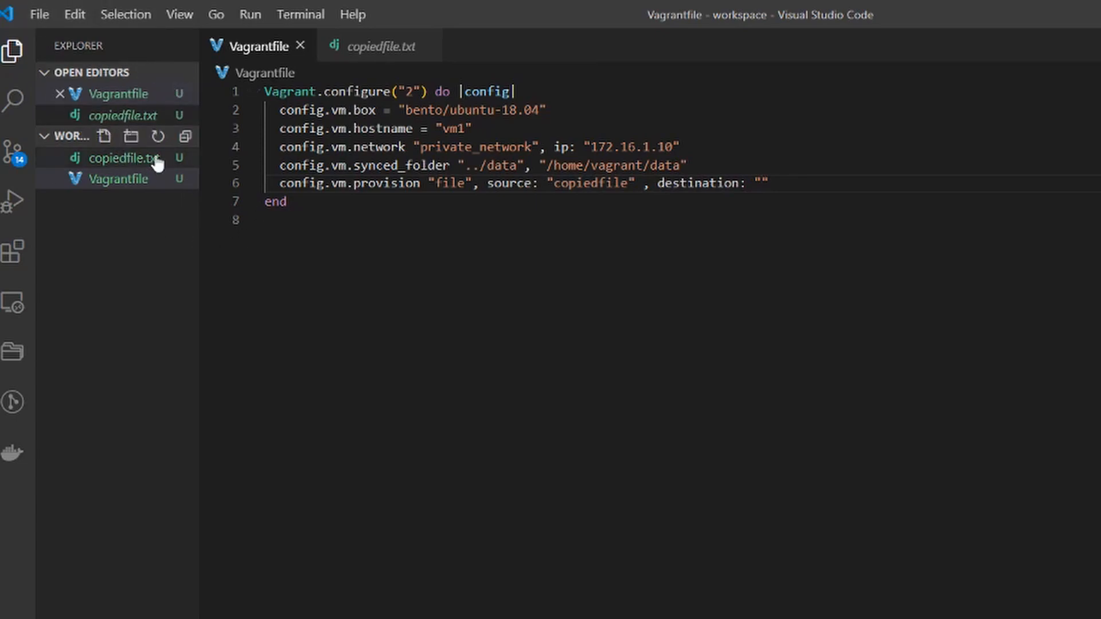
text(.txt)
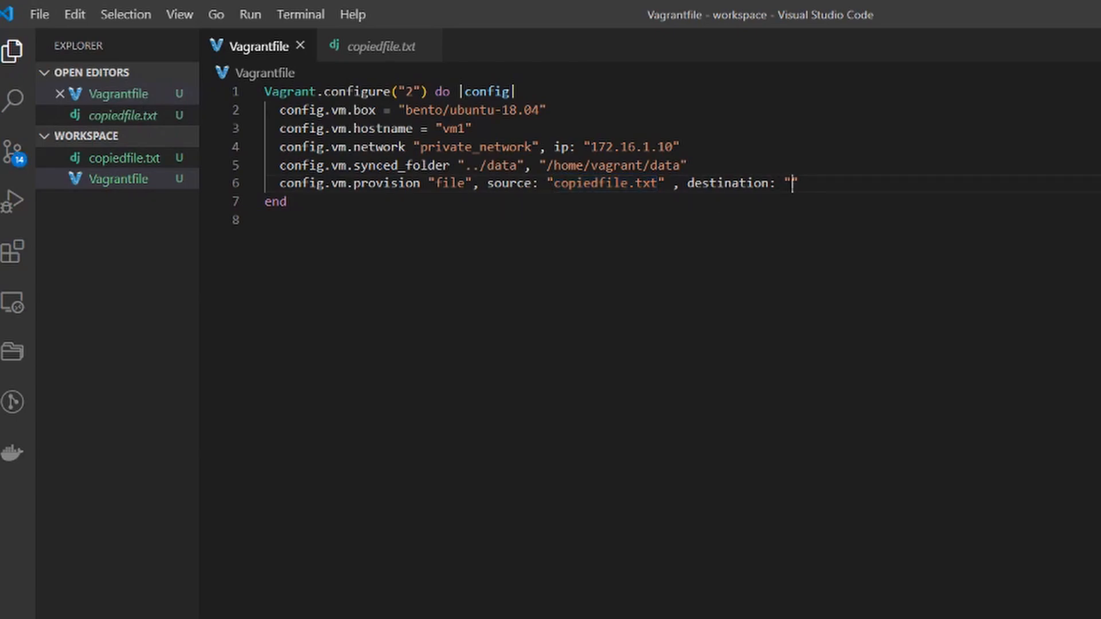
text(/home/)
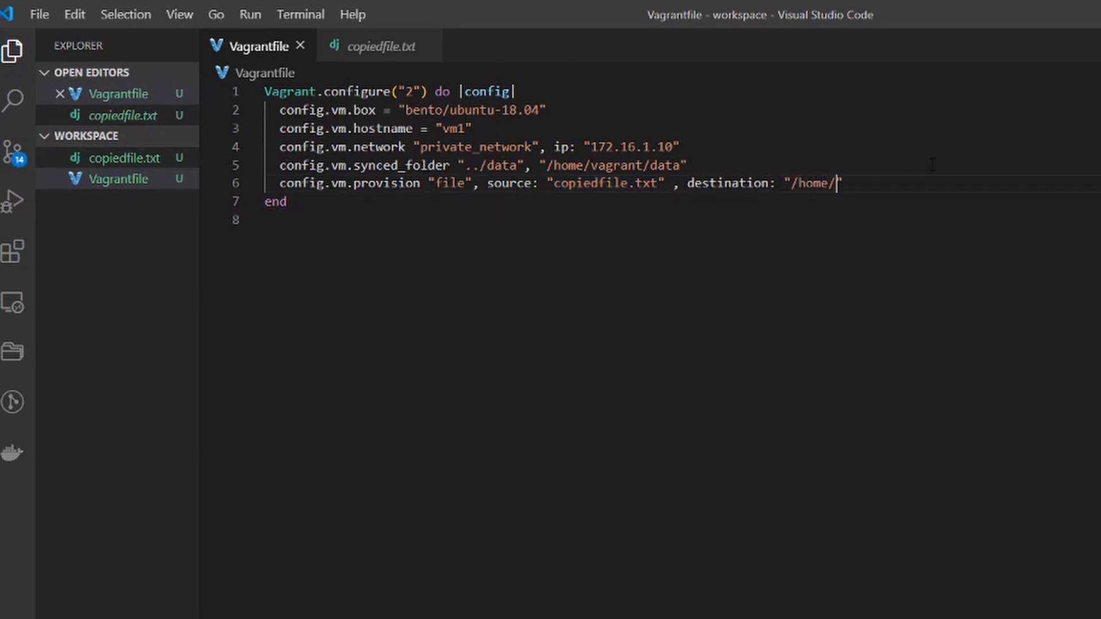
text(vagrant/)
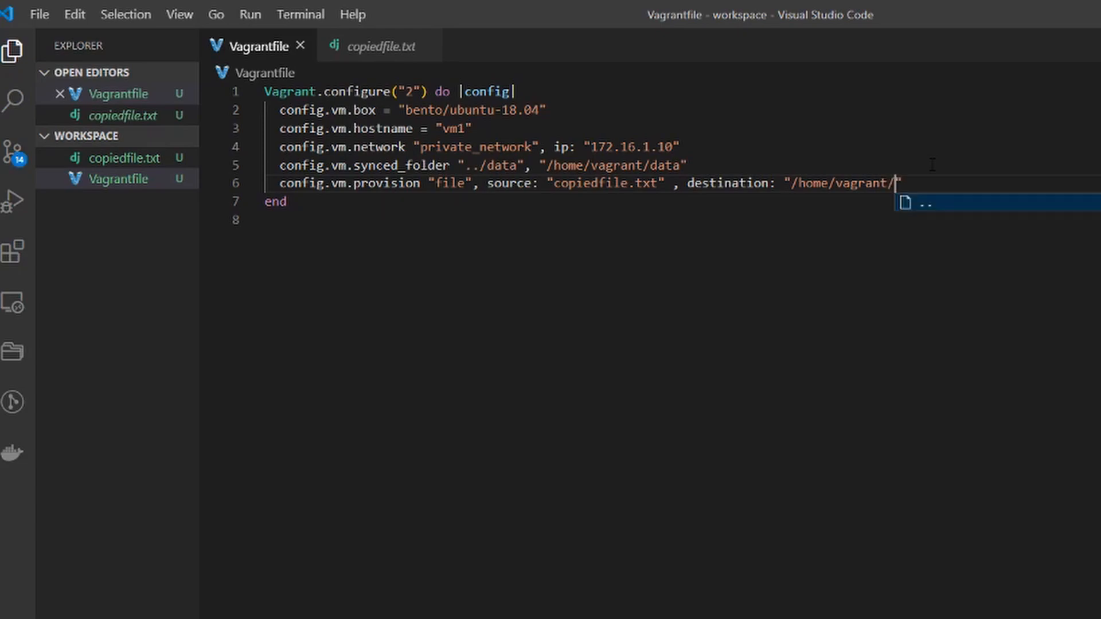
text(copiedfile.txt)
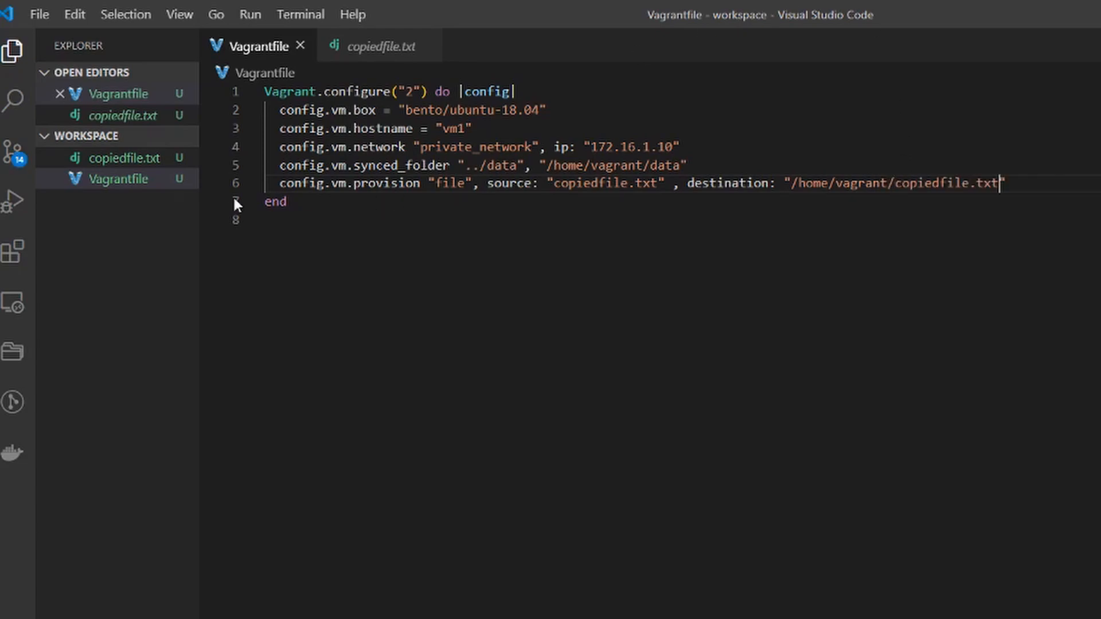
mouse_move(195, 212)
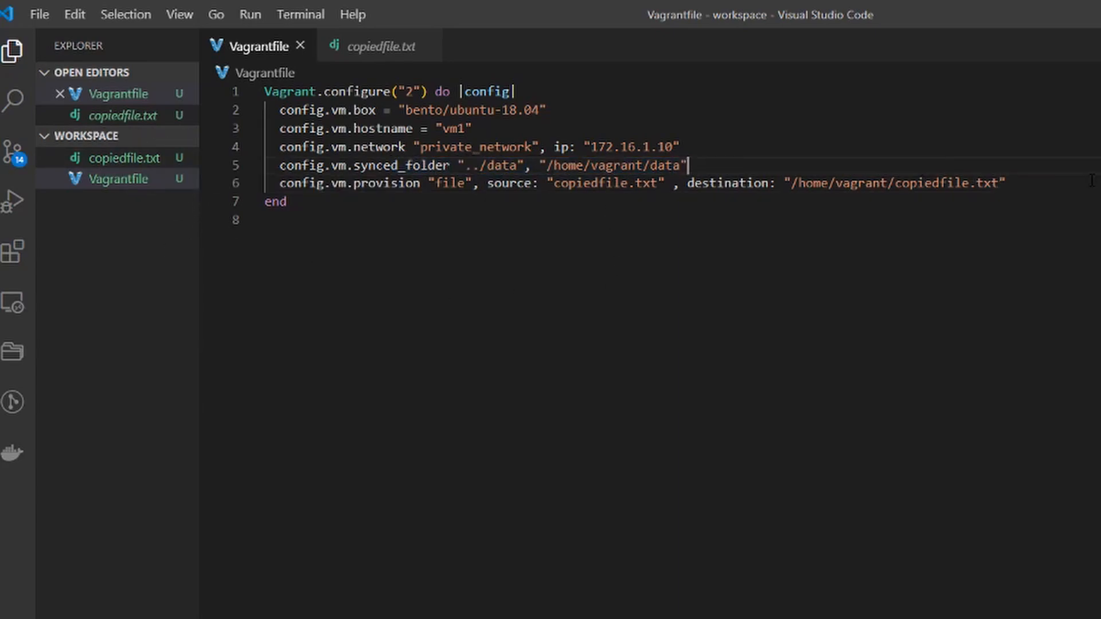
key(Enter)
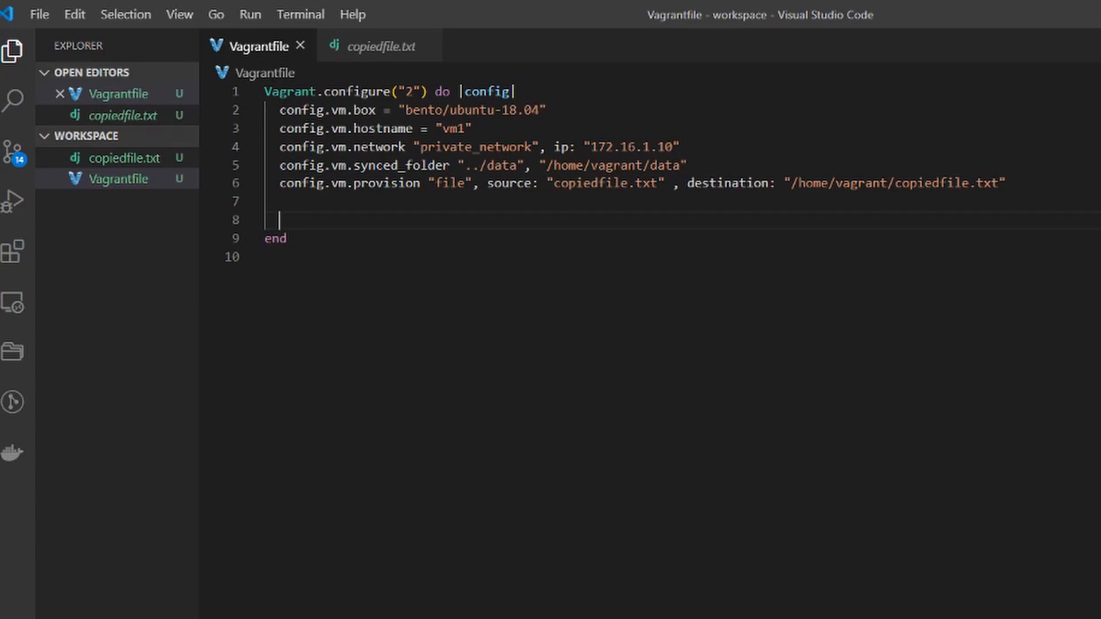
Add a conf.vm.provider :virtualbox do |vb| block with its closing end.
text(conf)
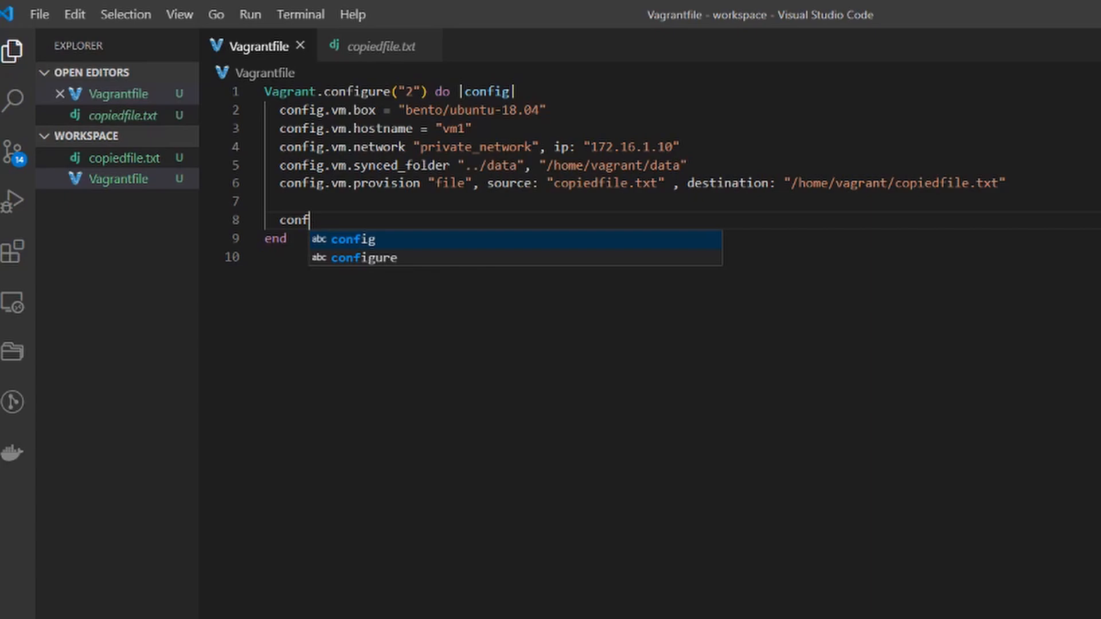
text(.vm)
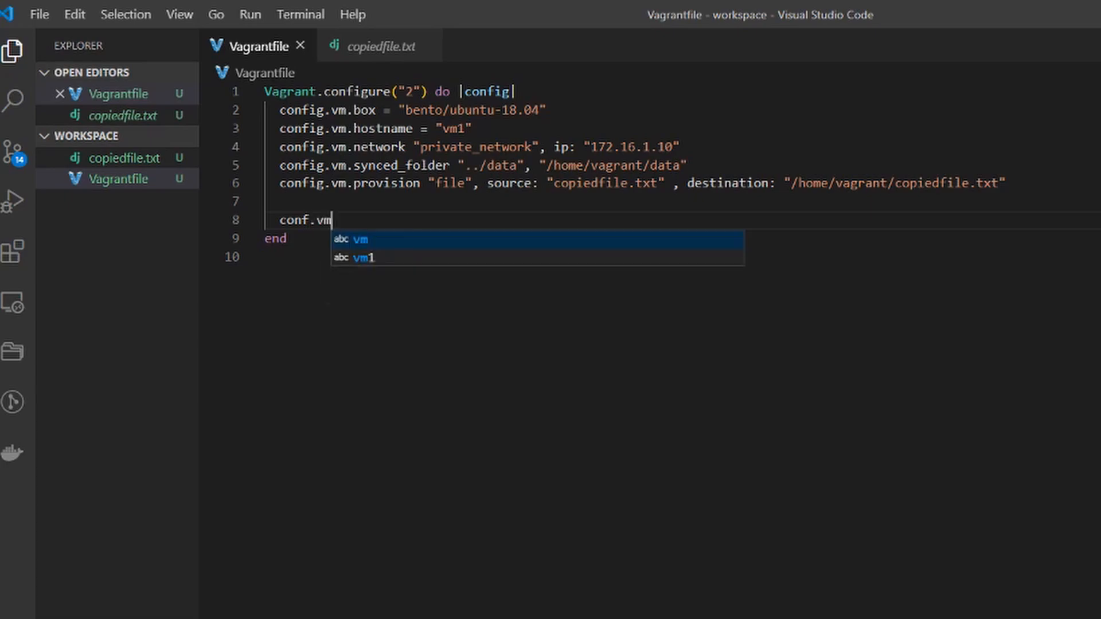
text(.provider :)
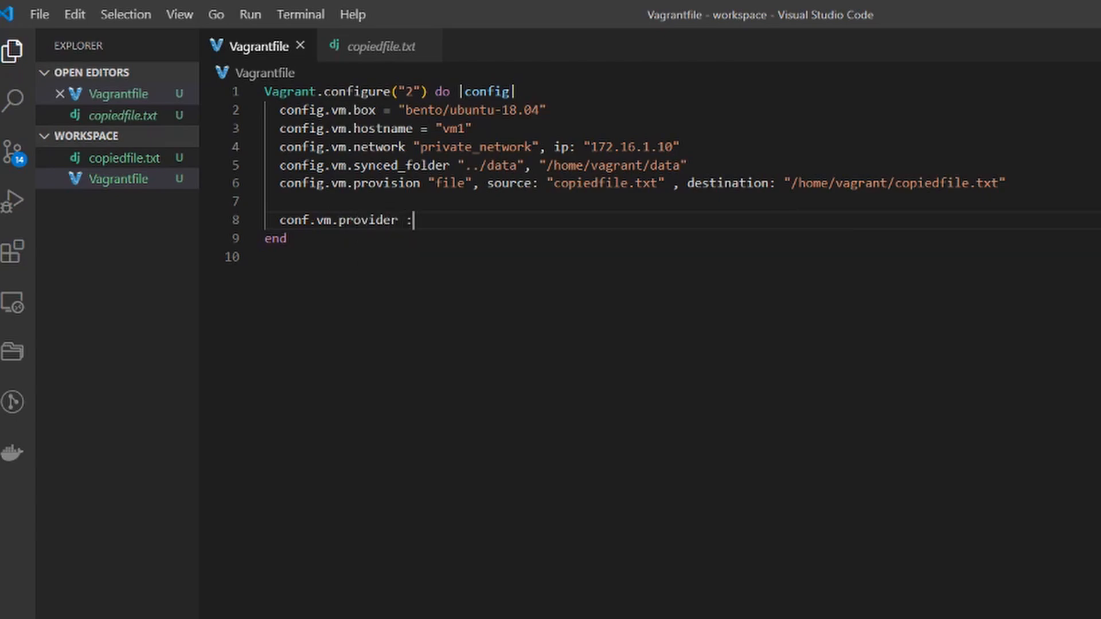
text(virtualbox do |)
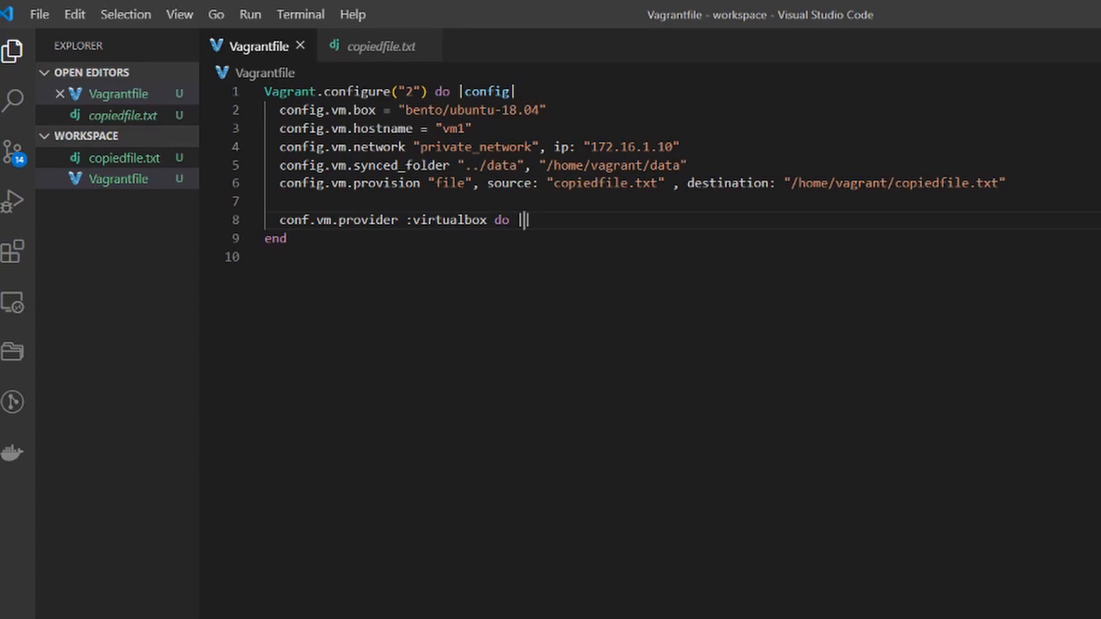
text(vb)
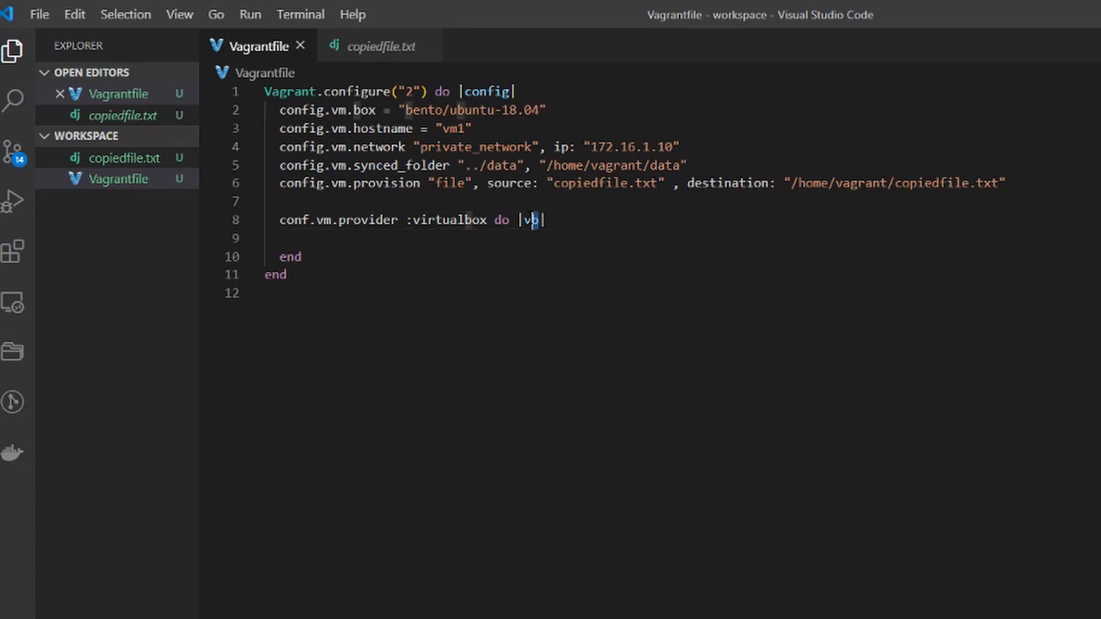
Inside the block, add vb.customize ["modifyvm", :id, "--memory", 1024].
click(418, 241)
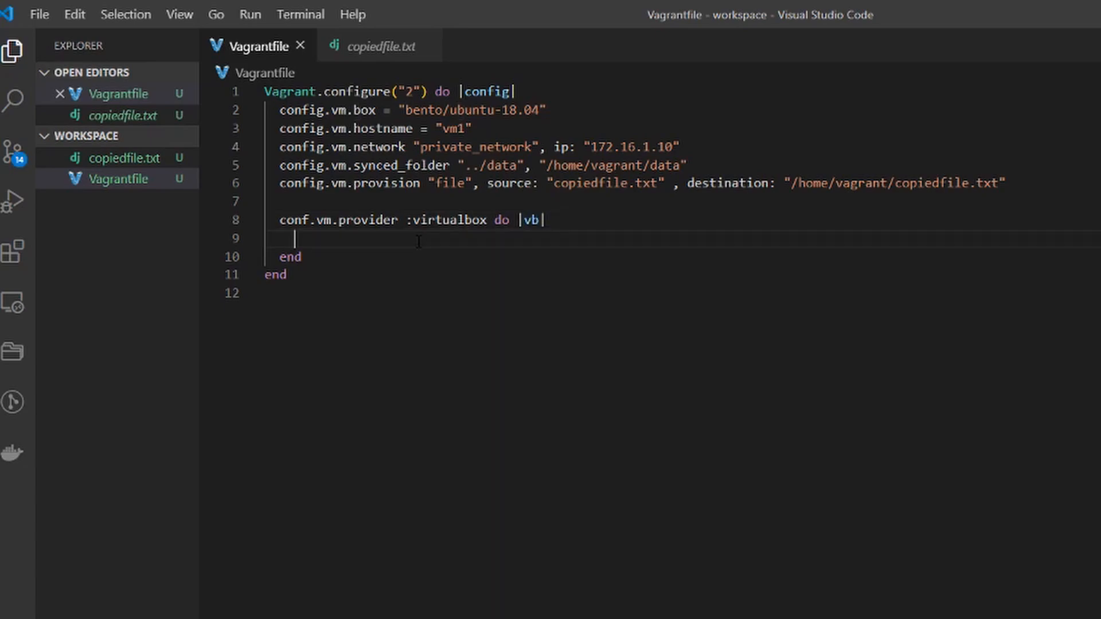
text(vb)
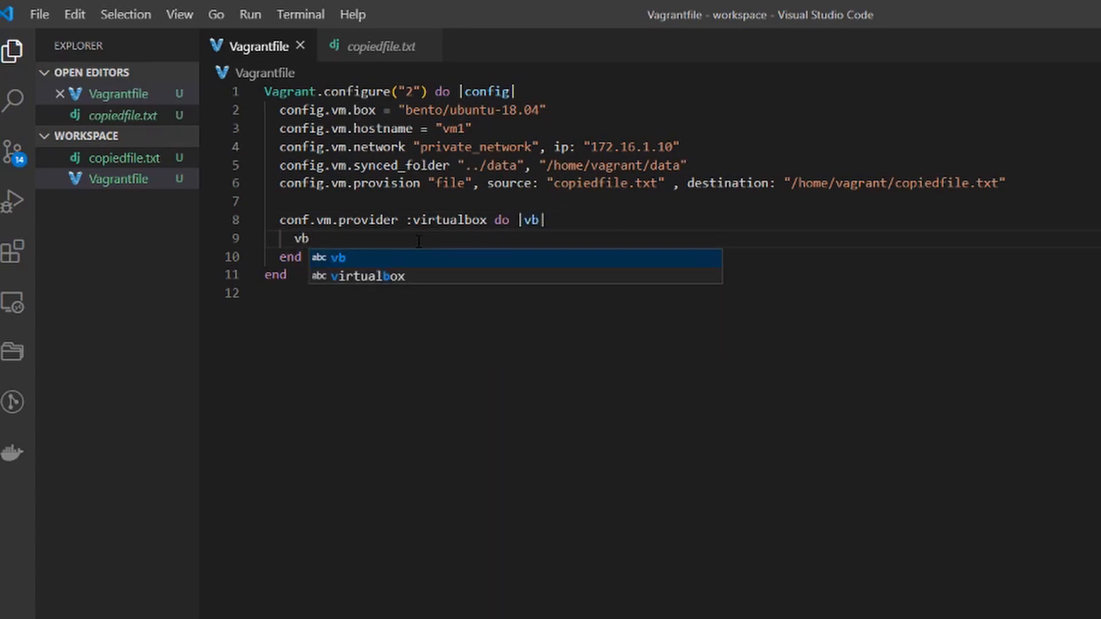
text(.customiz)
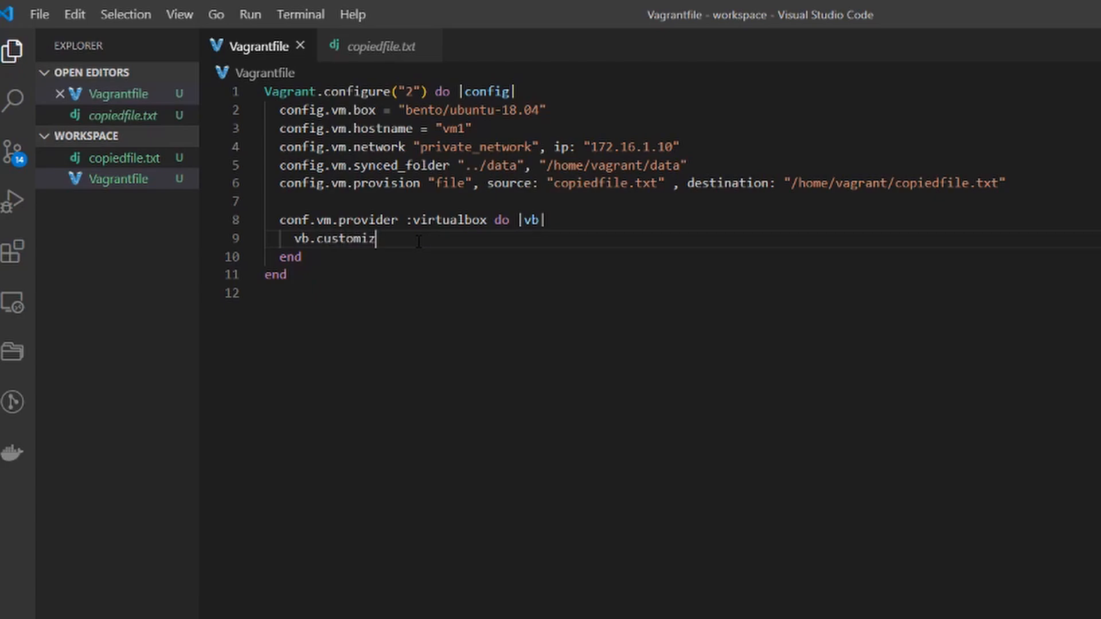
text(e)
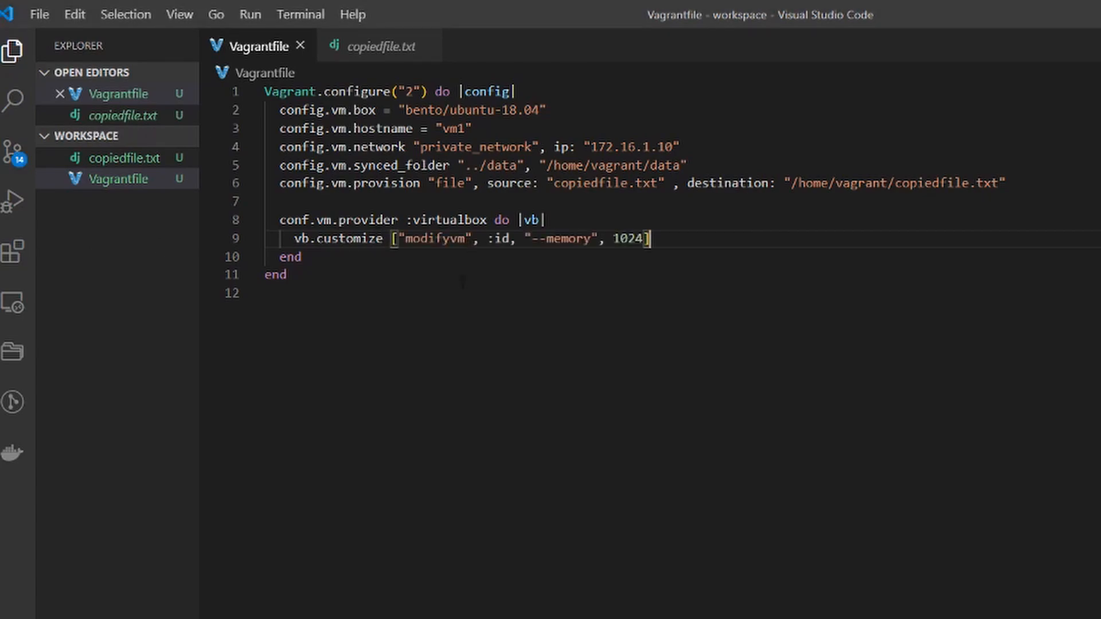
double_click(428, 238)
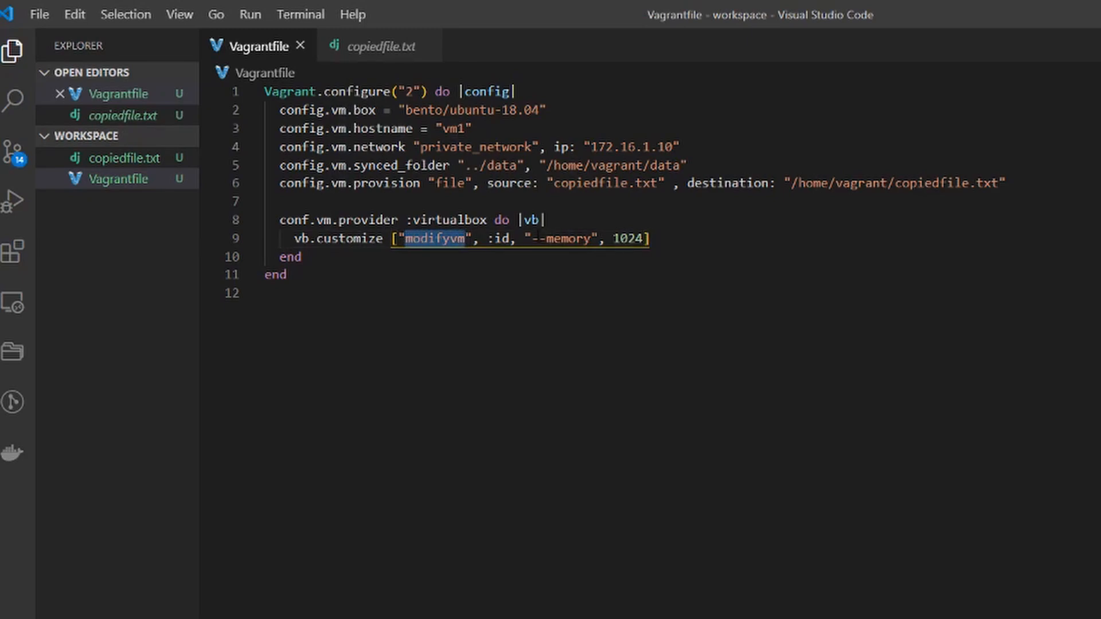
double_click(562, 238)
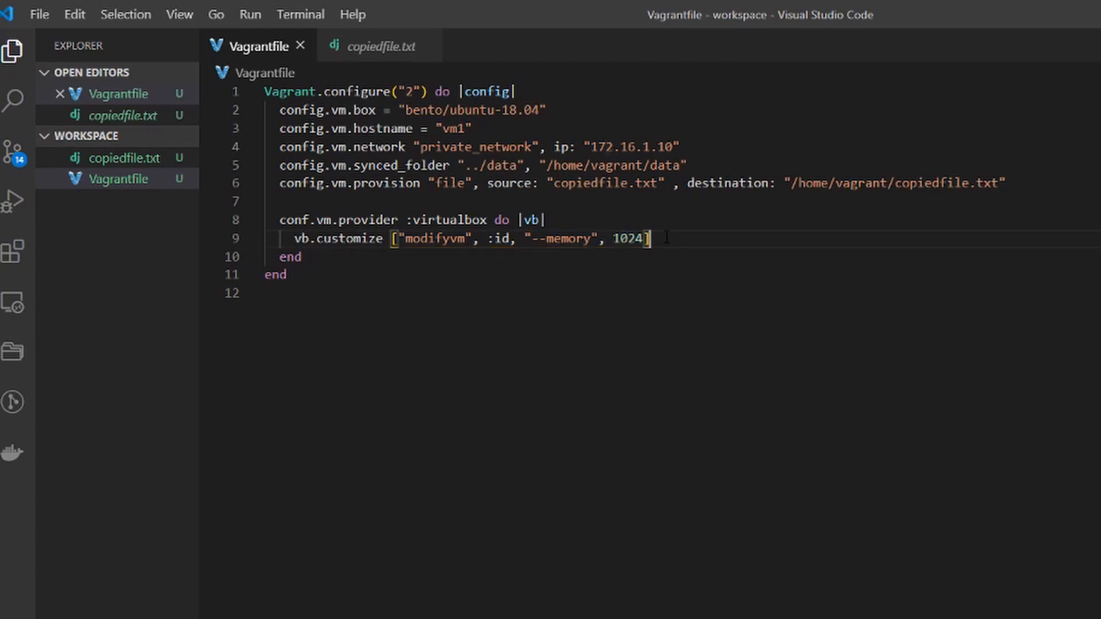
Duplicate the memory line and change it to --cpus with value 2.
key(Enter)
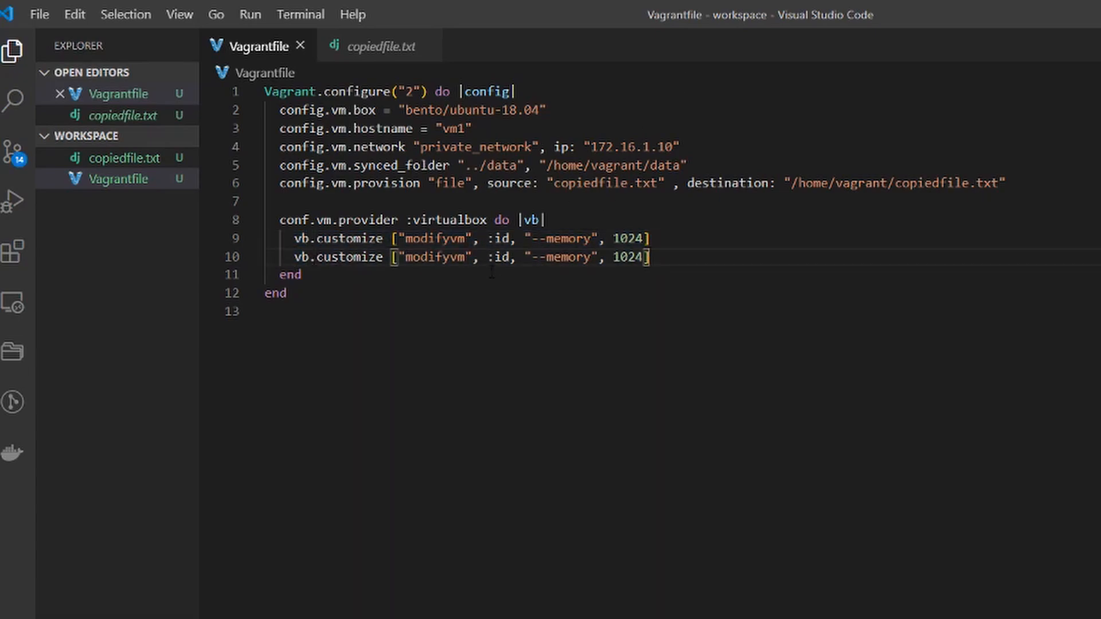
double_click(567, 257)
text(c)
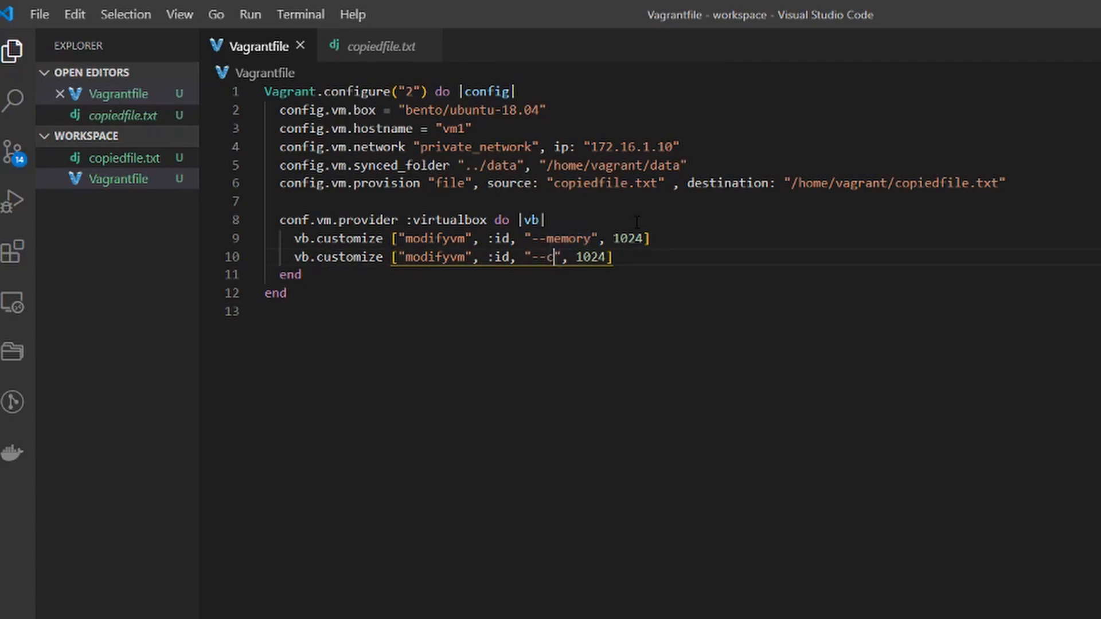
text(pus)
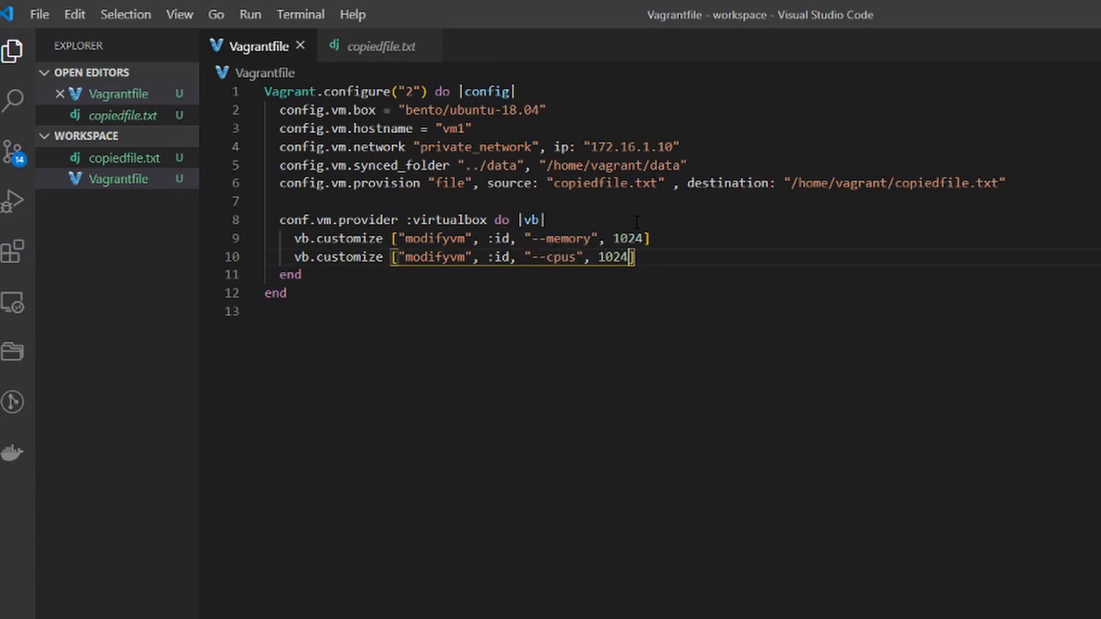
key(Backspace)
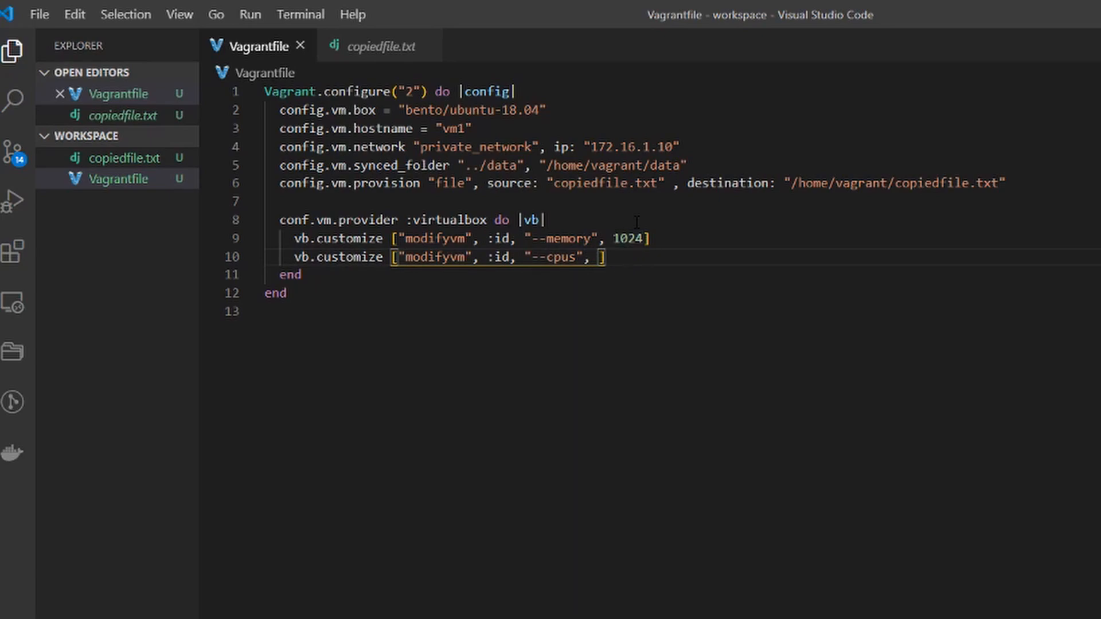
text(2)
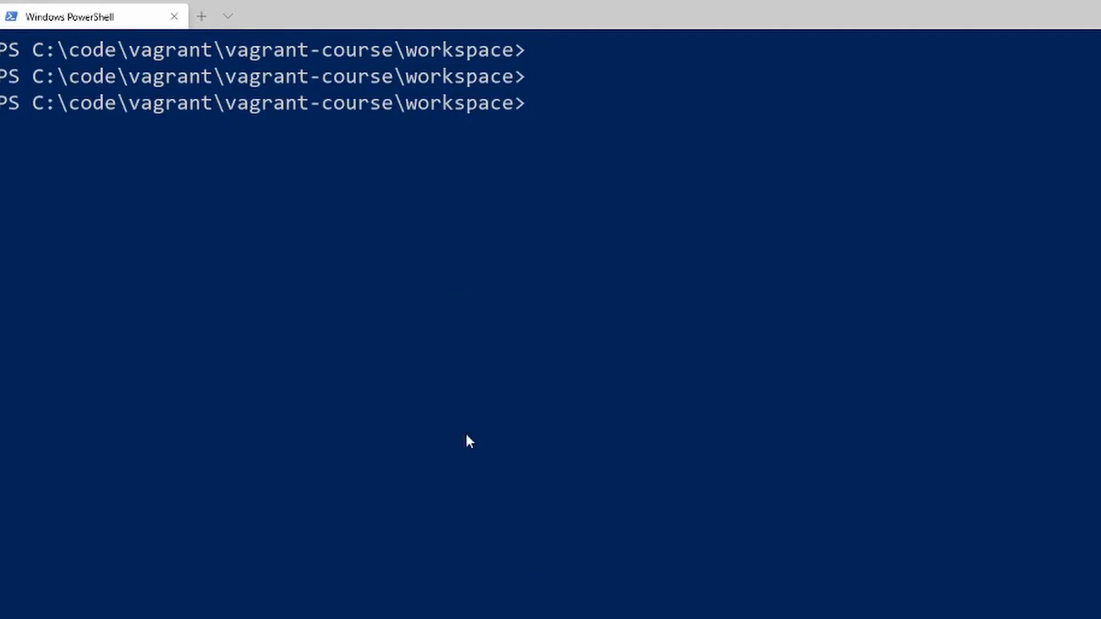
List workspace files, print the Vagrantfile, and try a misspelled 'vangrant validate'.
text(ls)
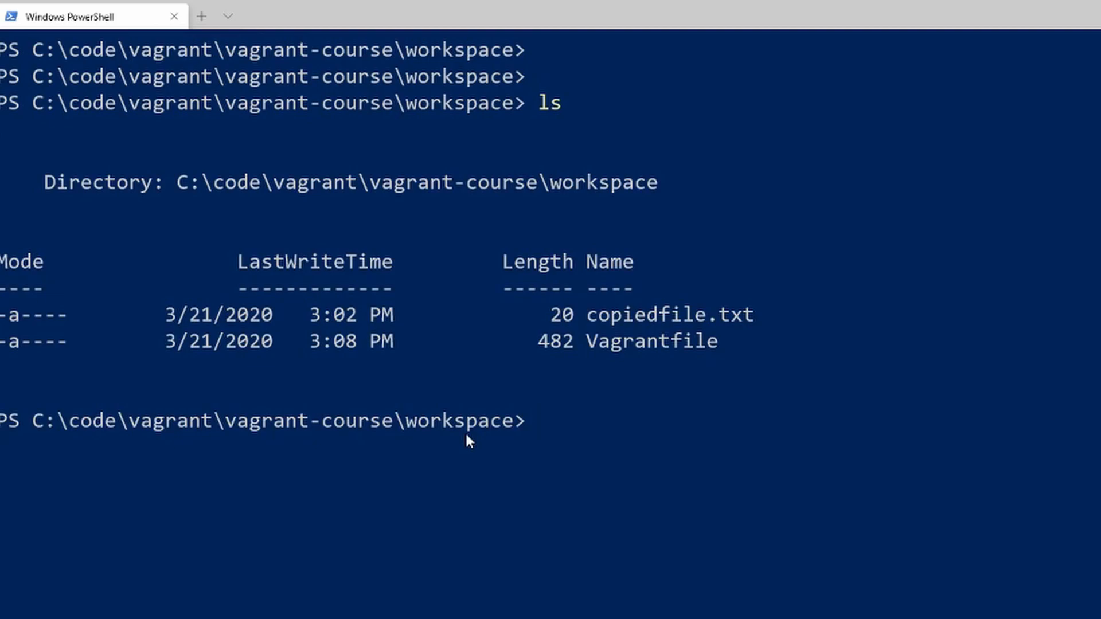
text(cat .\Vagrantfile)
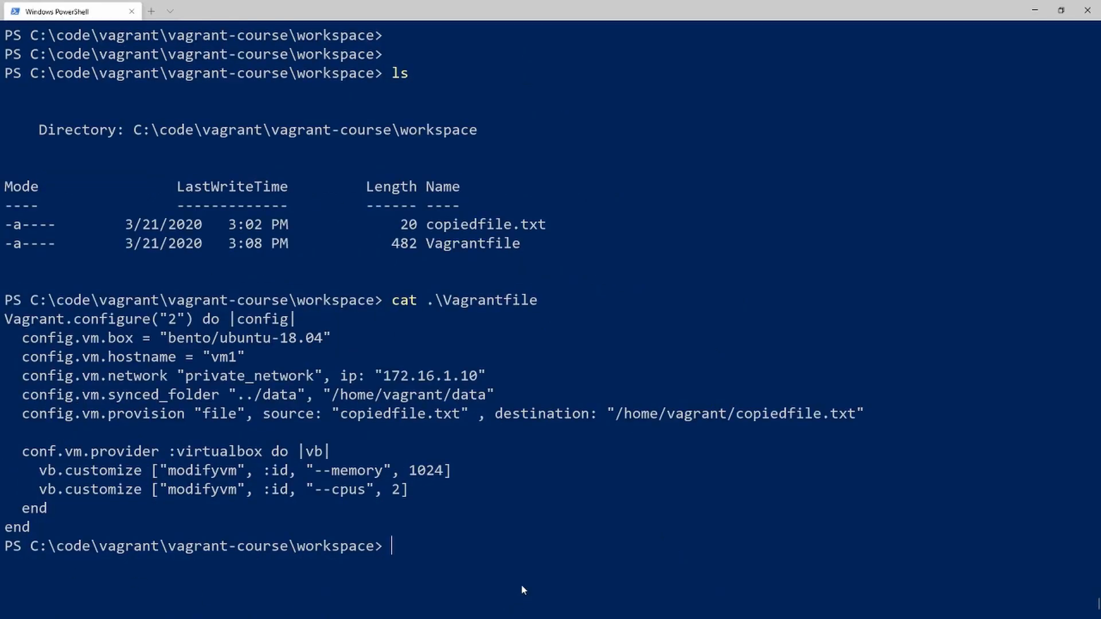
text(vangrant validate)
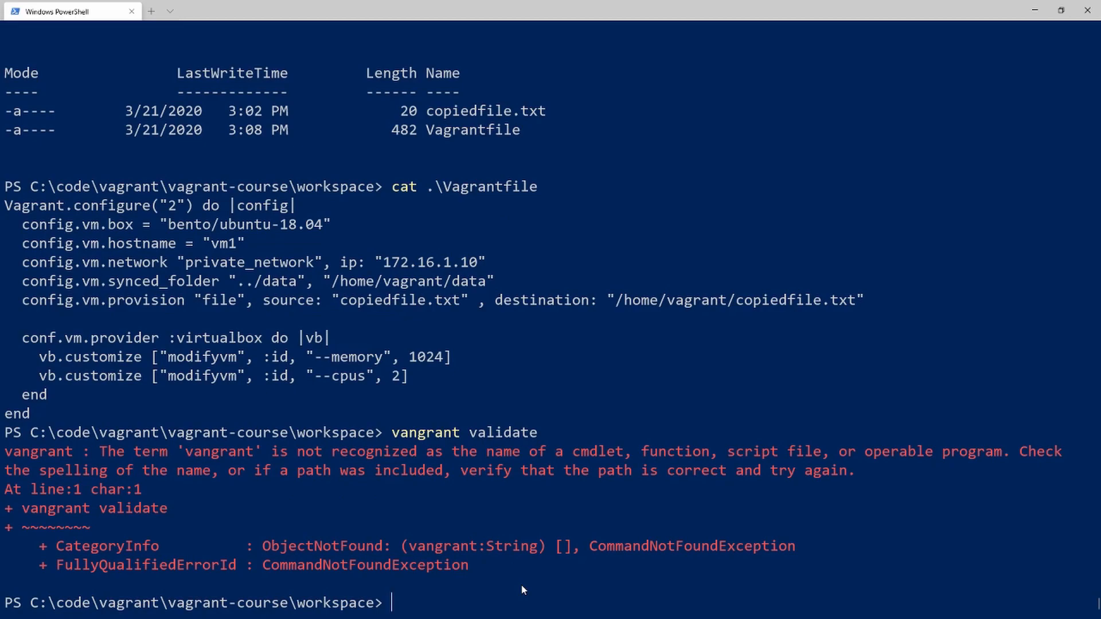
Run vagrant validate and select the undefined 'conf' error on line 8.
text(vagrant)
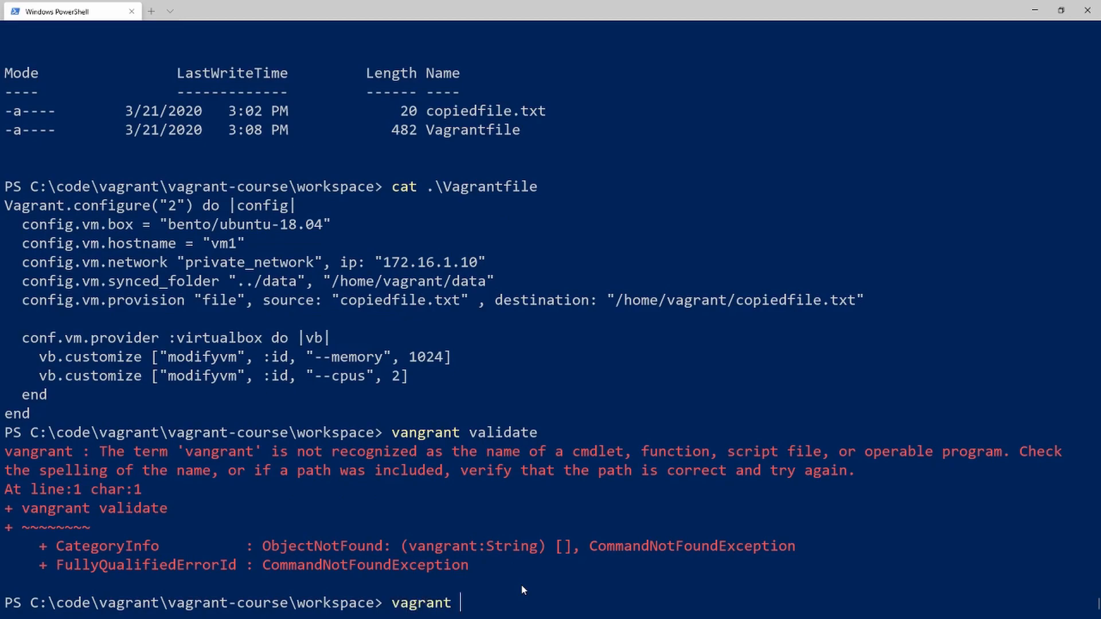
text(validate)
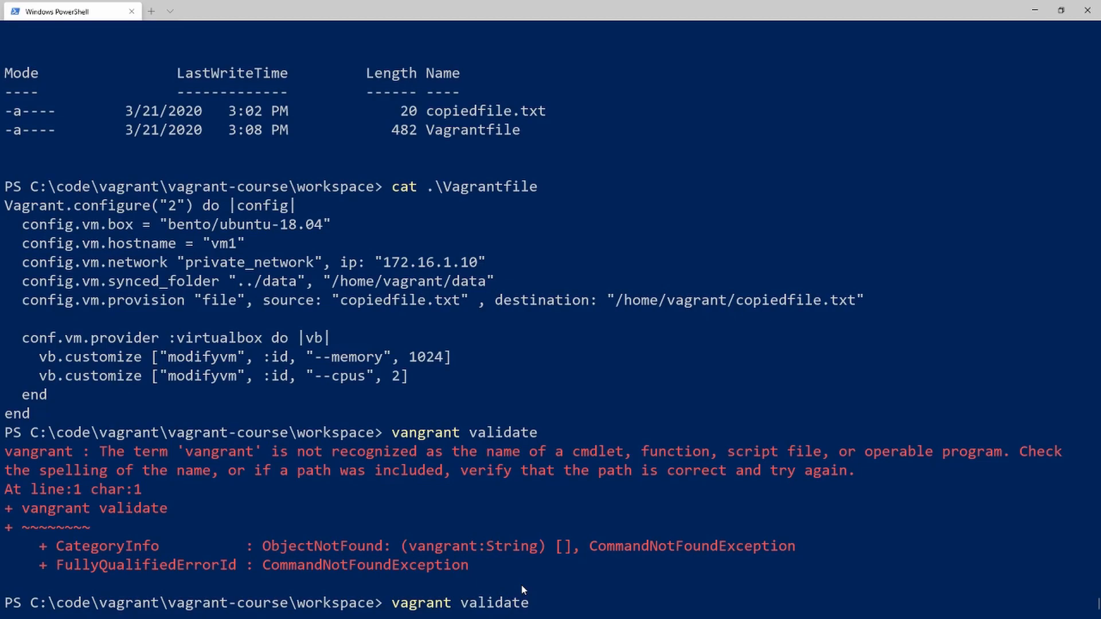
scroll(down, 3)
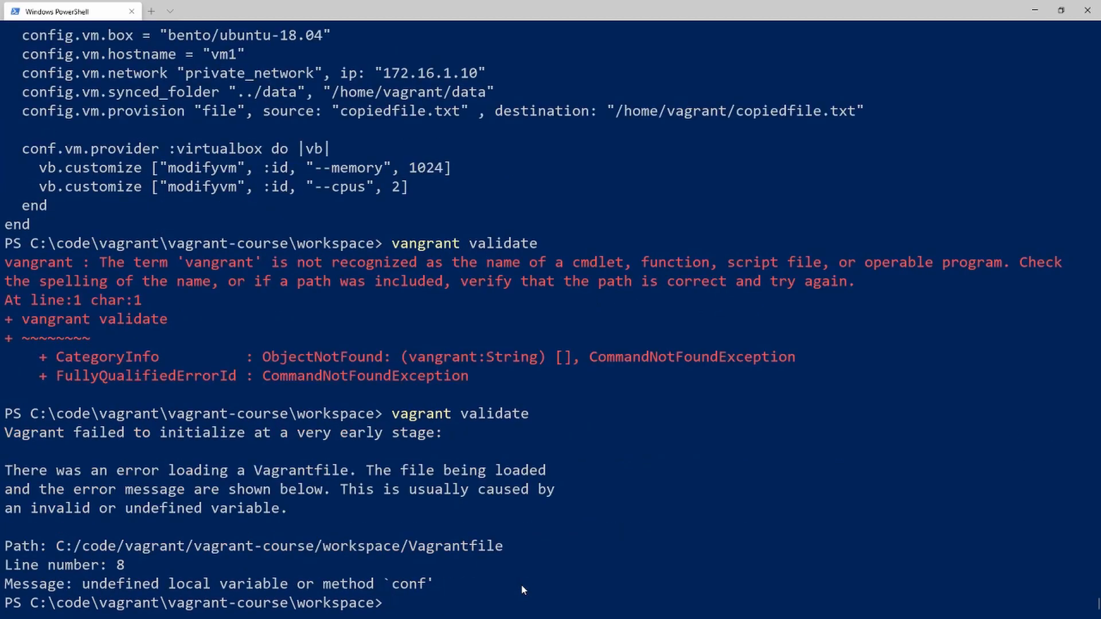
mouse_move(477, 399)
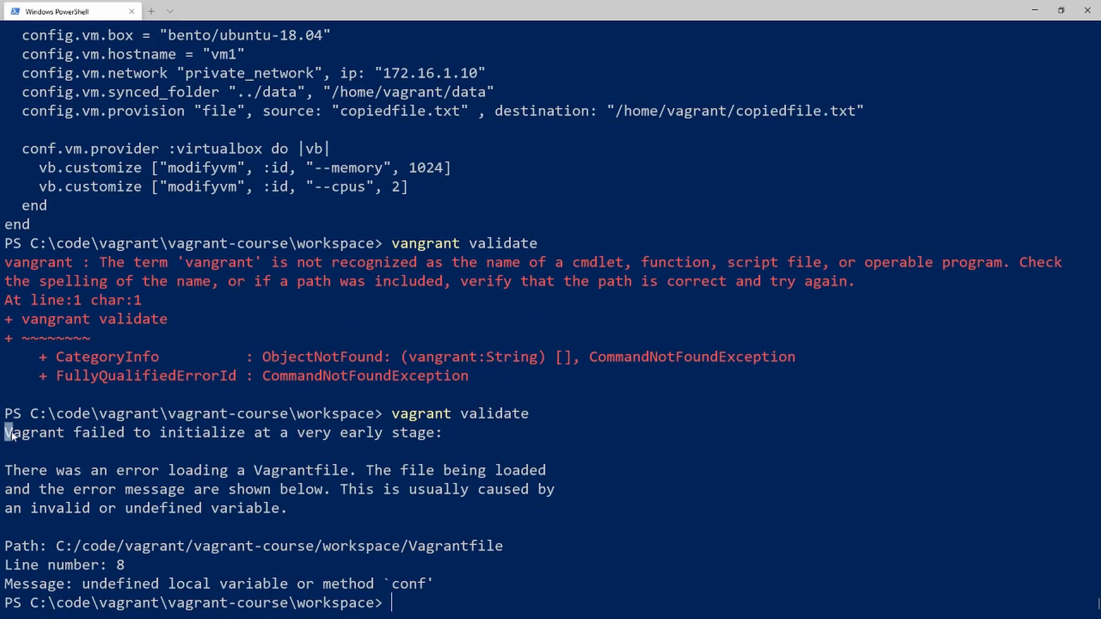
drag(4, 432, 435, 432)
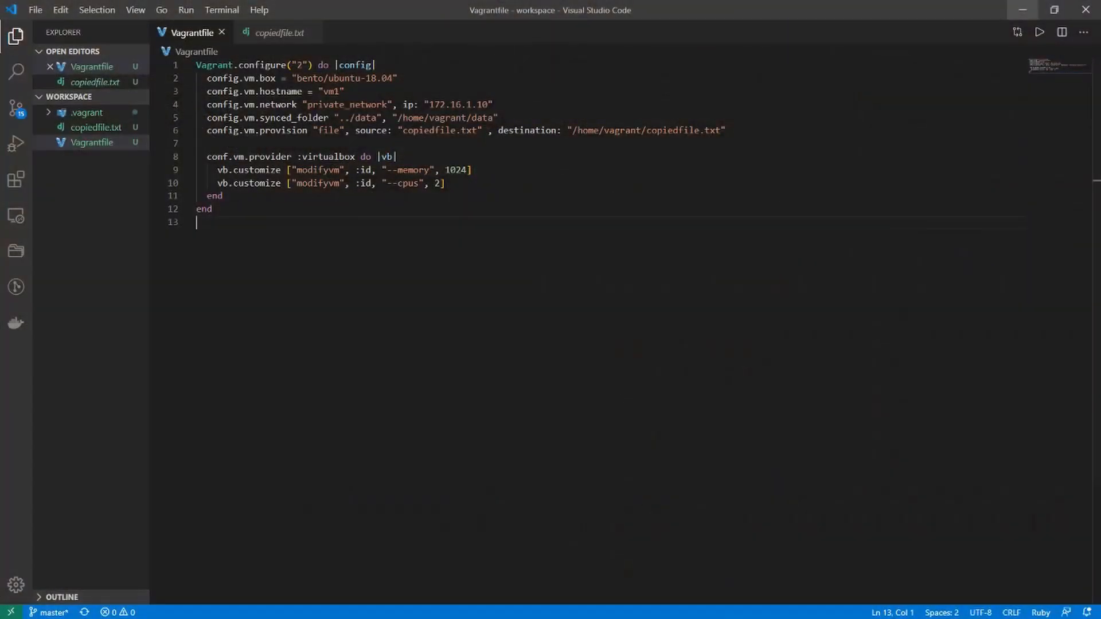
mouse_move(188, 157)
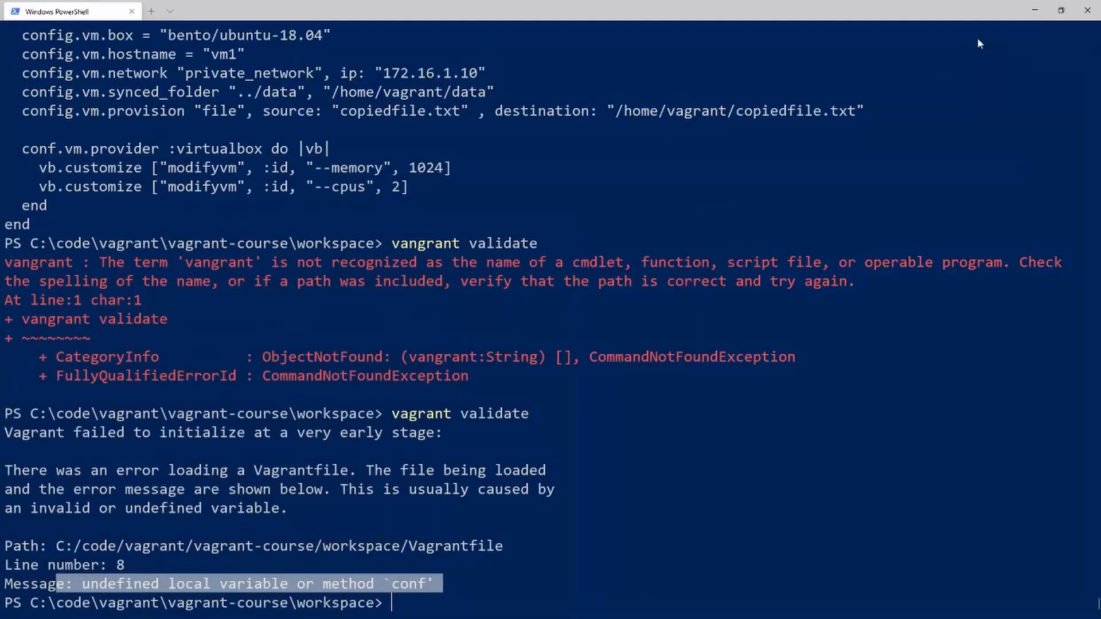
Change conf to config and rerun vagrant validate until it passes.
text(\)
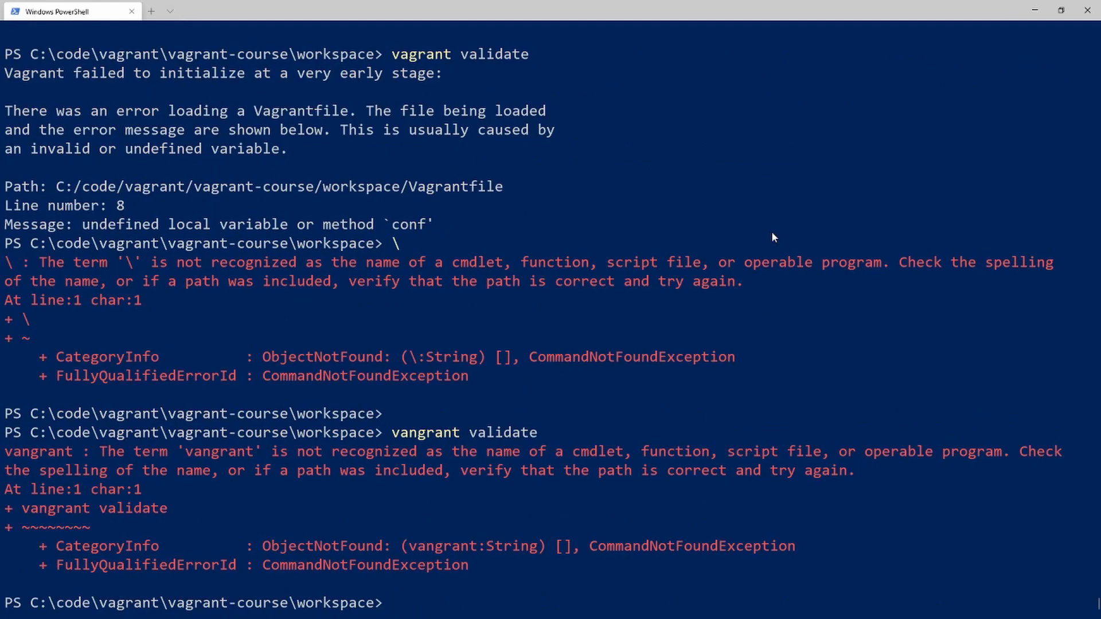
text(vagrant validate)
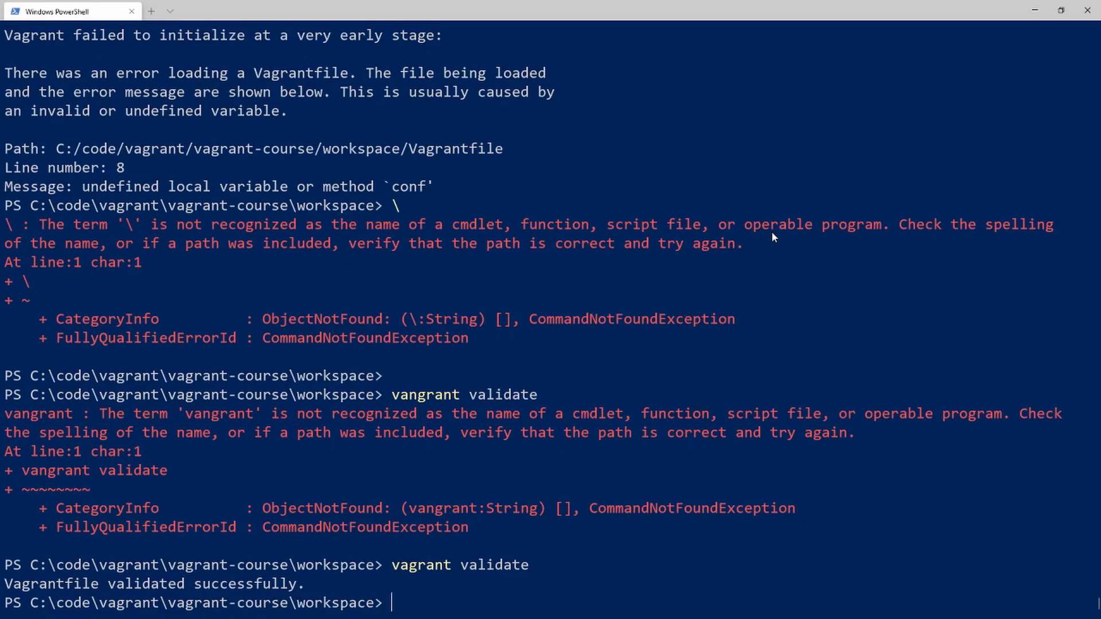
Run vagrant up and follow box import, boot, folder mounting and file provisioning.
text(vagrant up)
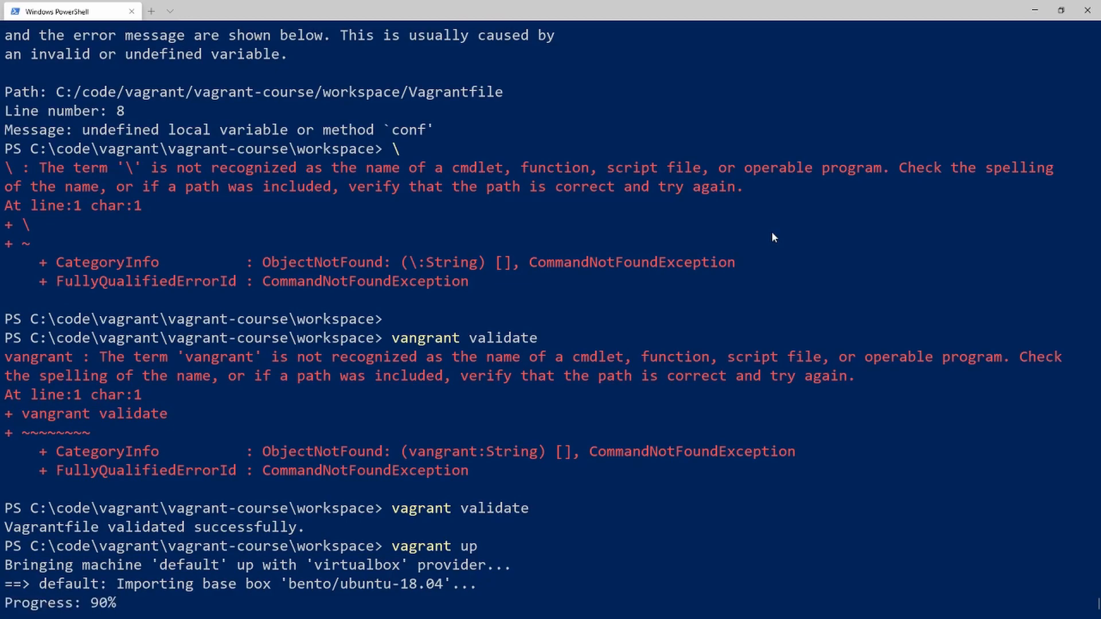
scroll(down, 3)
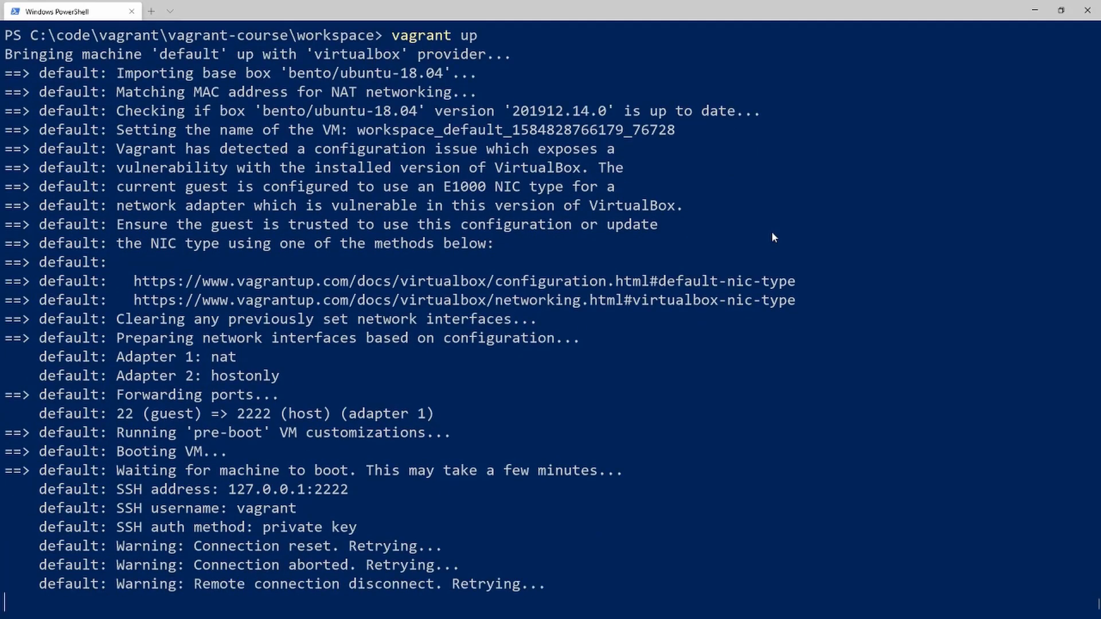
scroll(down, 3)
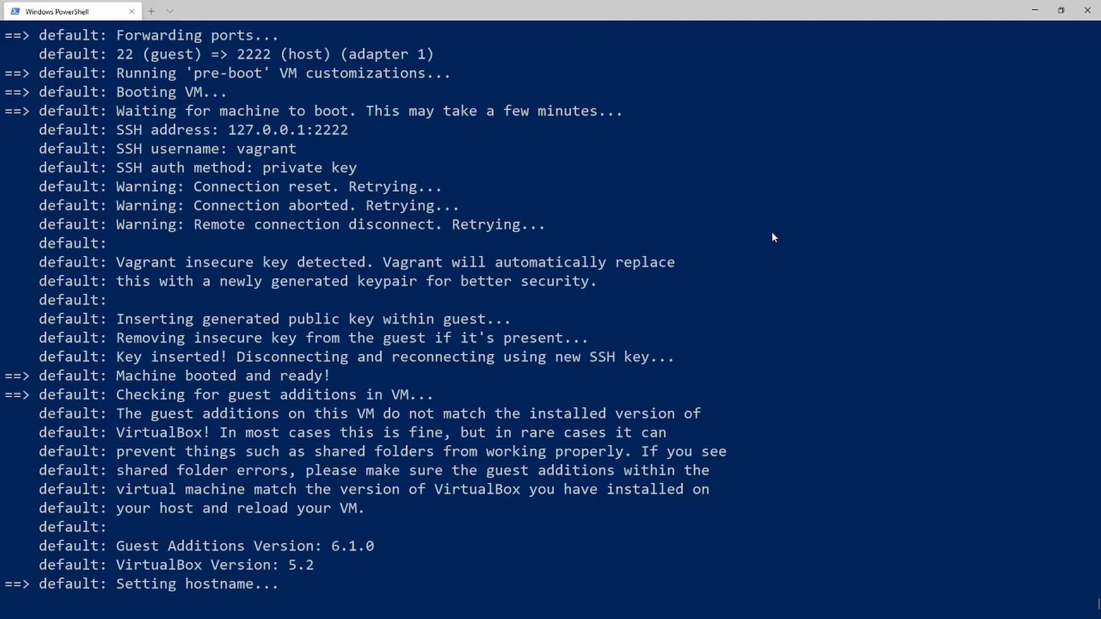
scroll(down, 3)
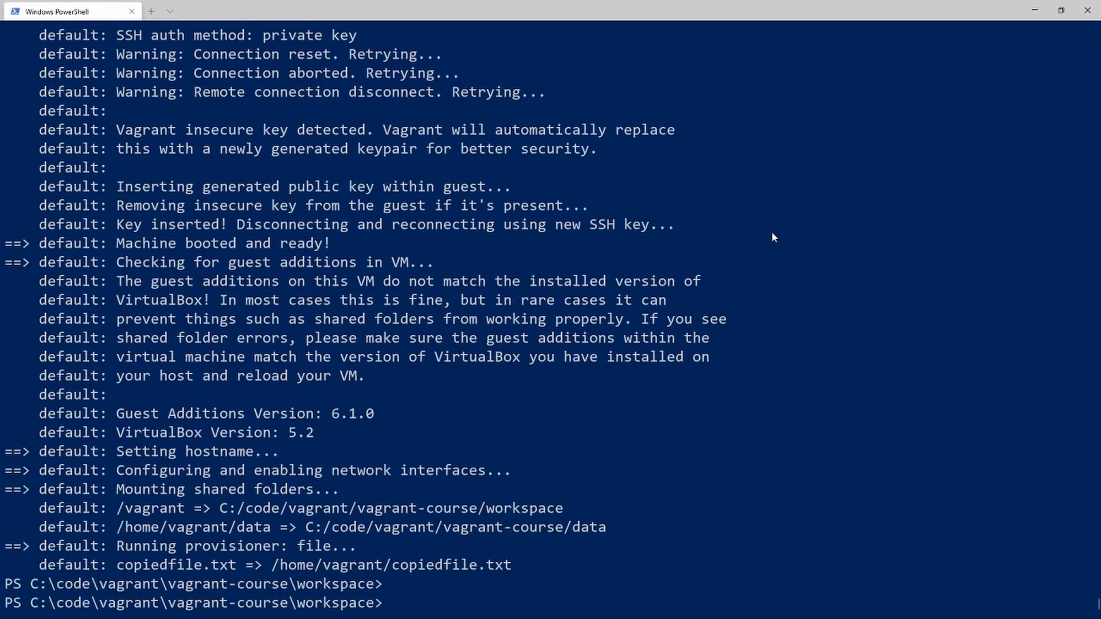
text(vagrant)
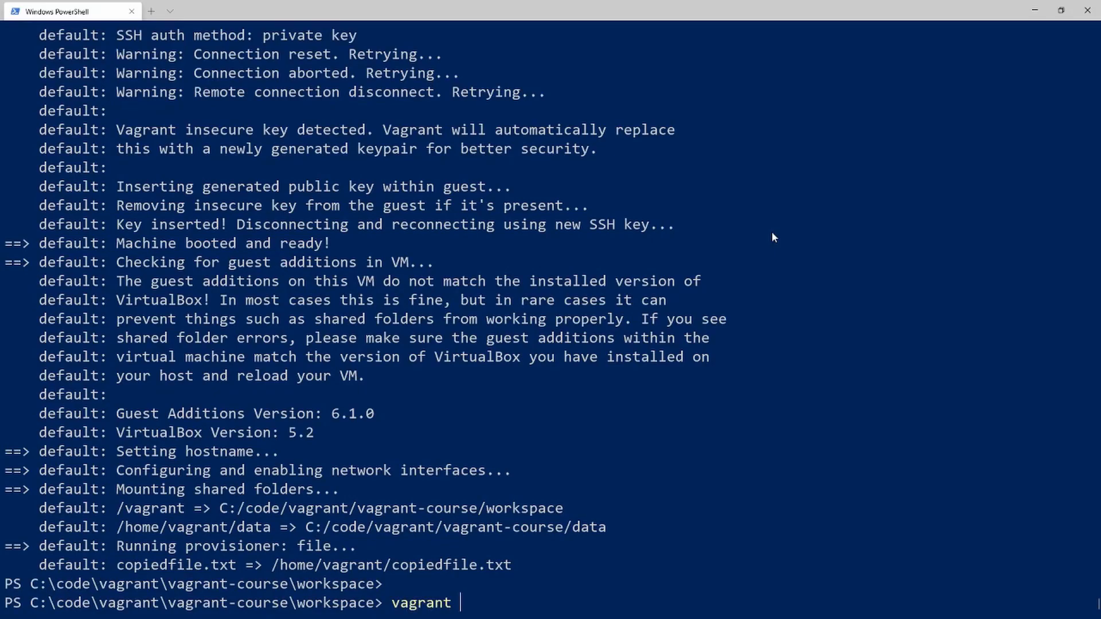
Confirm with vagrant status that default is running (virtualbox), then start vagrant ssh.
text(status)
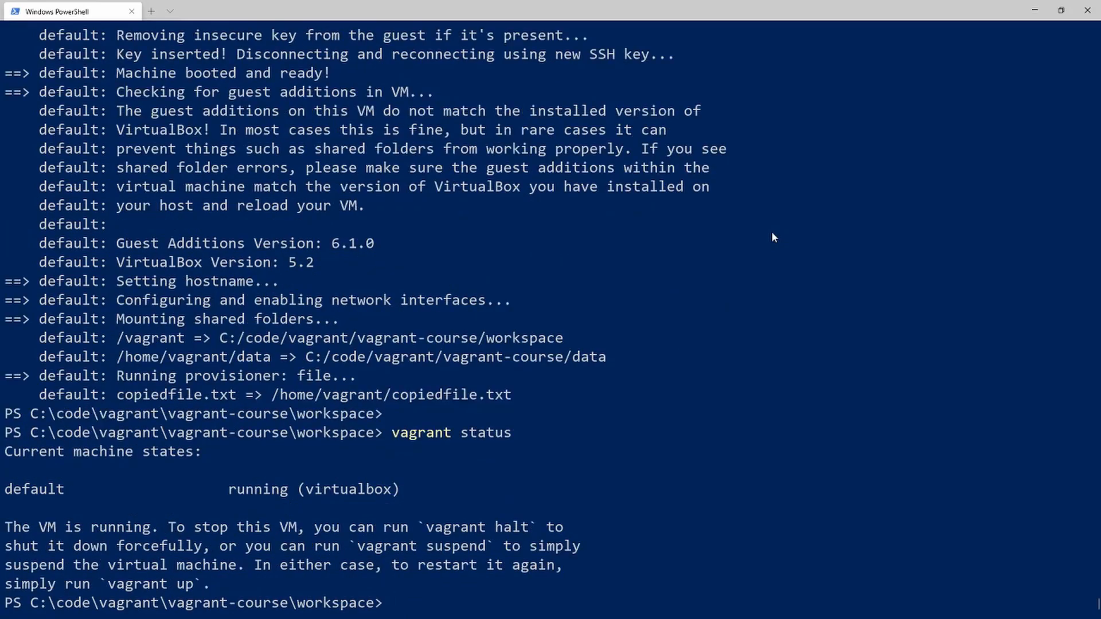
drag(25, 488, 375, 488)
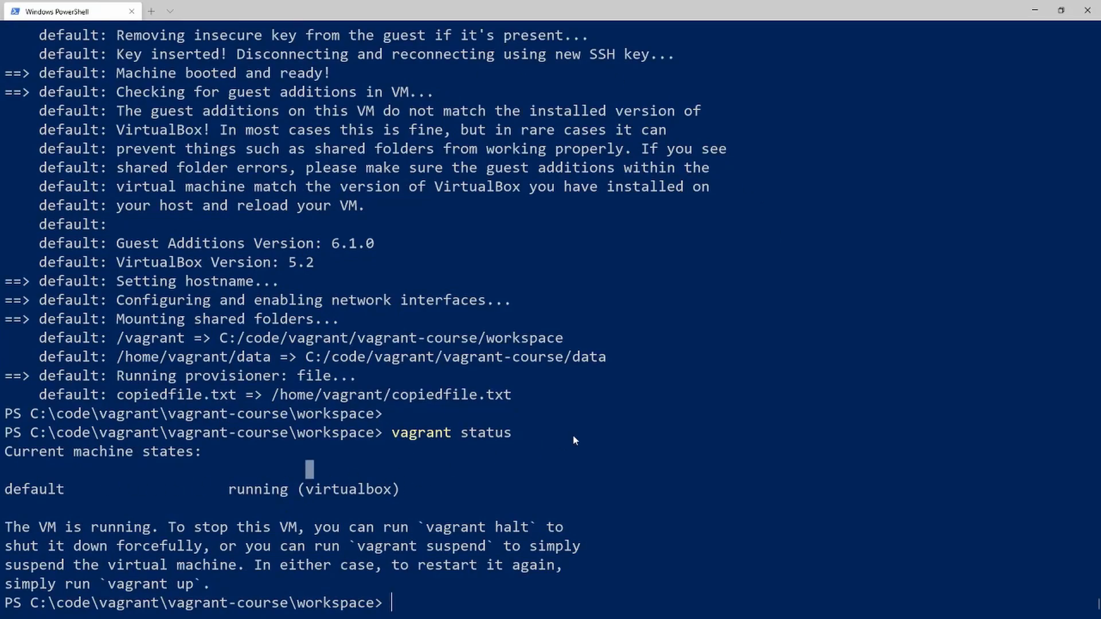
text(vagrant ssh)
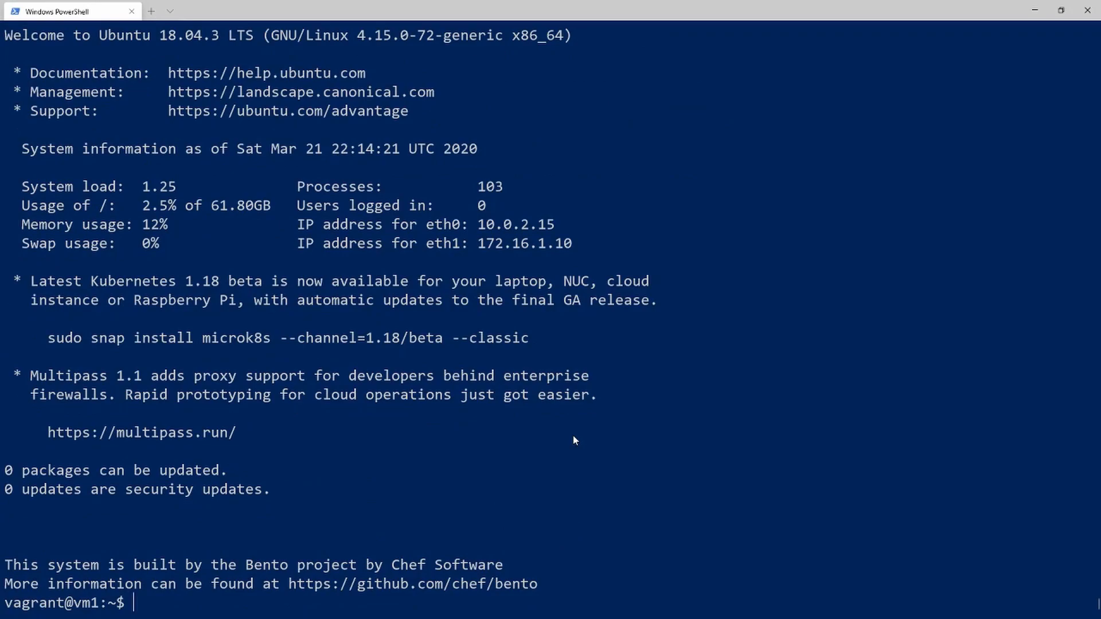
In the VM, list the home directory, move into data, and cat synchedfile.txt.
text(ls-)
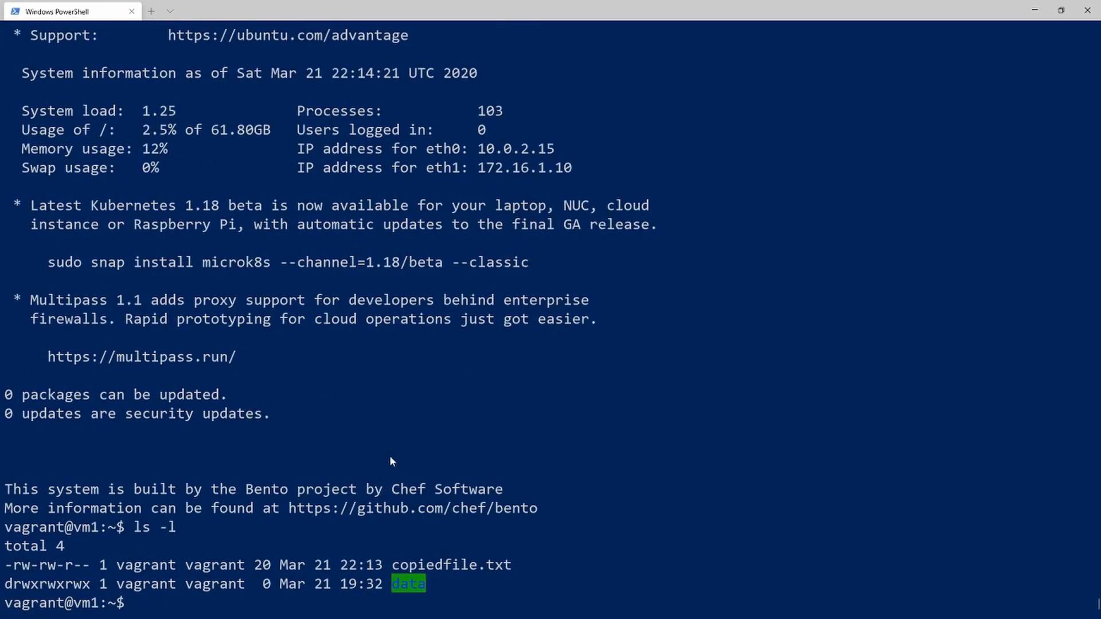
double_click(414, 564)
text(cat copiedfile.txt)
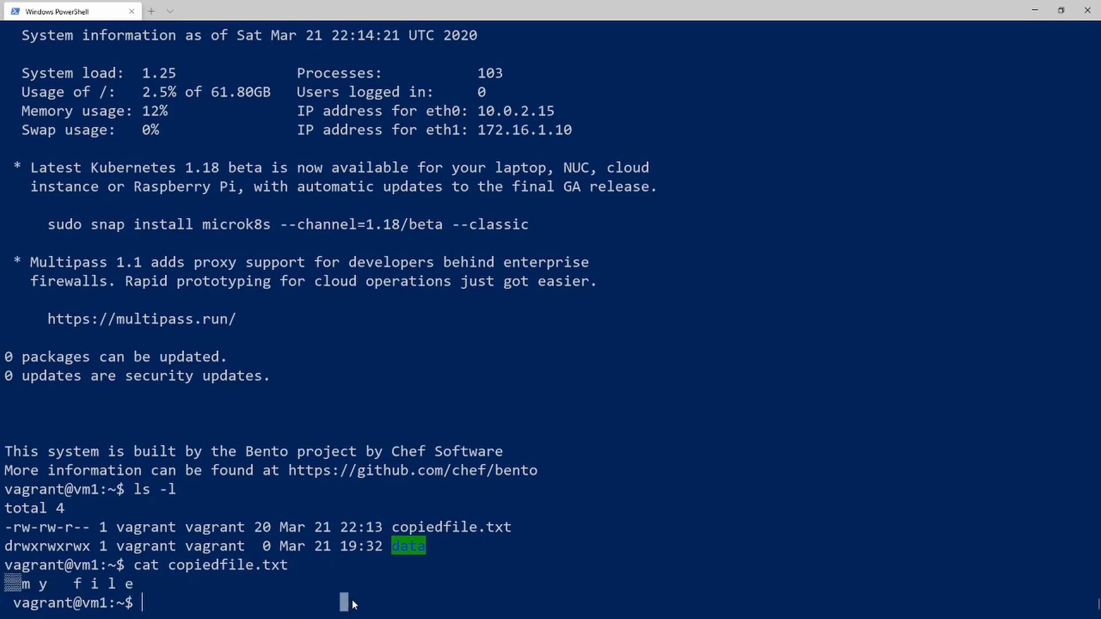
text(cd dat)
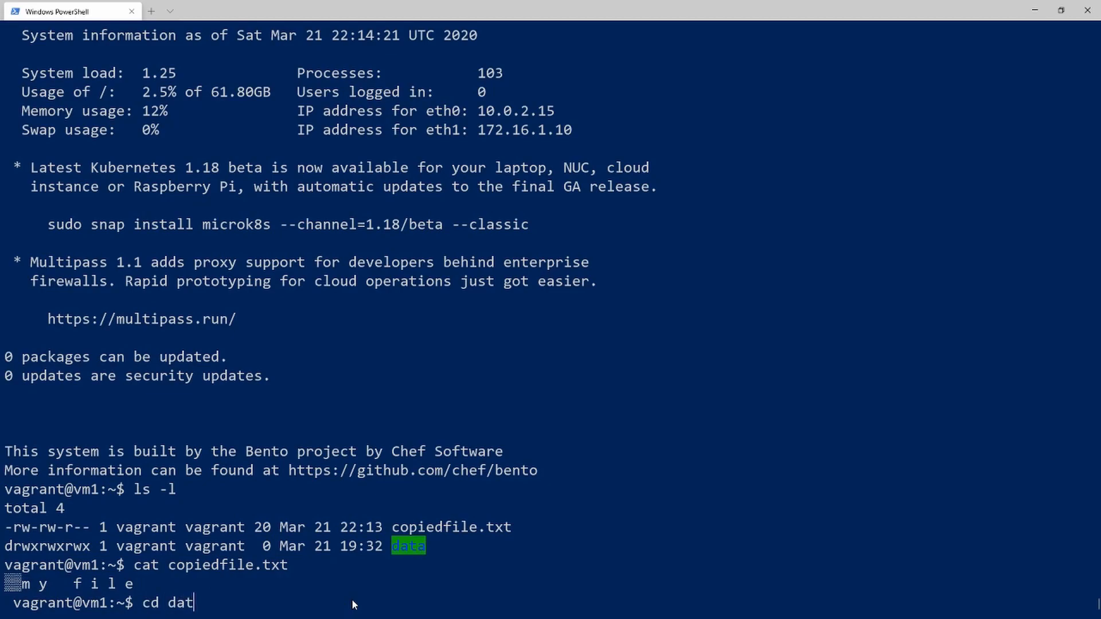
key(Enter)
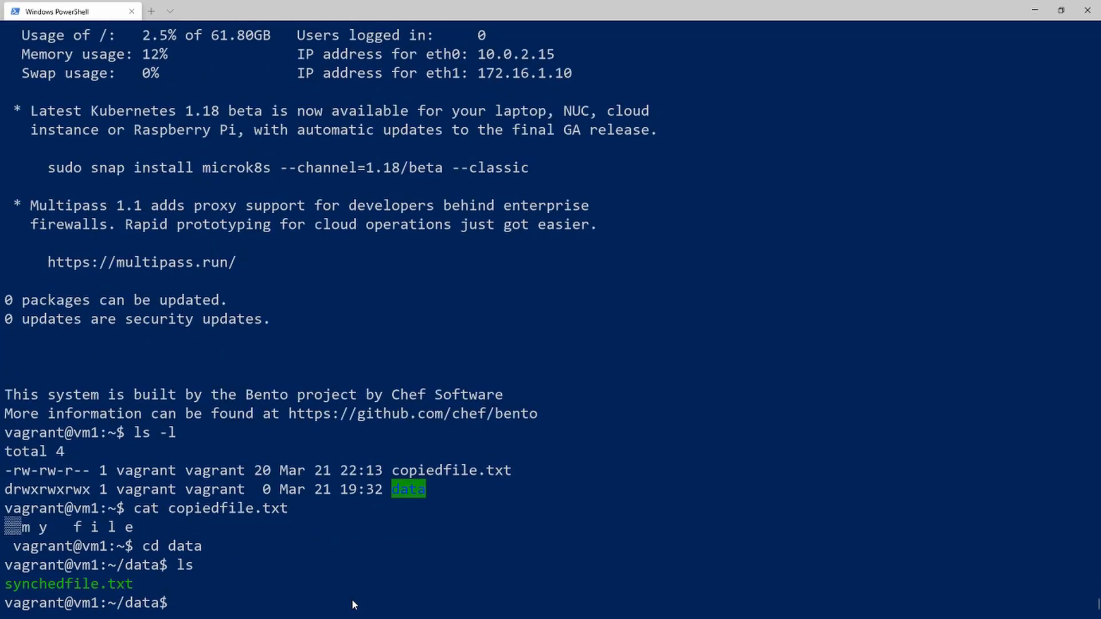
text(cat)
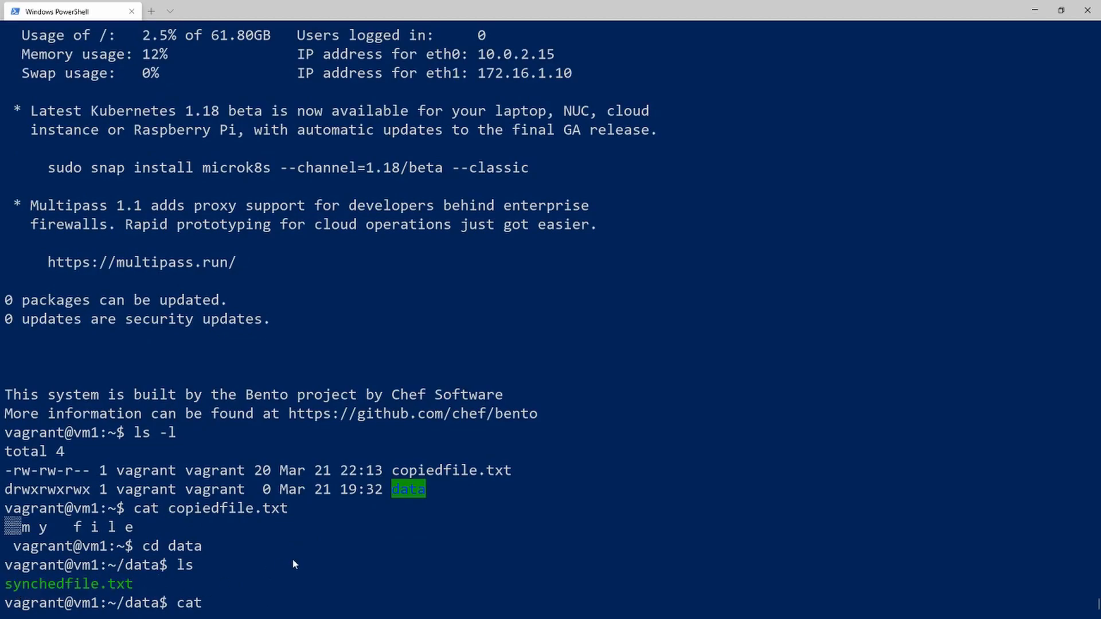
text(synchedfile.txt)
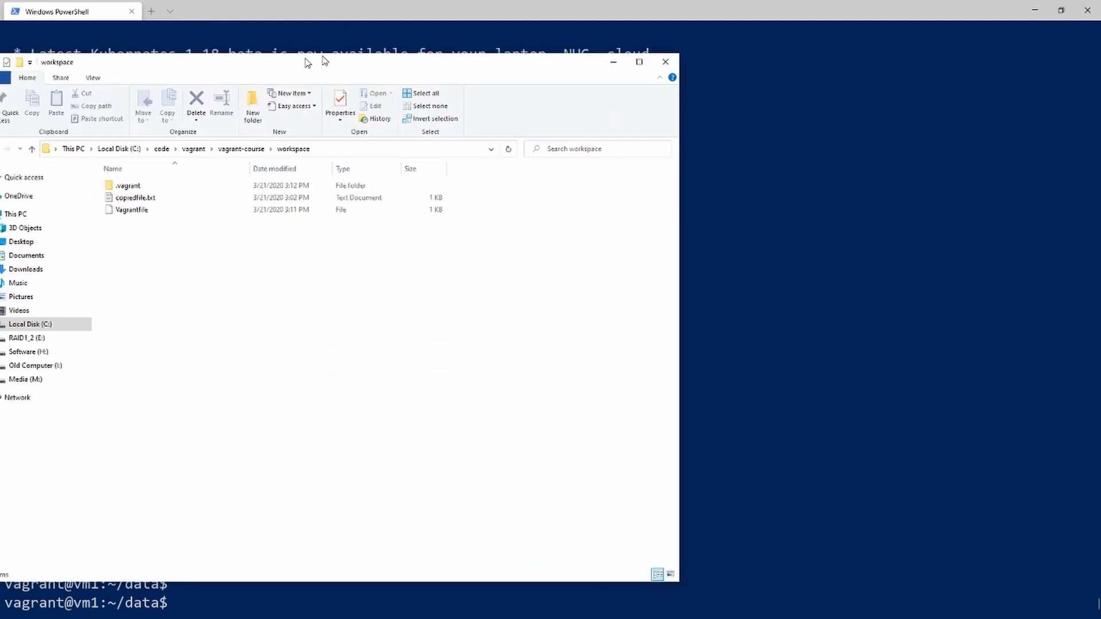
Open synchedfile.txt from the host data folder in Notepad.
click(31, 148)
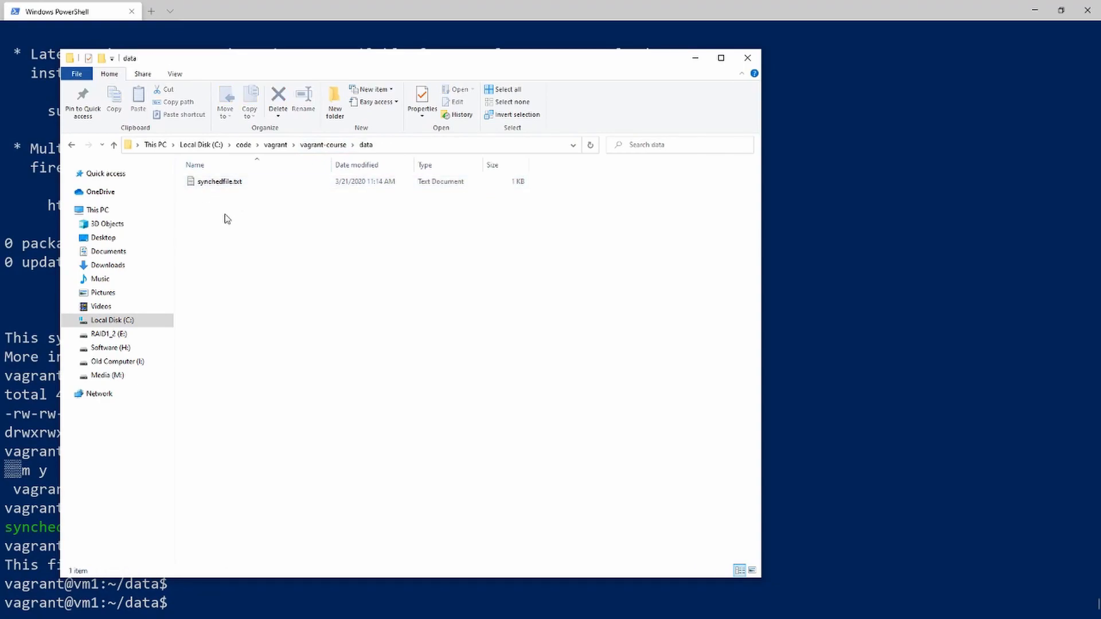
click(219, 181)
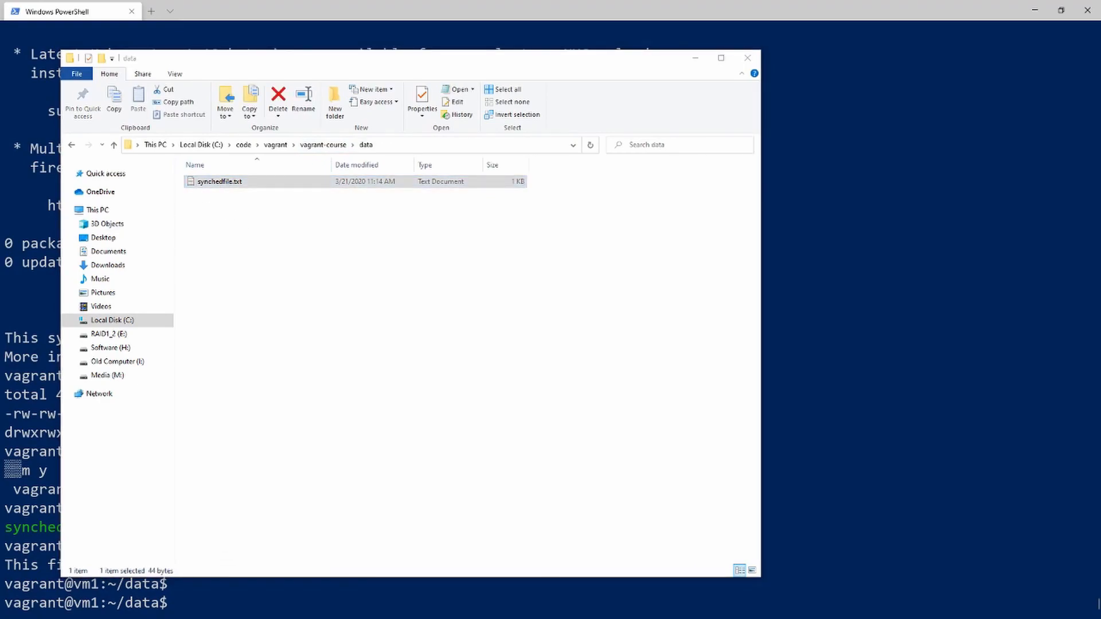
double_click(219, 181)
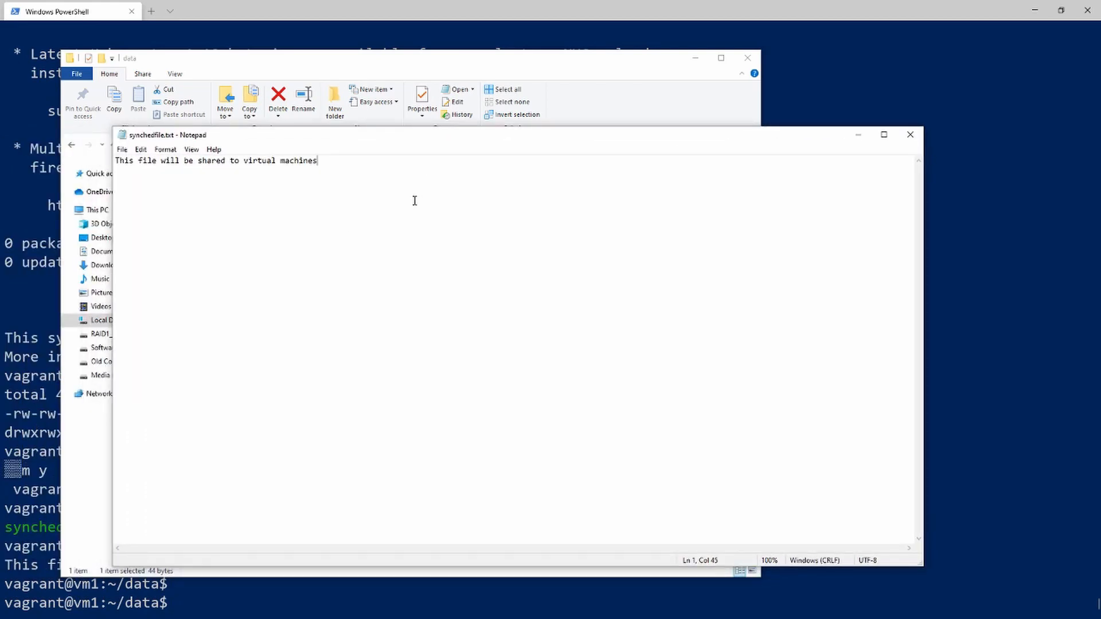
Add the line 'these changes will be synched' and save the file.
text(these)
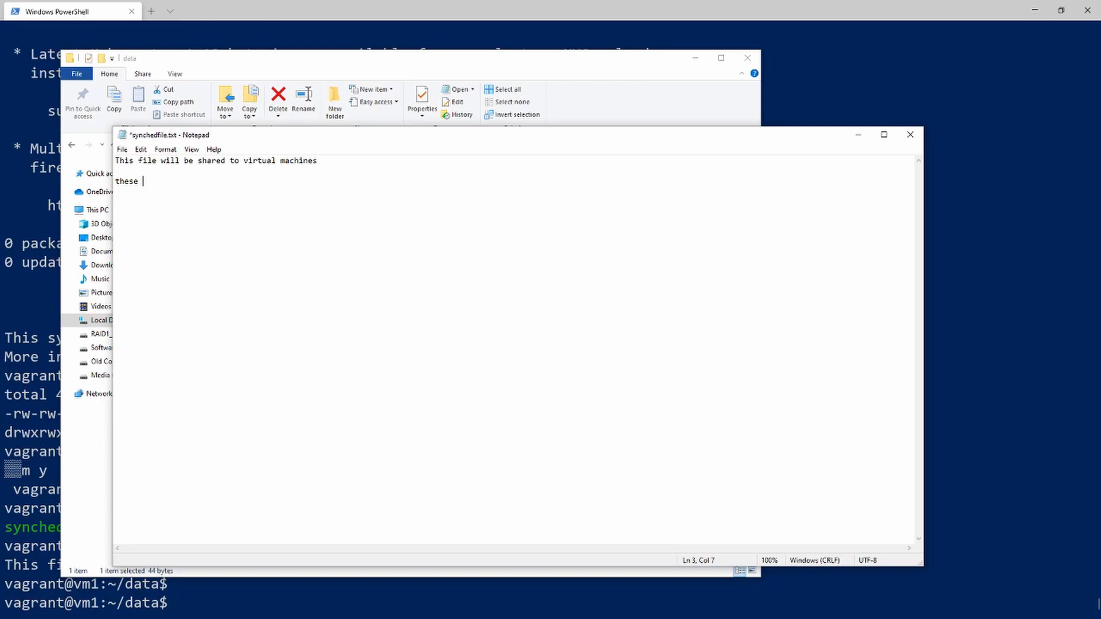
text(changes will)
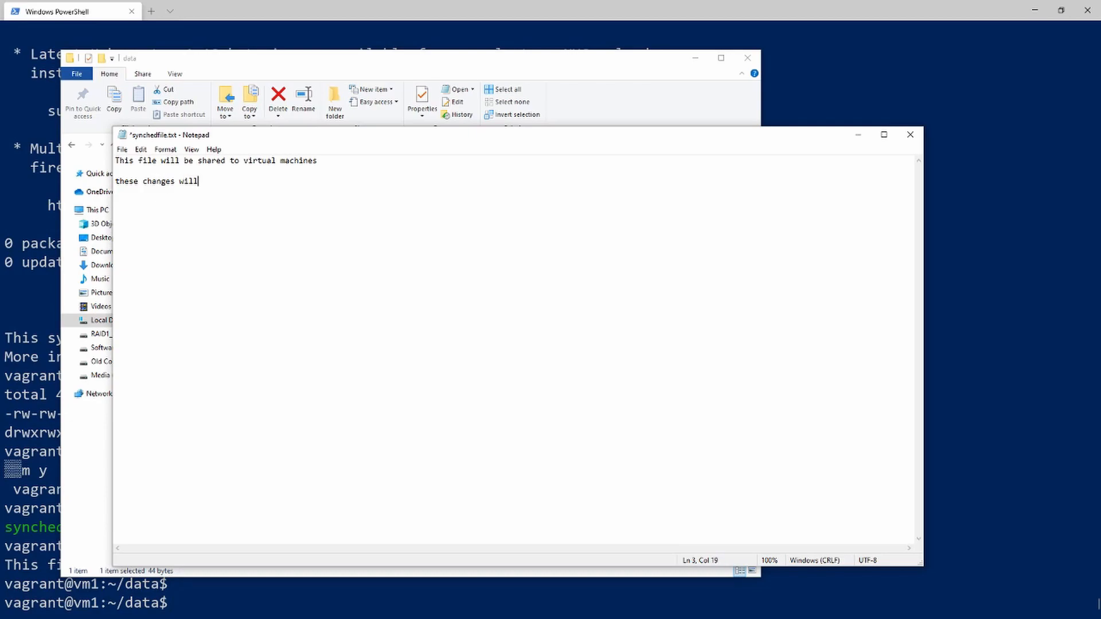
text(be synched)
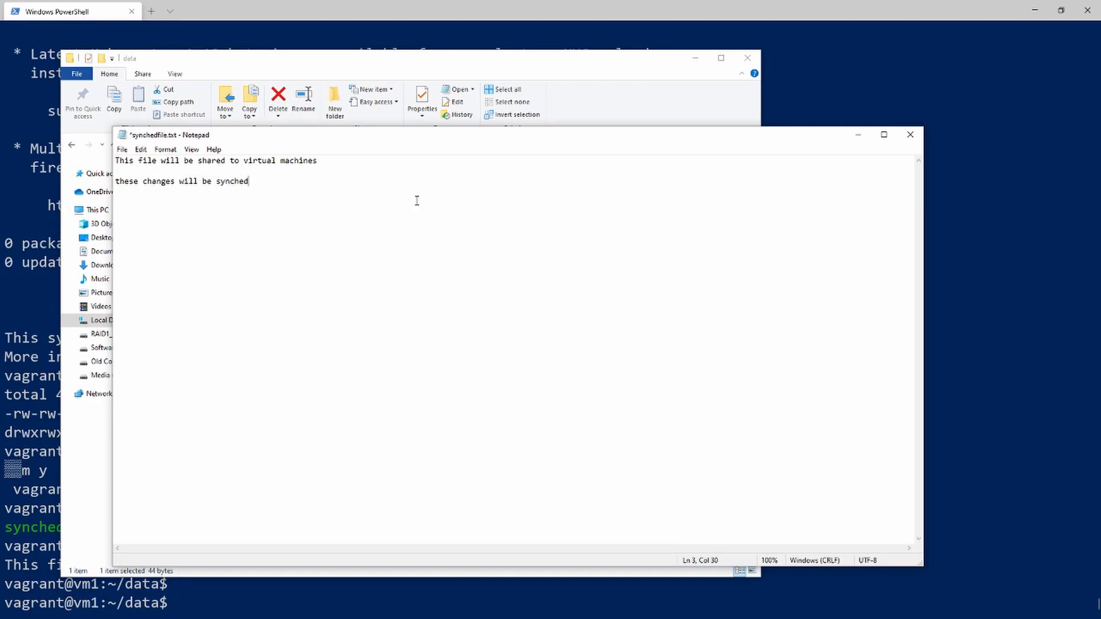
click(909, 134)
text(cat synchedfile.txt)
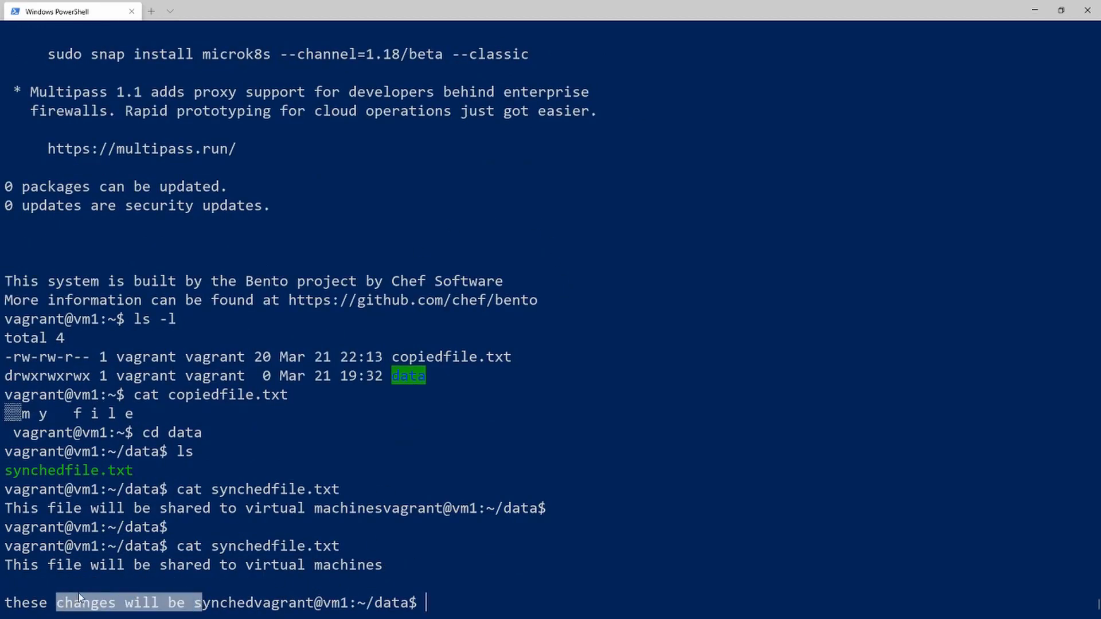
Return to the VM home with cd ../, list it, and highlight copiedfile.txt.
text(cd ../)
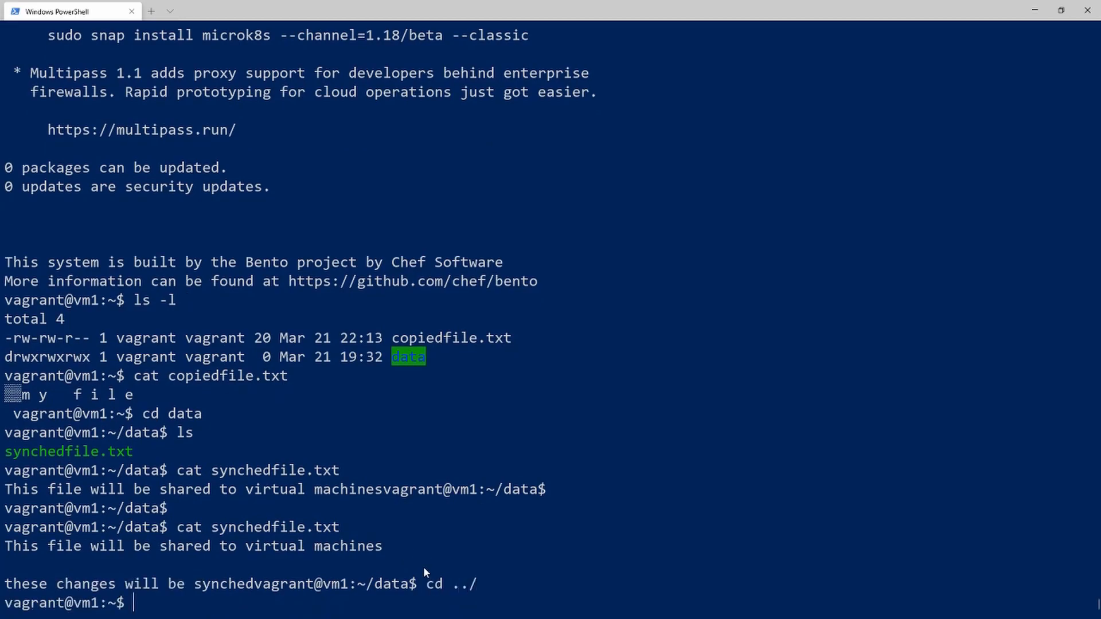
text(ls)
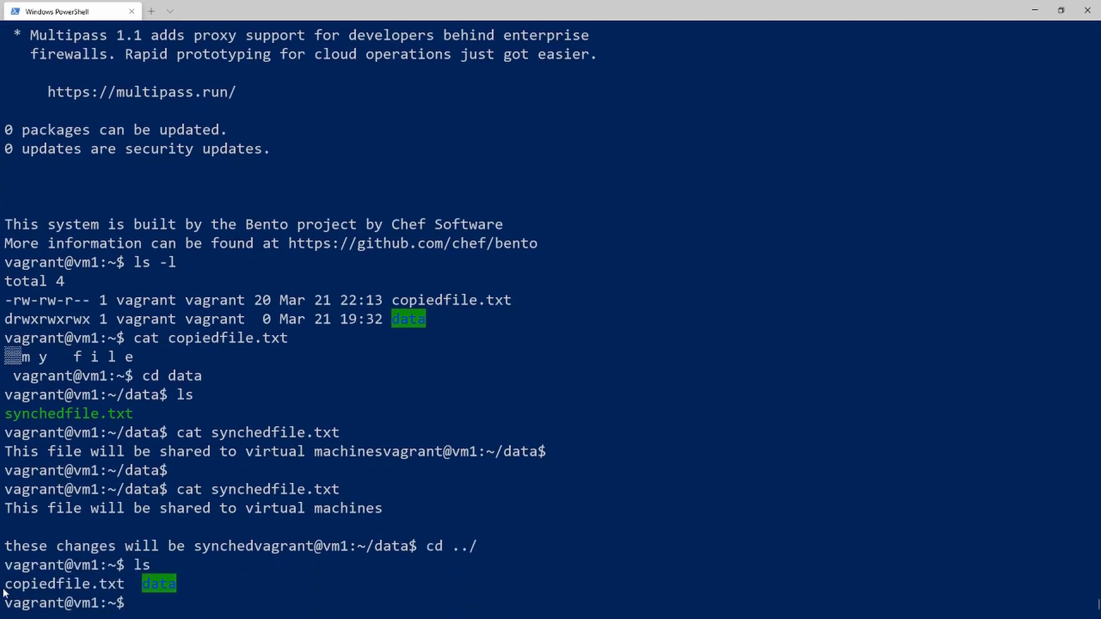
double_click(63, 584)
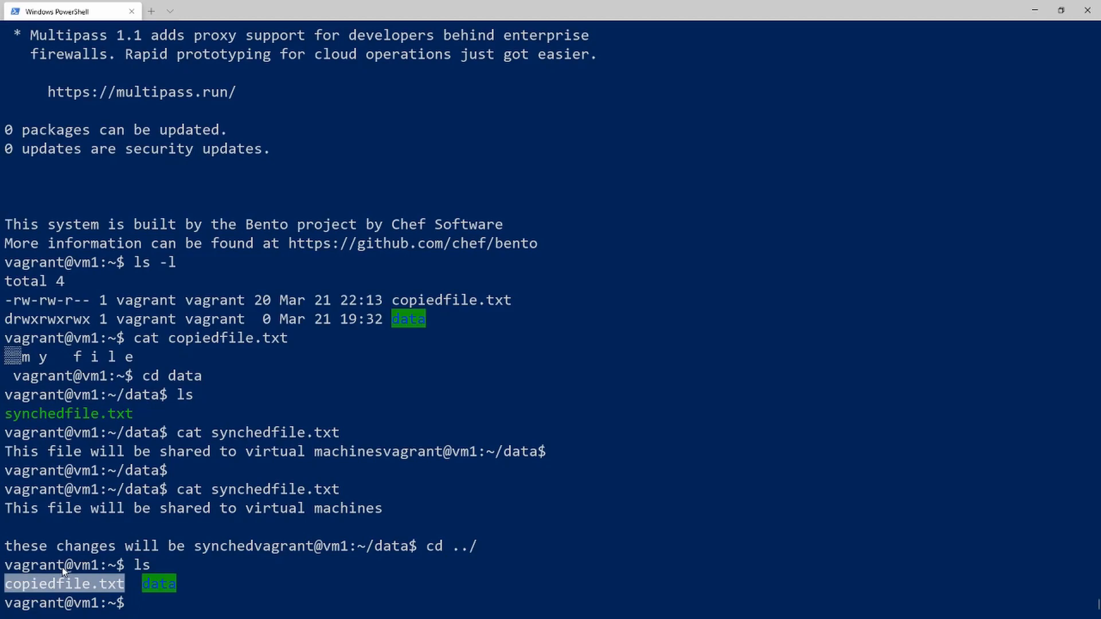
mouse_move(60, 569)
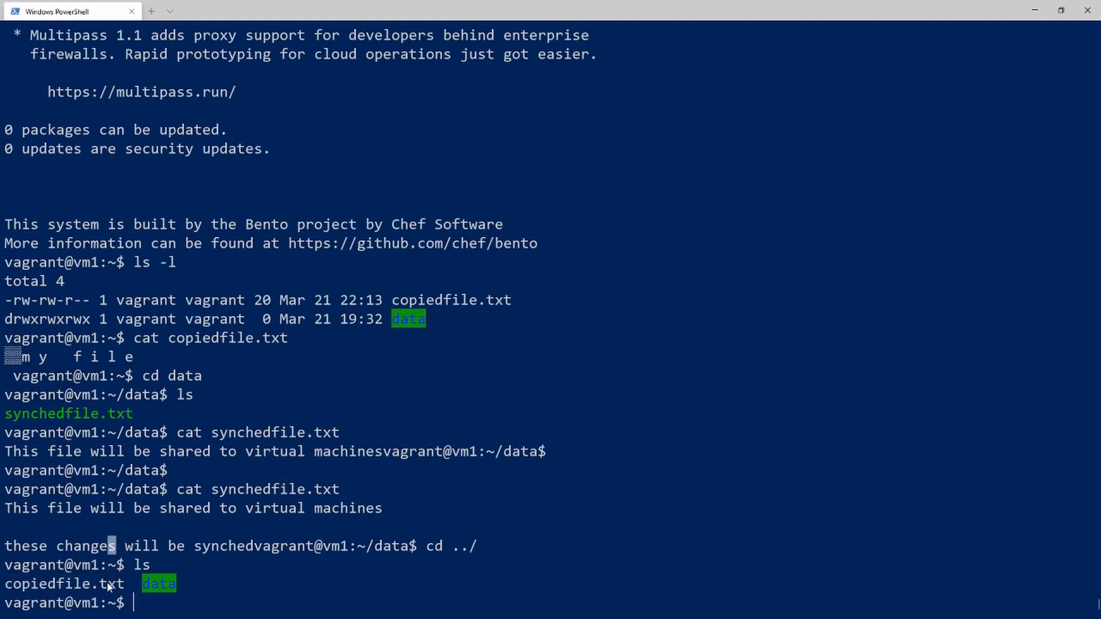
double_click(63, 584)
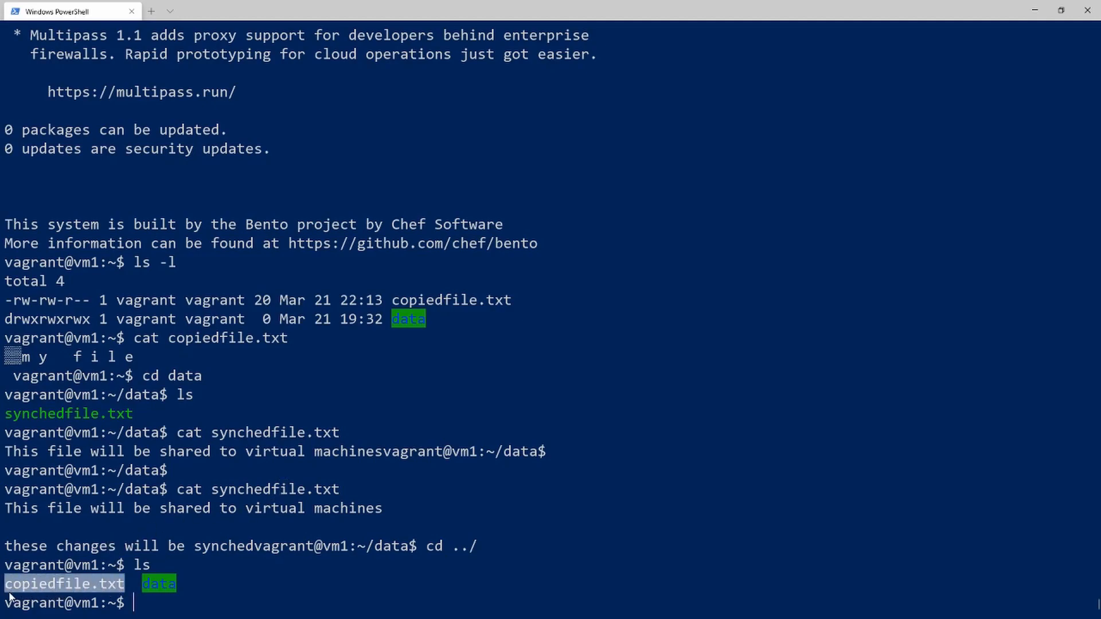
mouse_move(257, 506)
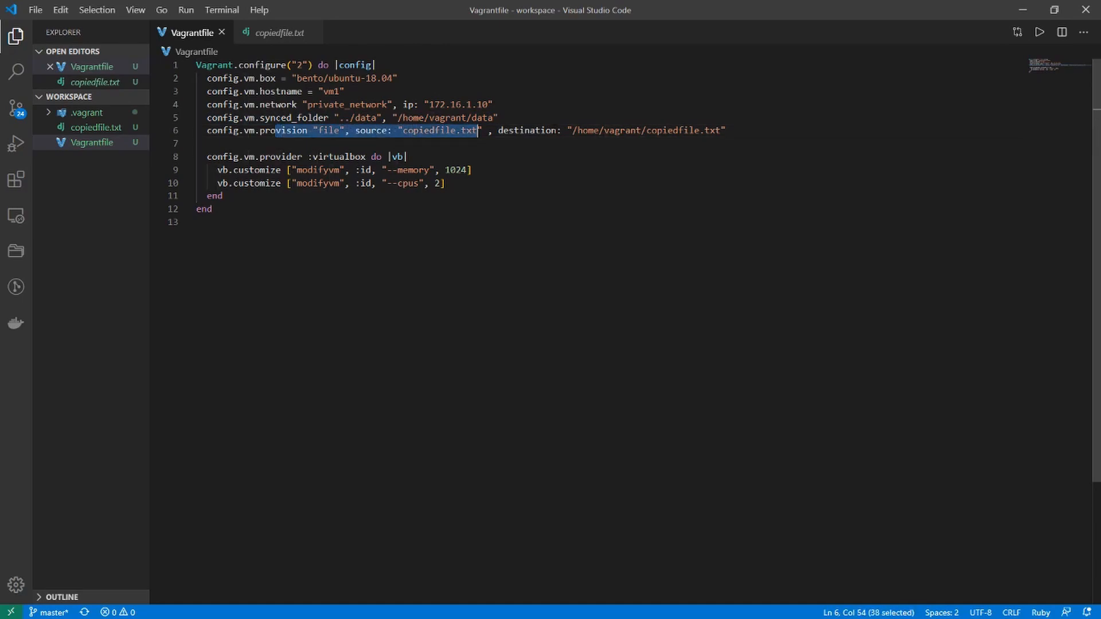
Highlight the file provisioning source and the memory option in the Vagrantfile.
drag(475, 131, 725, 131)
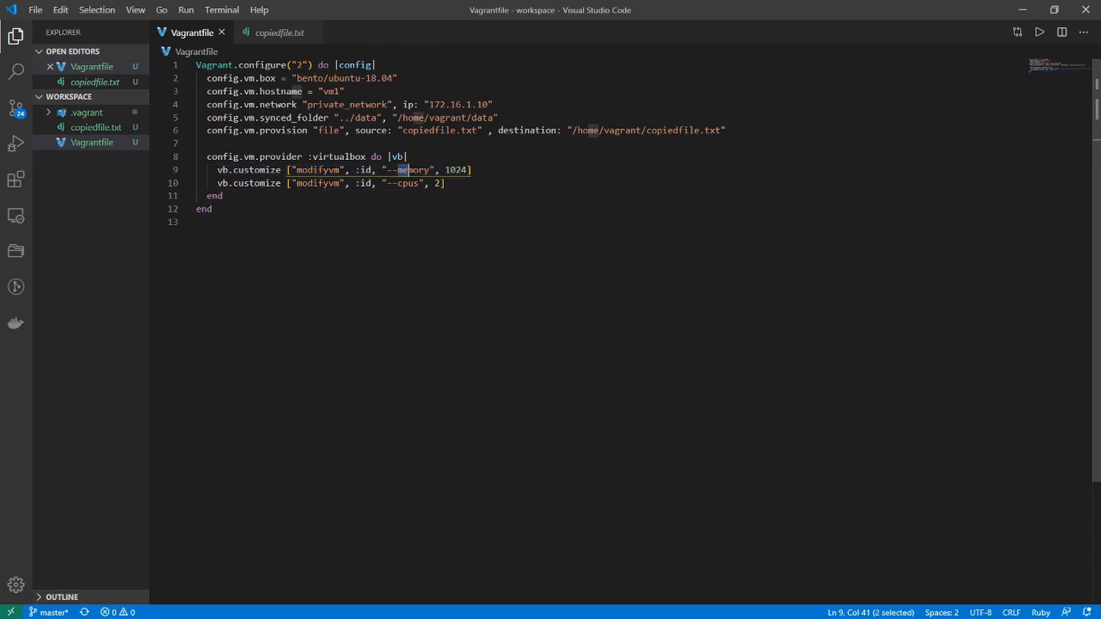
double_click(406, 184)
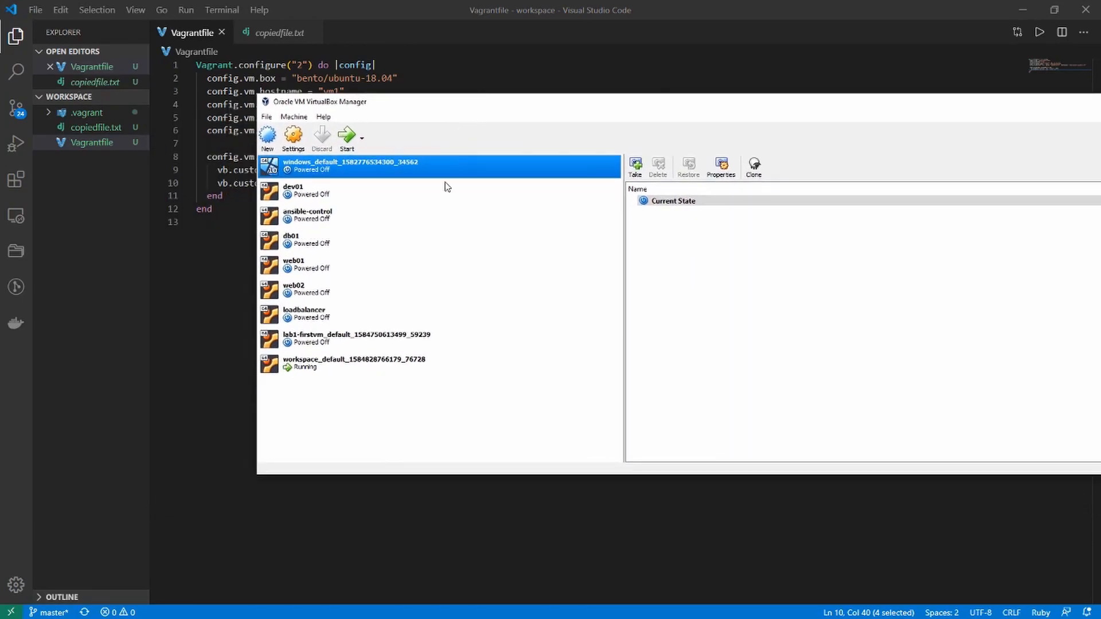
right_click(353, 362)
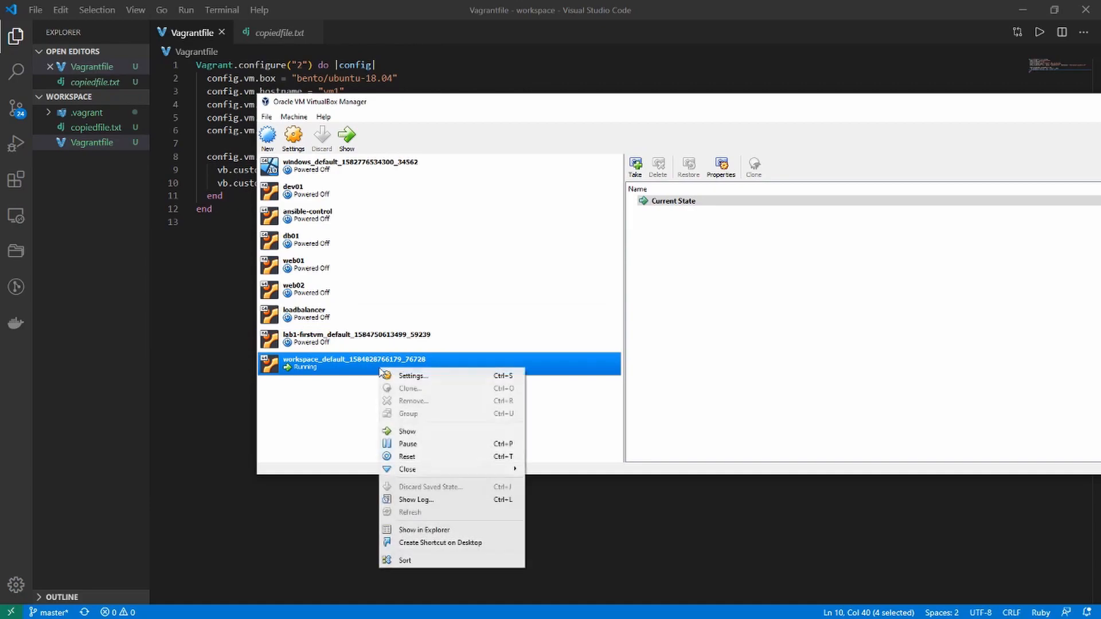
mouse_move(384, 388)
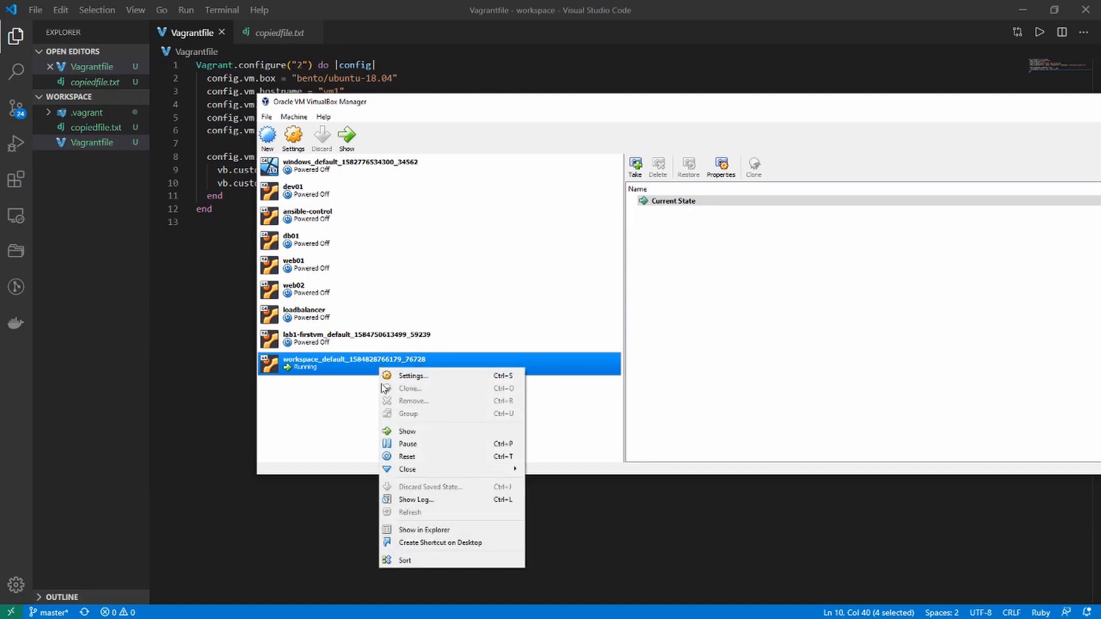
click(412, 375)
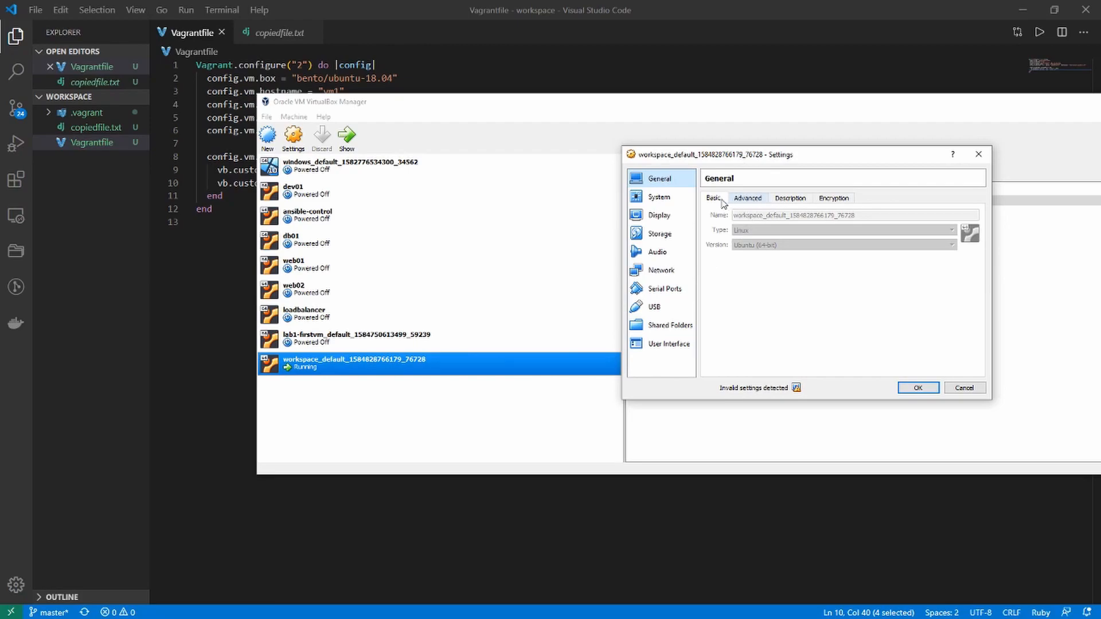
click(659, 197)
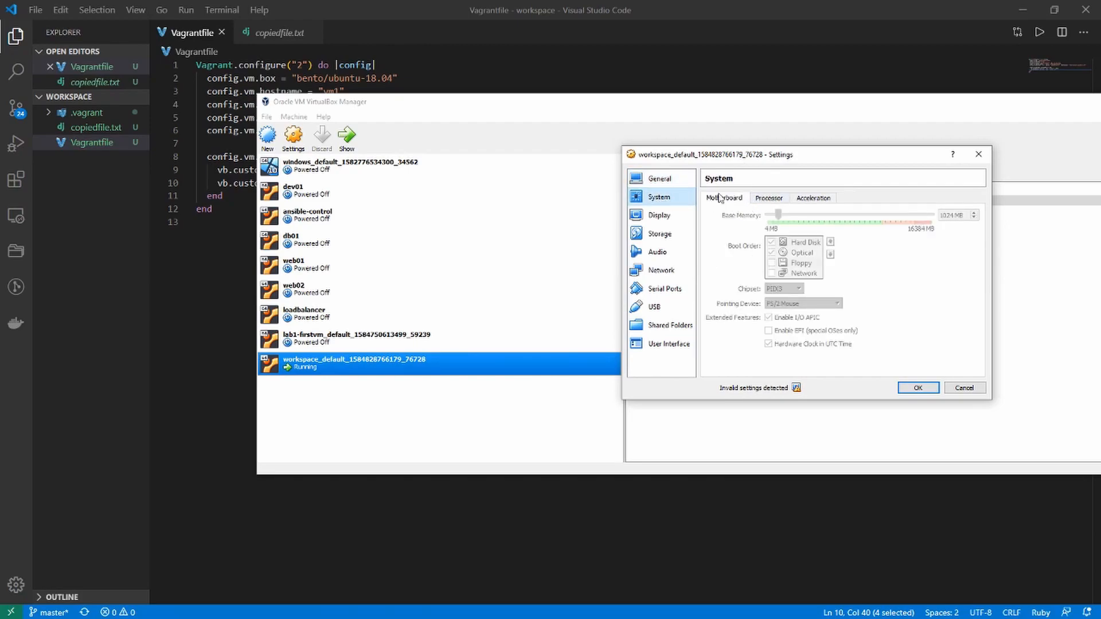
click(768, 197)
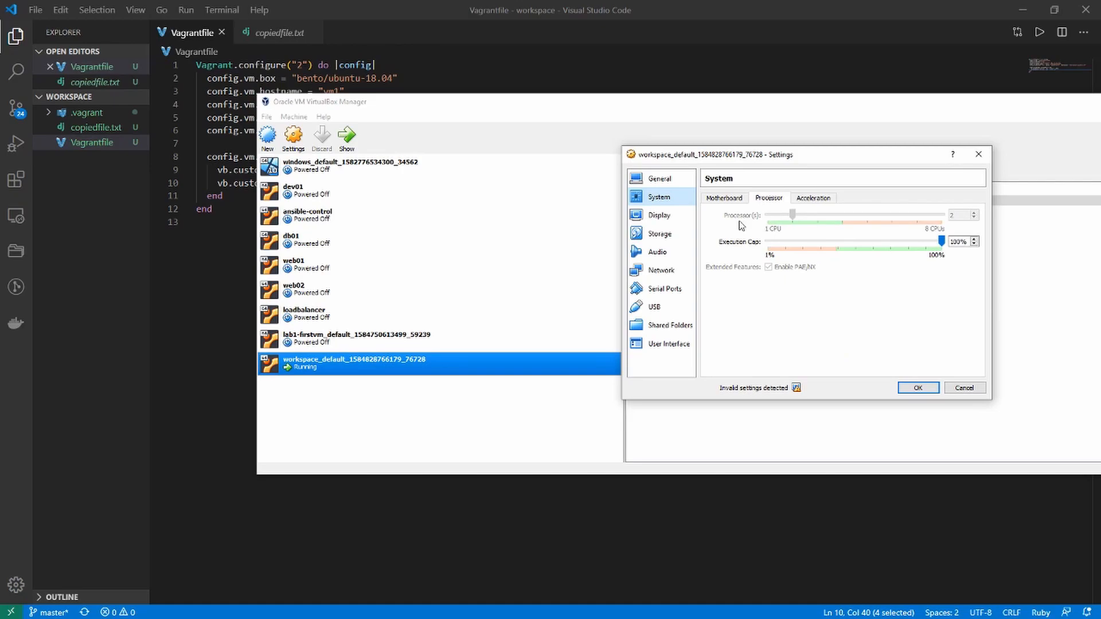
mouse_move(953, 220)
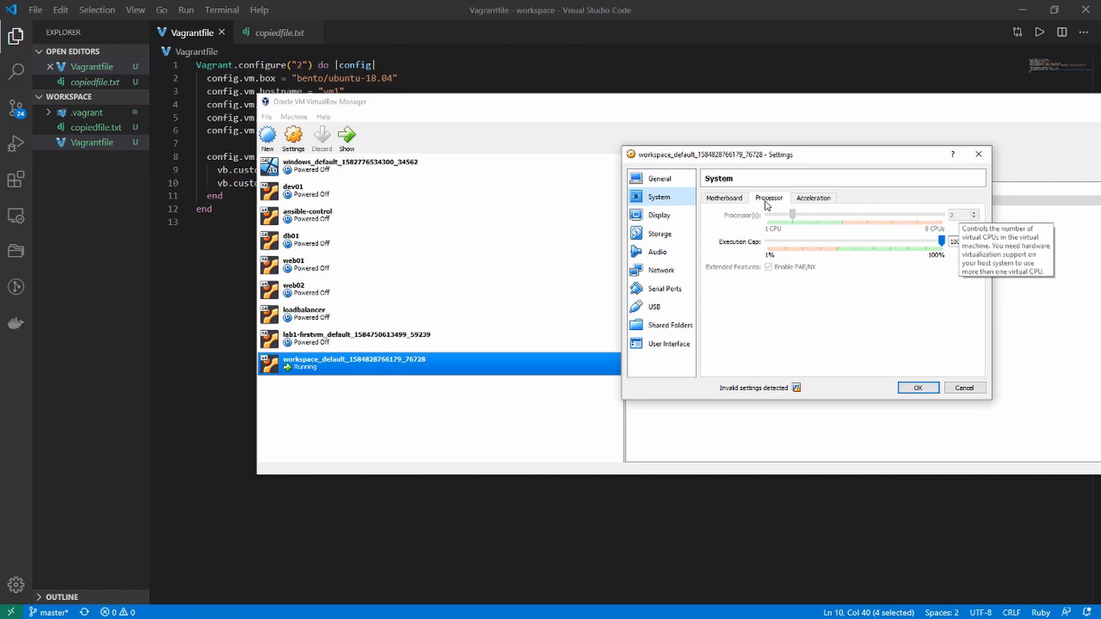
click(723, 197)
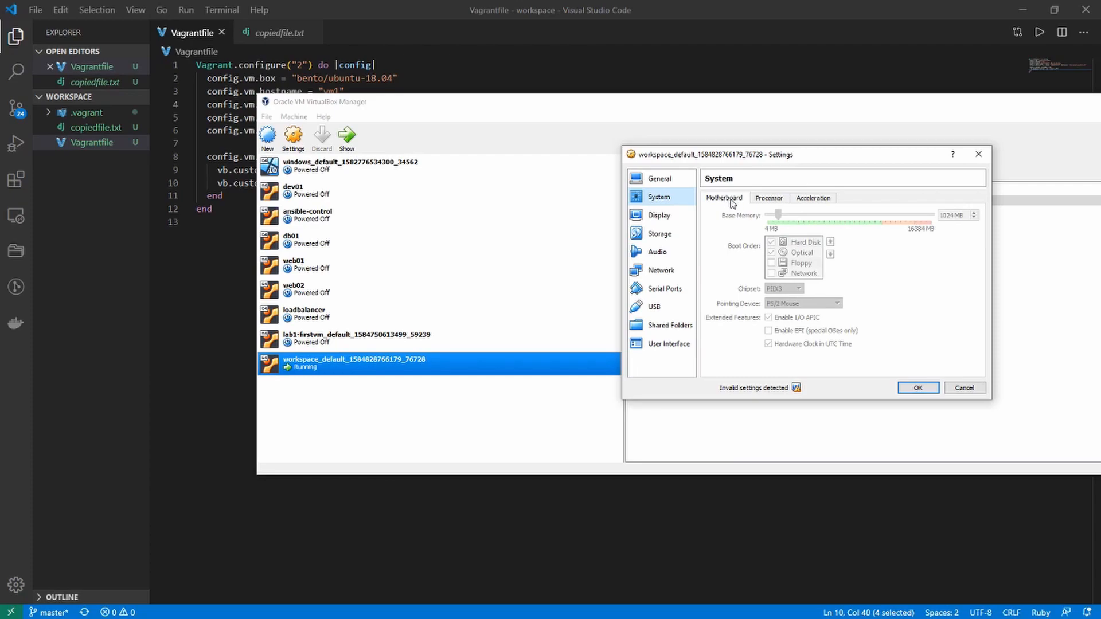
mouse_move(945, 216)
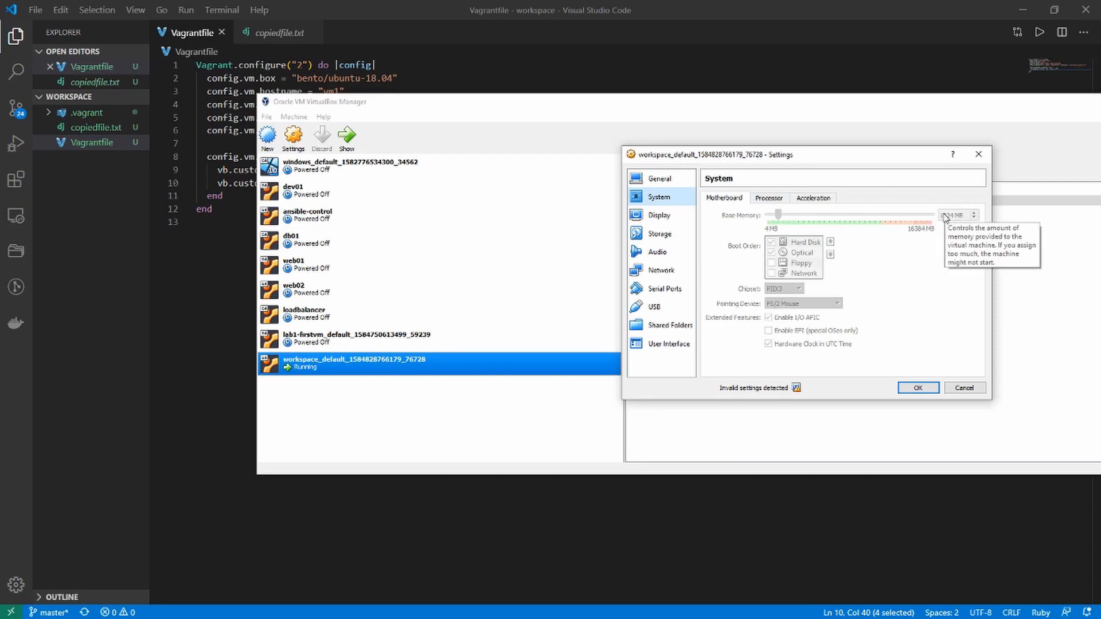
mouse_move(325, 434)
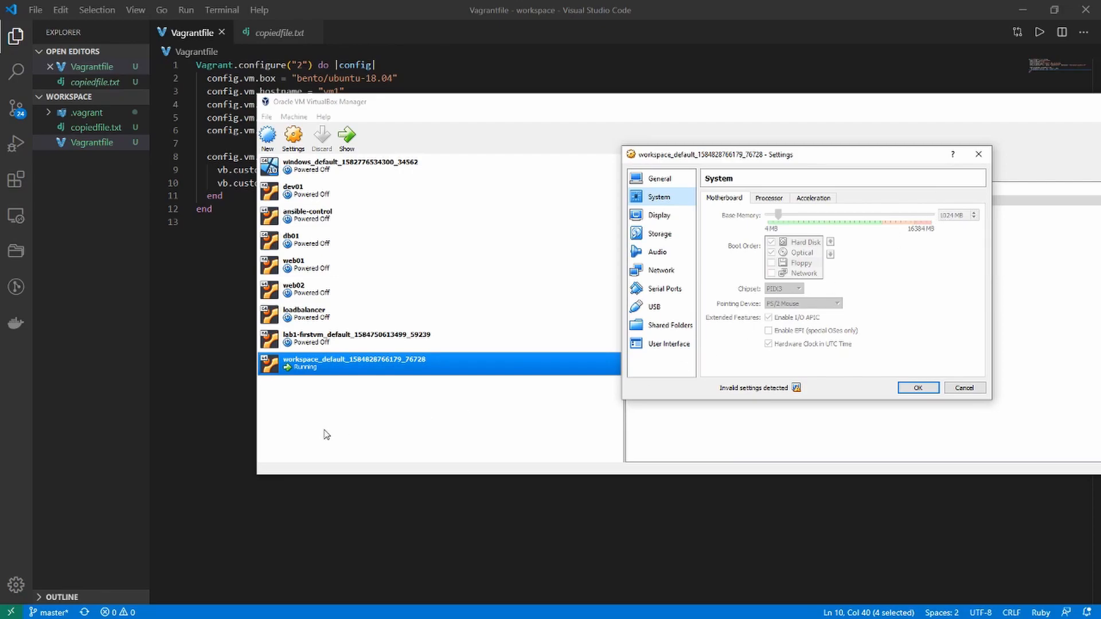
mouse_move(956, 378)
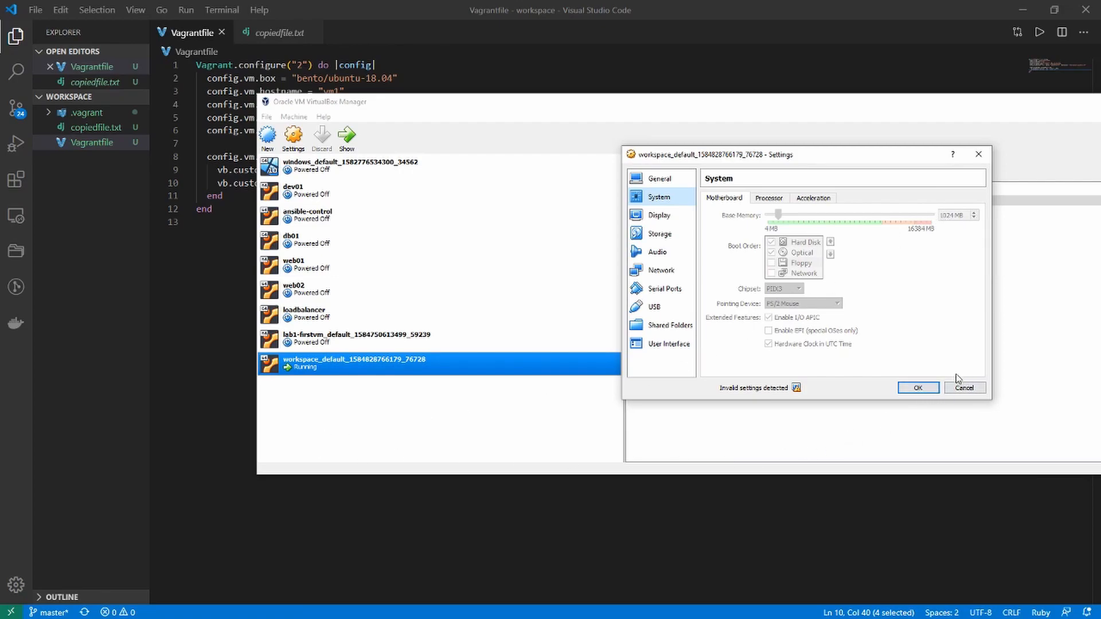
mouse_move(930, 376)
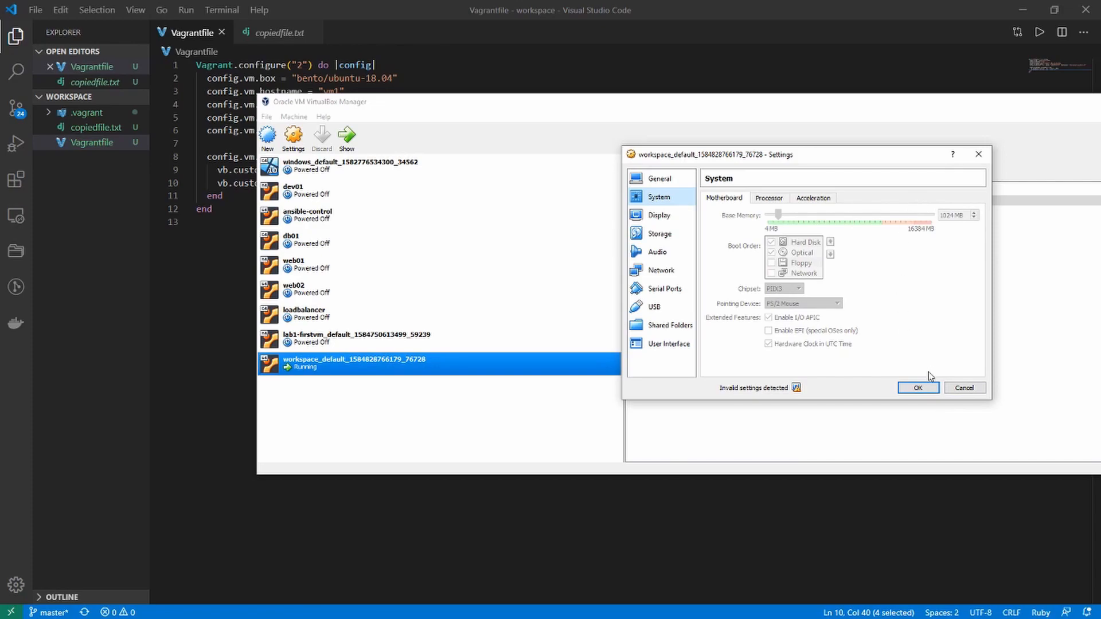
click(916, 387)
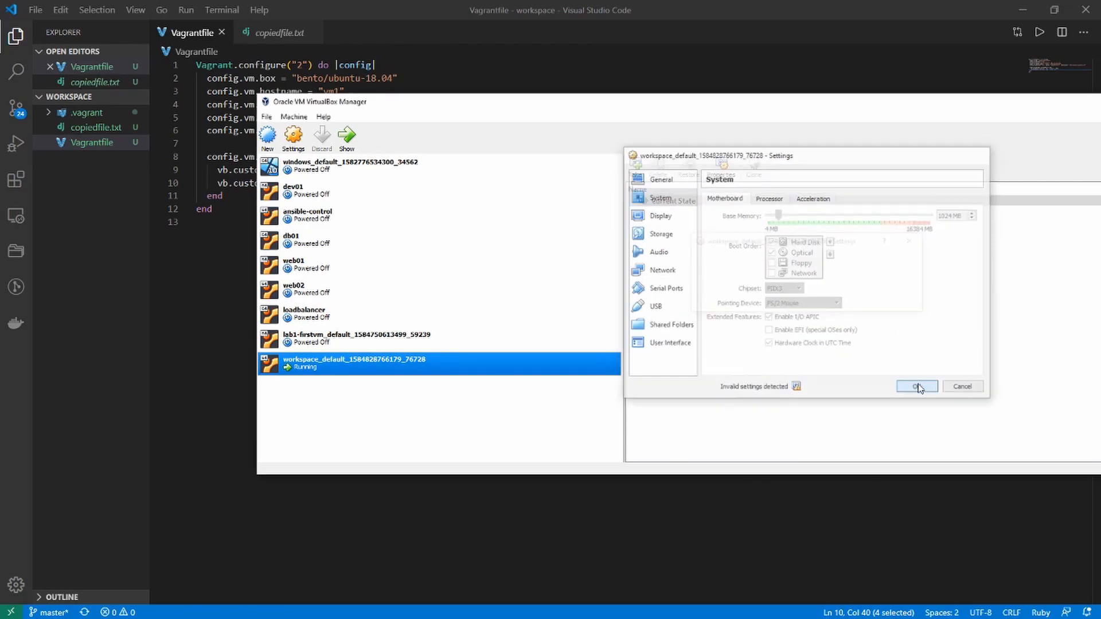
click(916, 385)
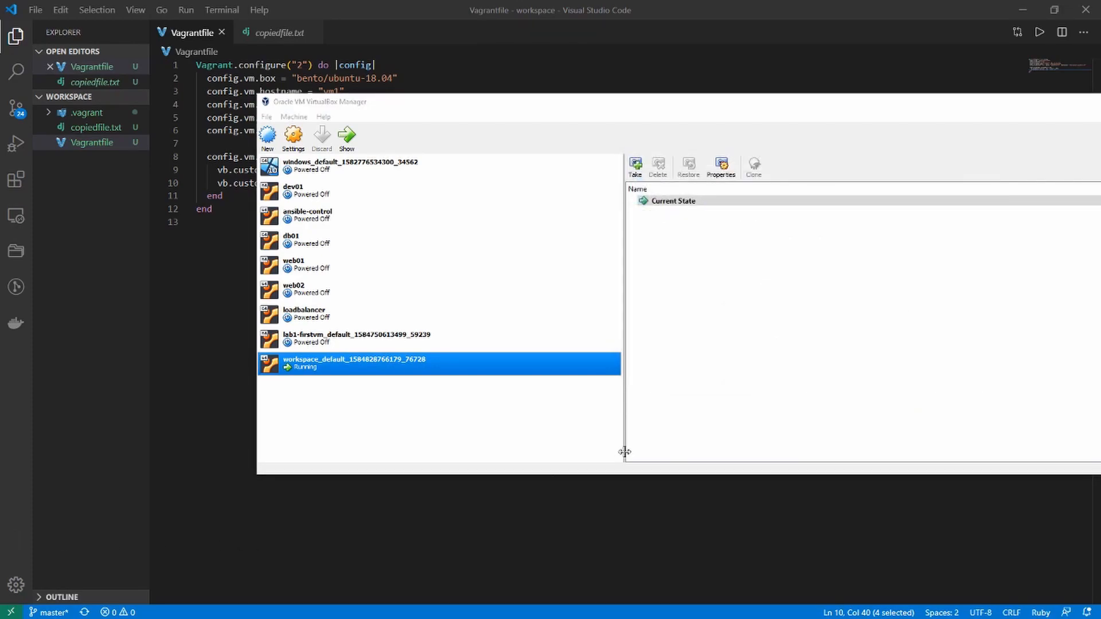